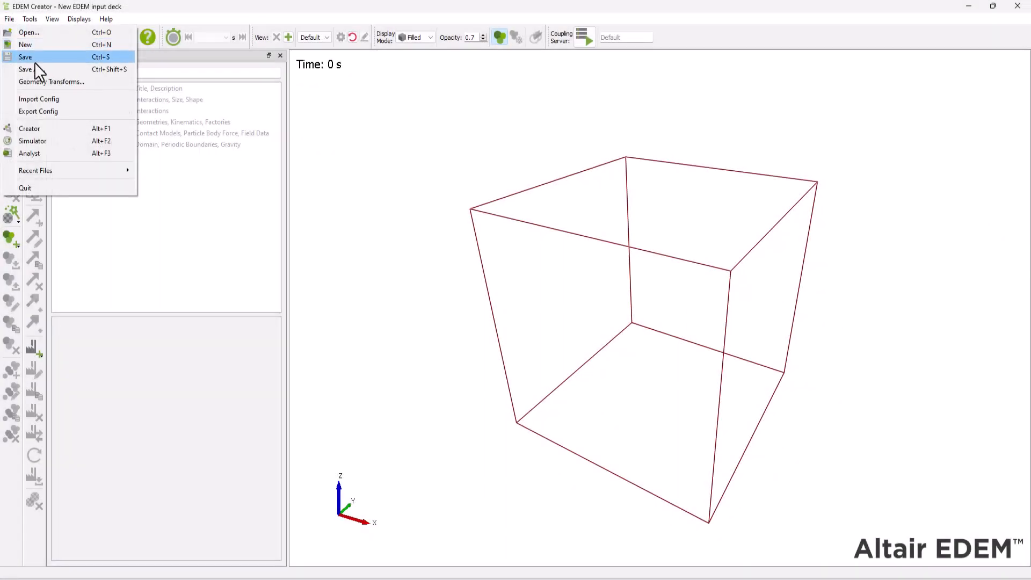
Save the new simulation deck as Conveyor_Tutorial in the Tutorial folder.
left_click(25, 56)
type("Conveyor_Tutorial")
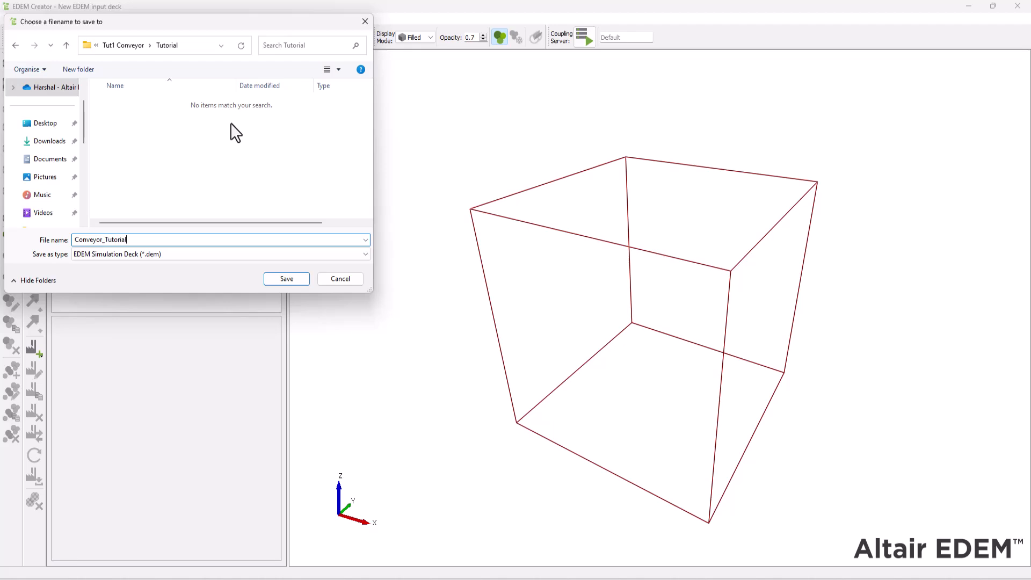
left_click(286, 278)
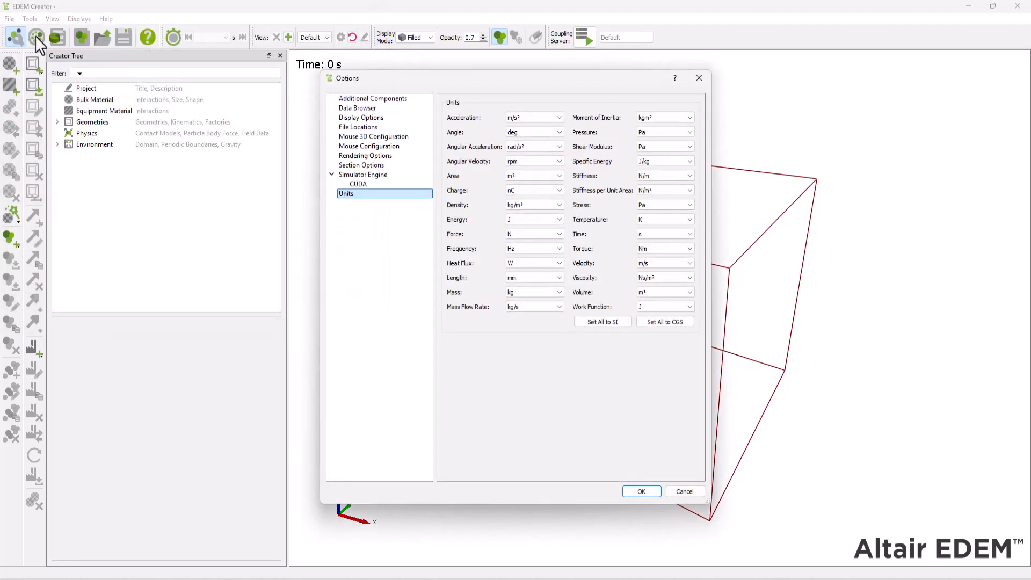
mouse_move(538, 158)
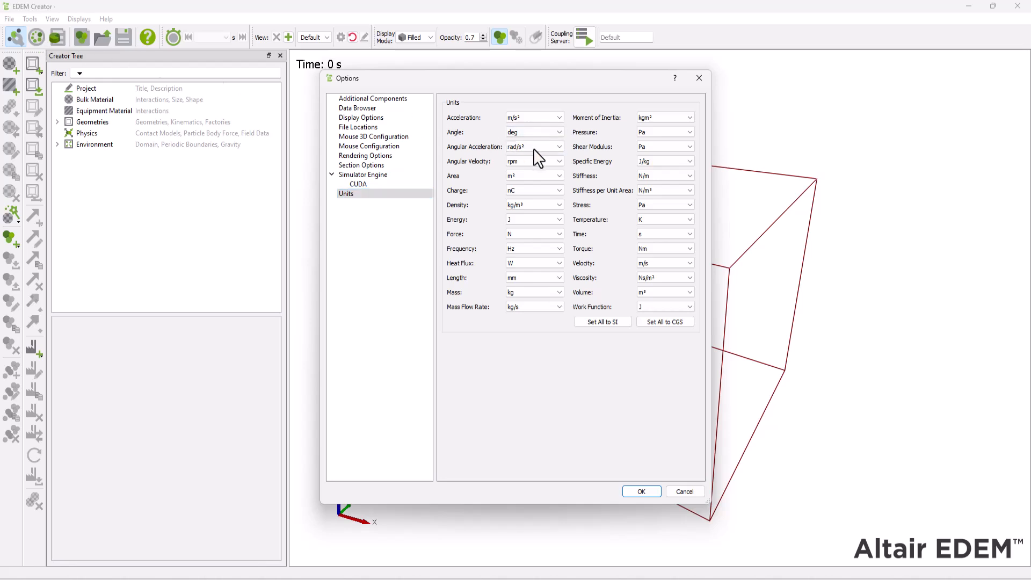
Set the Angular Acceleration unit to deg/s² and apply the units.
left_click(534, 146)
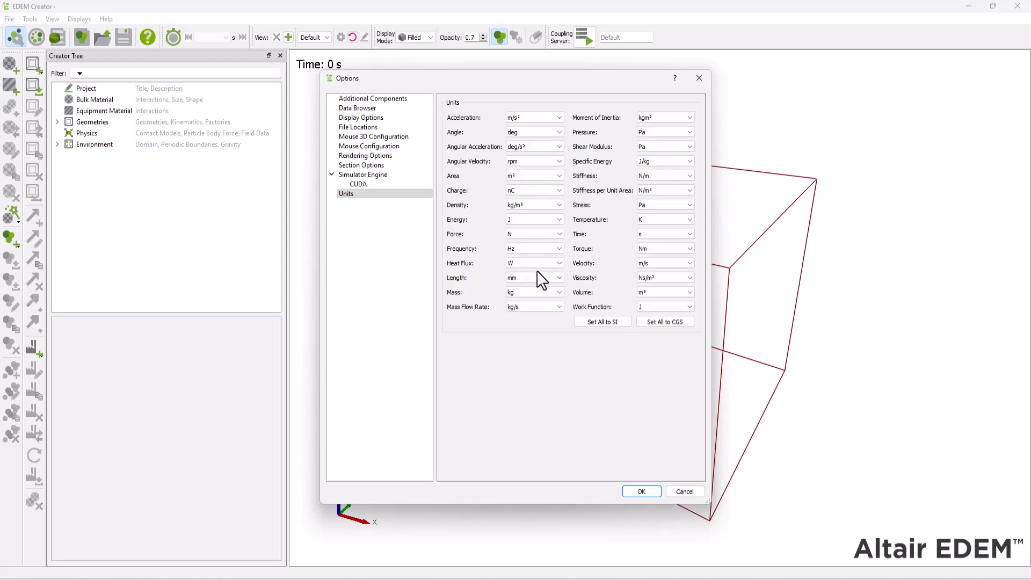
mouse_move(641, 492)
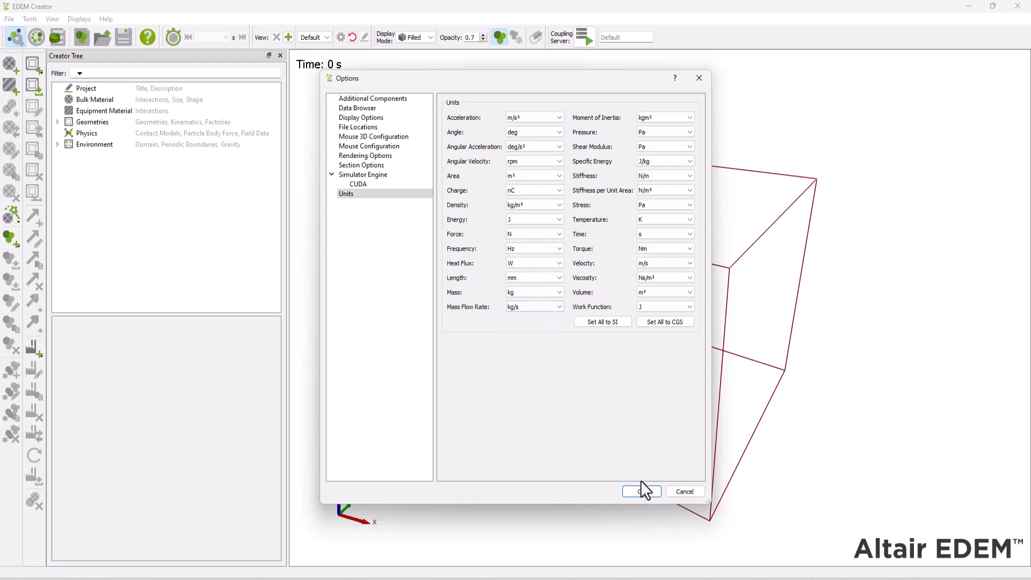
left_click(641, 492)
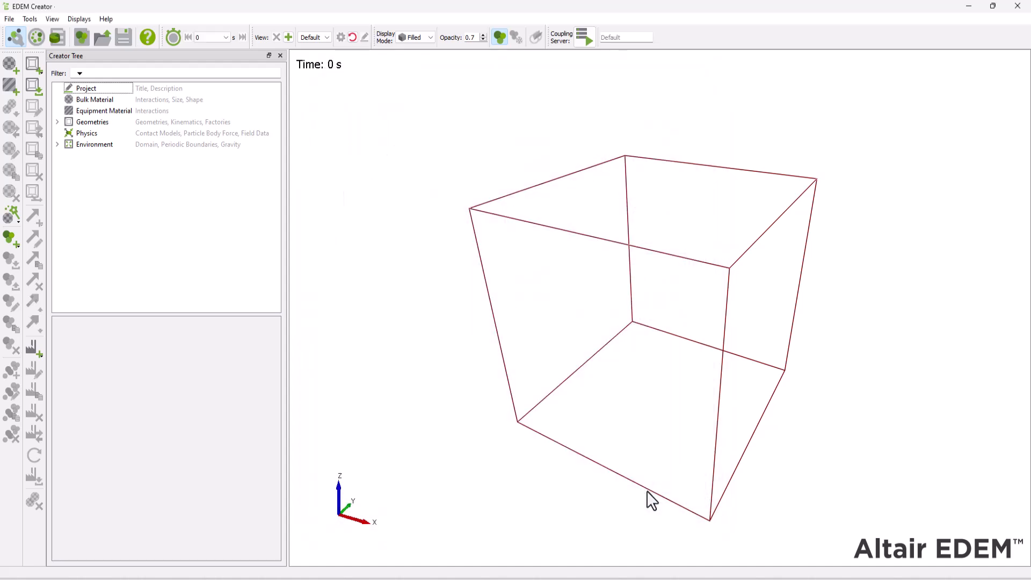
Add a Rock bulk material with a Rock–Rock interaction (restitution 0.3, friction 0.5, rolling 0.01).
right_click(94, 99)
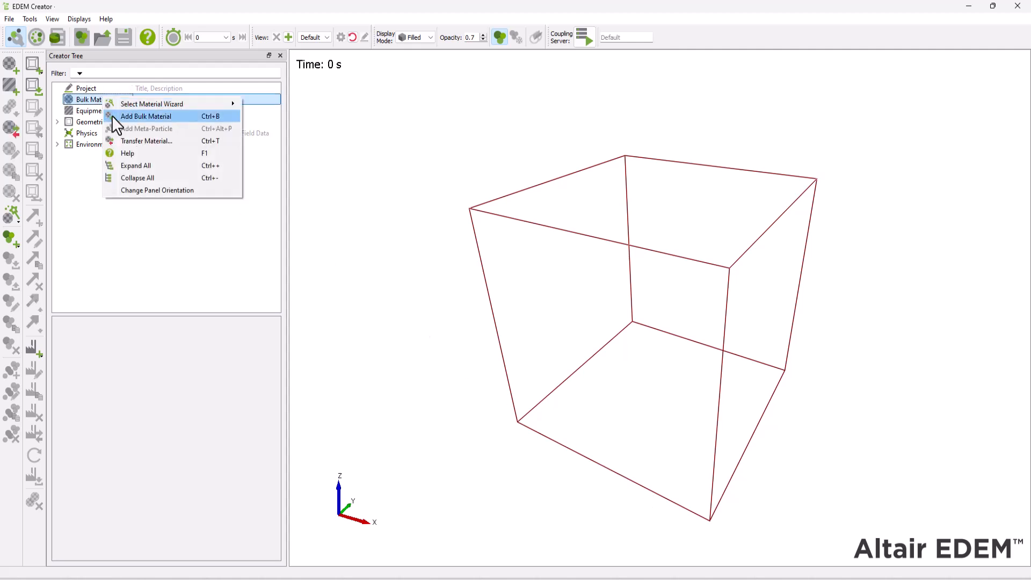
left_click(146, 116)
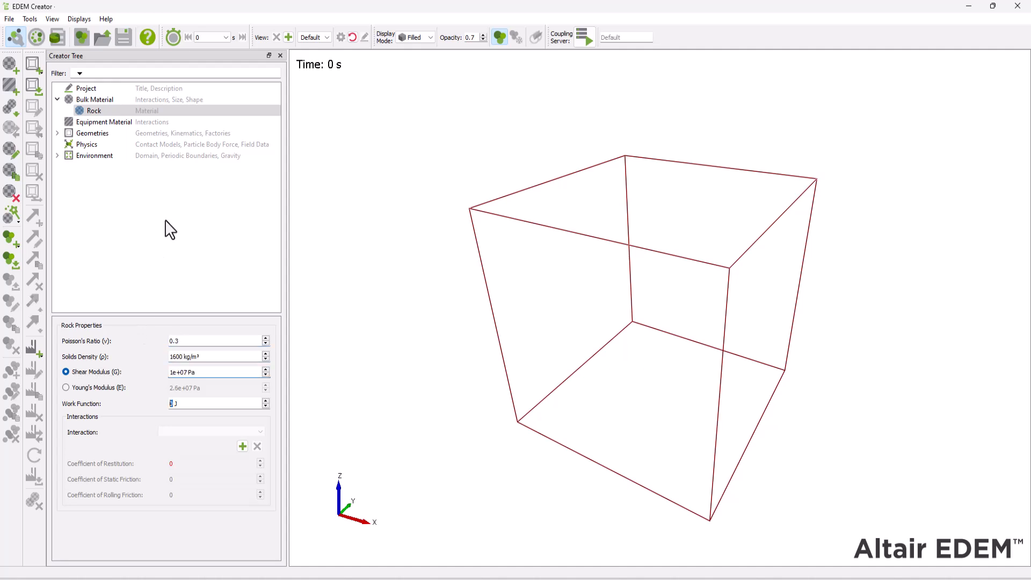
left_click(242, 446)
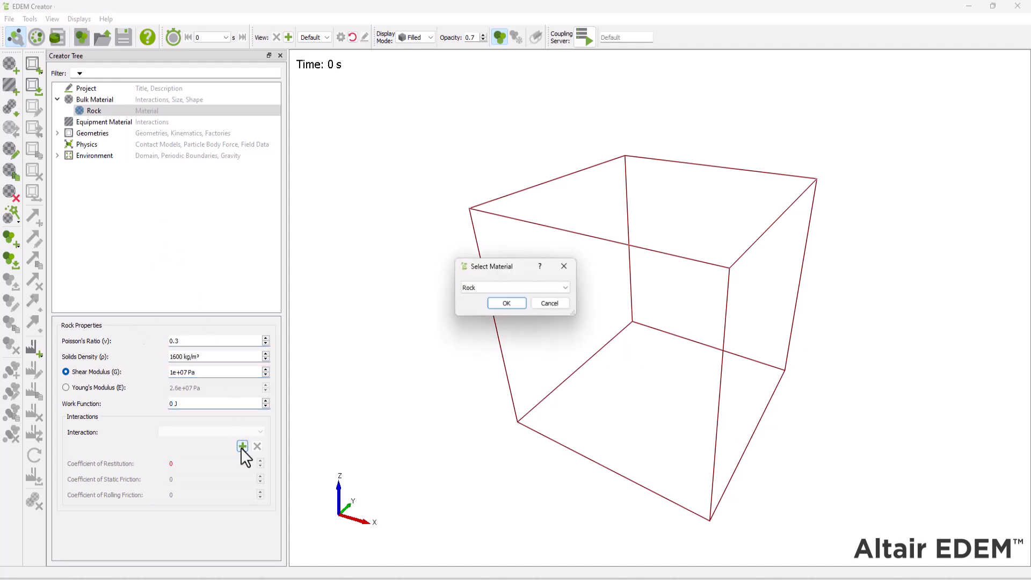
left_click(506, 303)
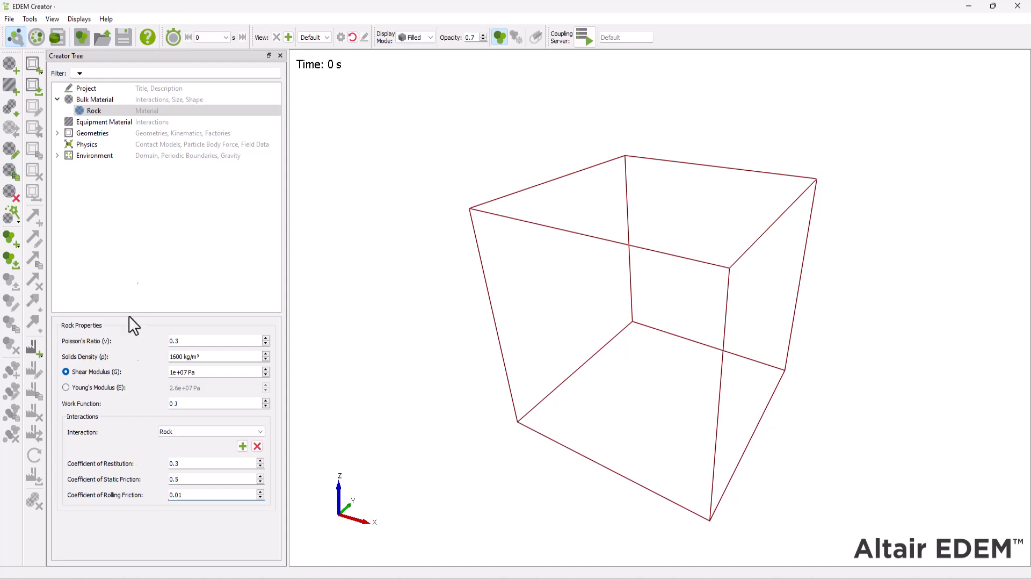
Add a particle under Rock and rename it 'rock particle'.
right_click(94, 110)
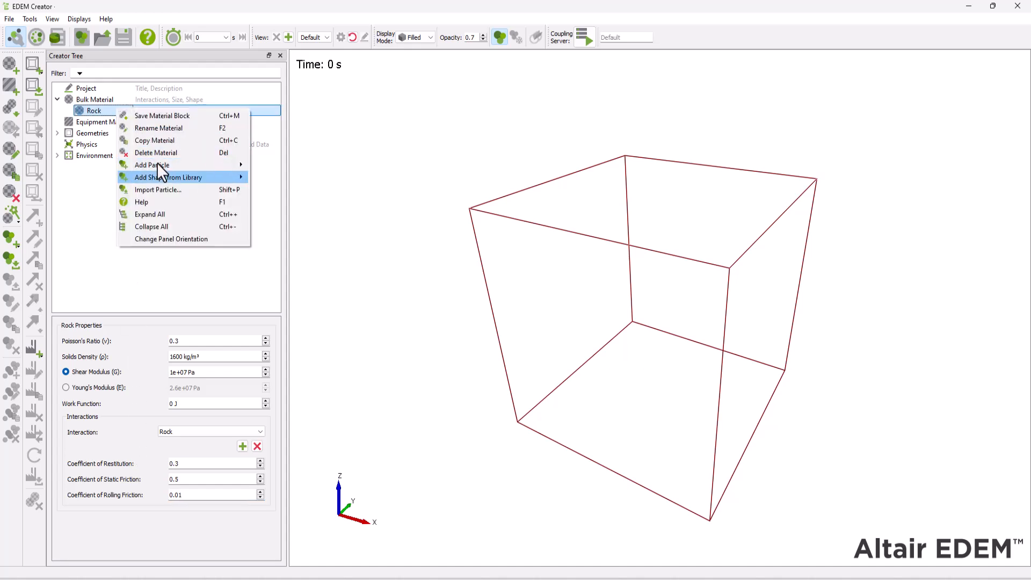
left_click(151, 165)
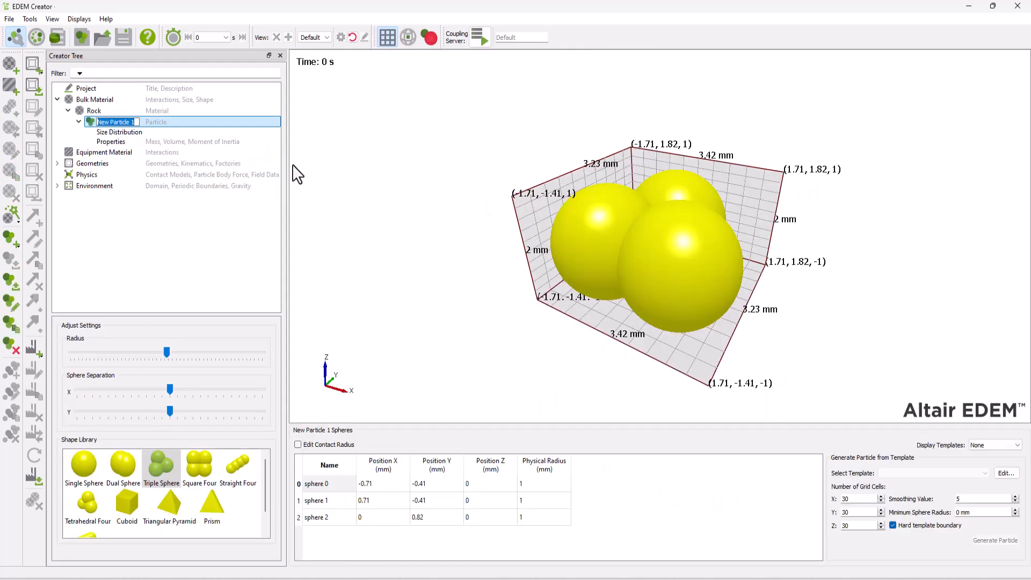
type("rock particl")
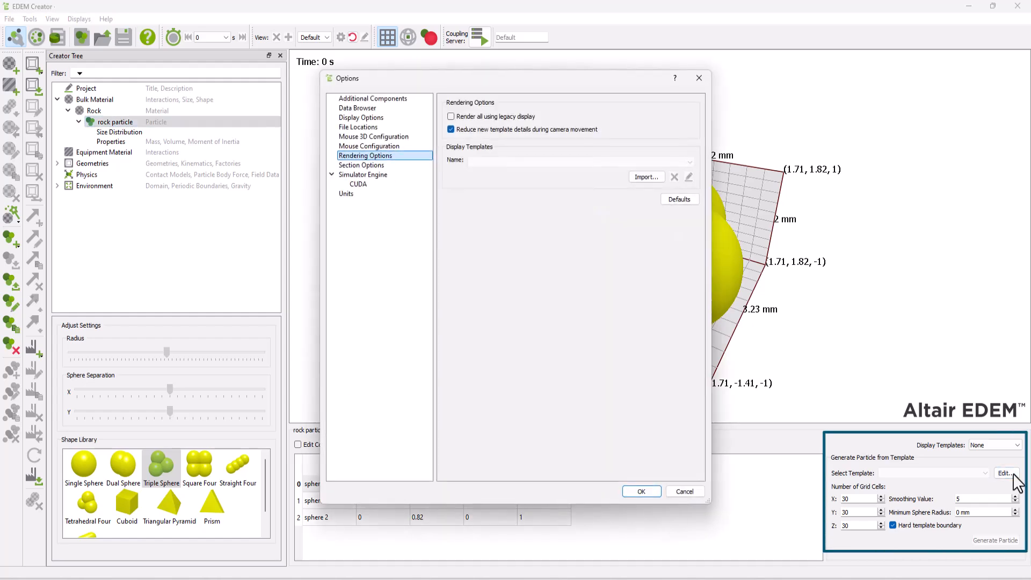
mouse_move(649, 191)
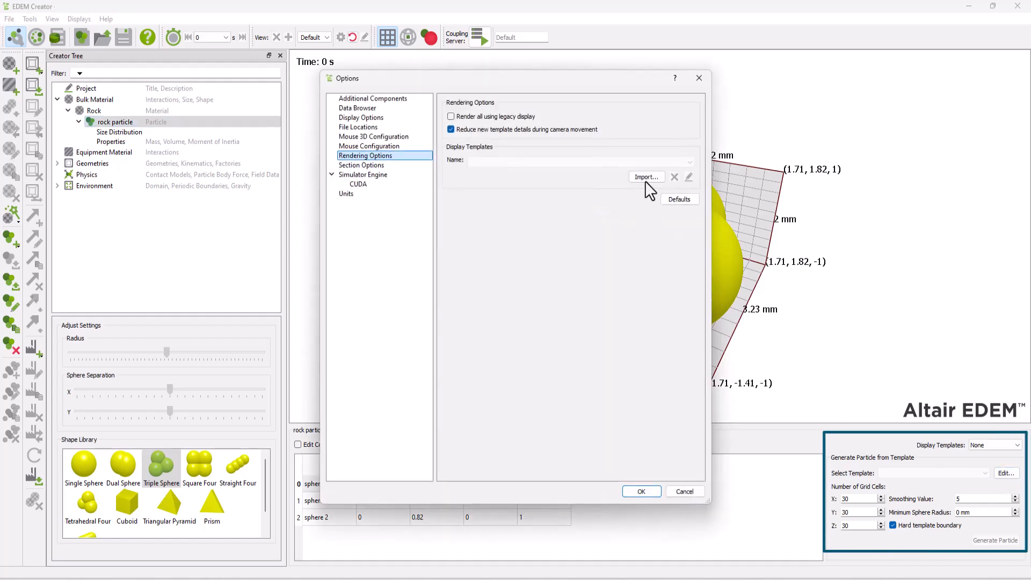
Import rock_particle.stl as a display template in millimetres.
left_click(647, 176)
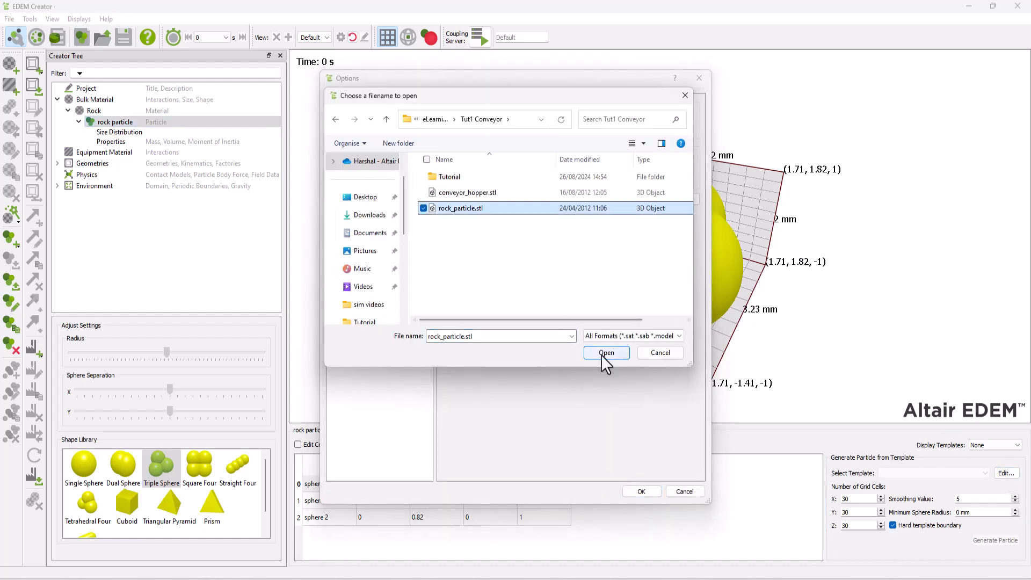
left_click(606, 353)
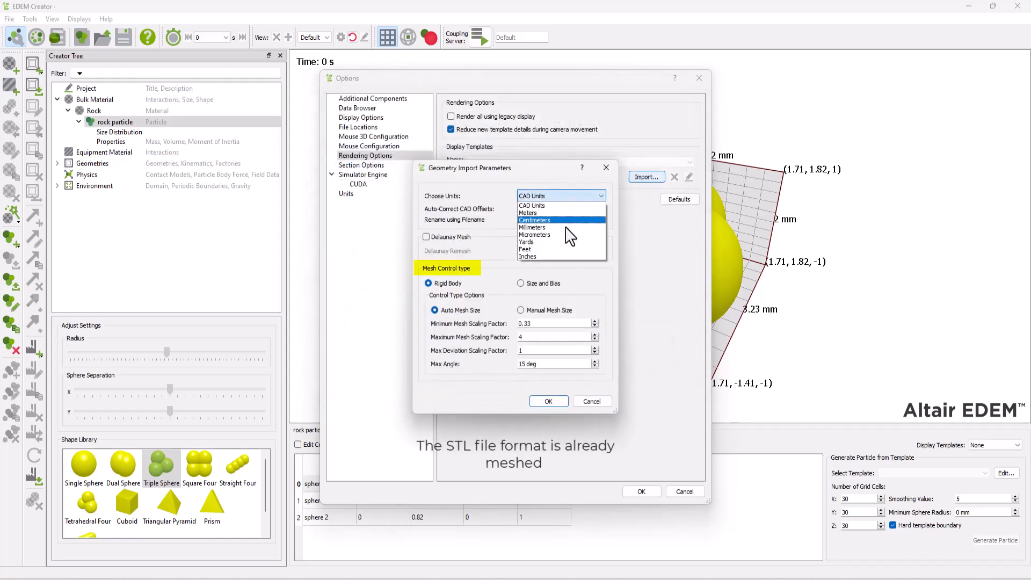
left_click(532, 228)
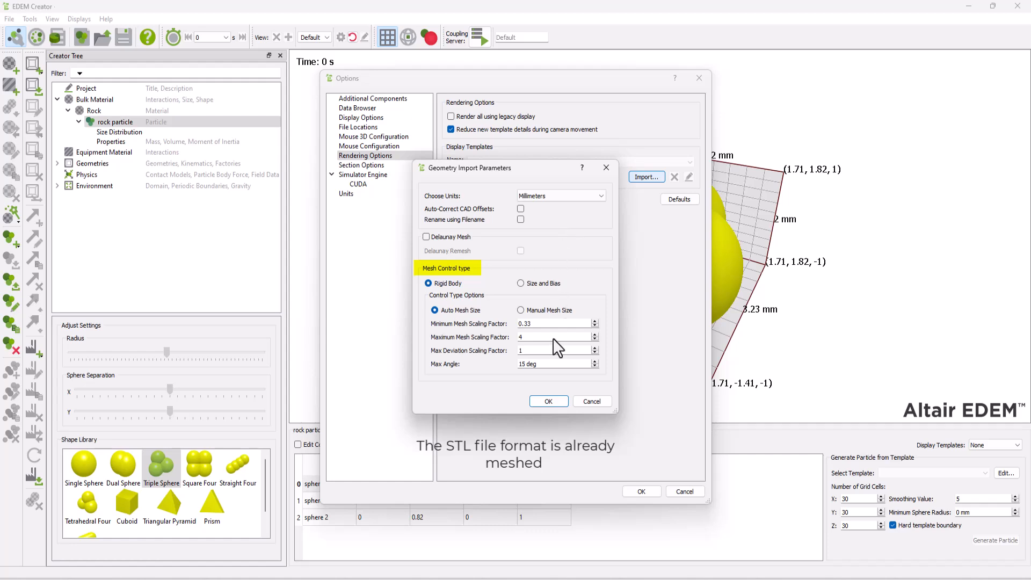
left_click(548, 401)
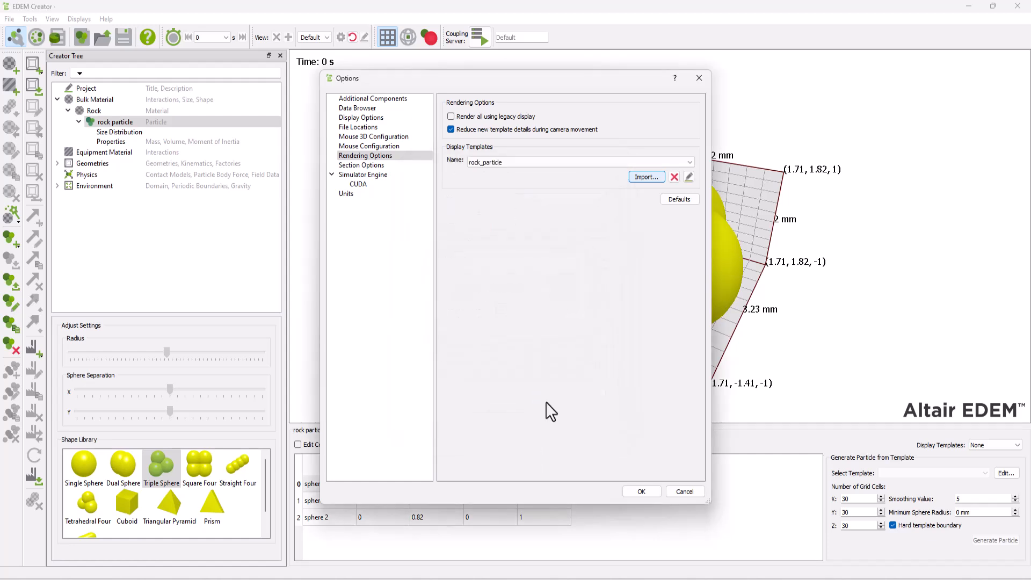
Set the rock particle's display template to rock_particle and reframe the view.
left_click(640, 491)
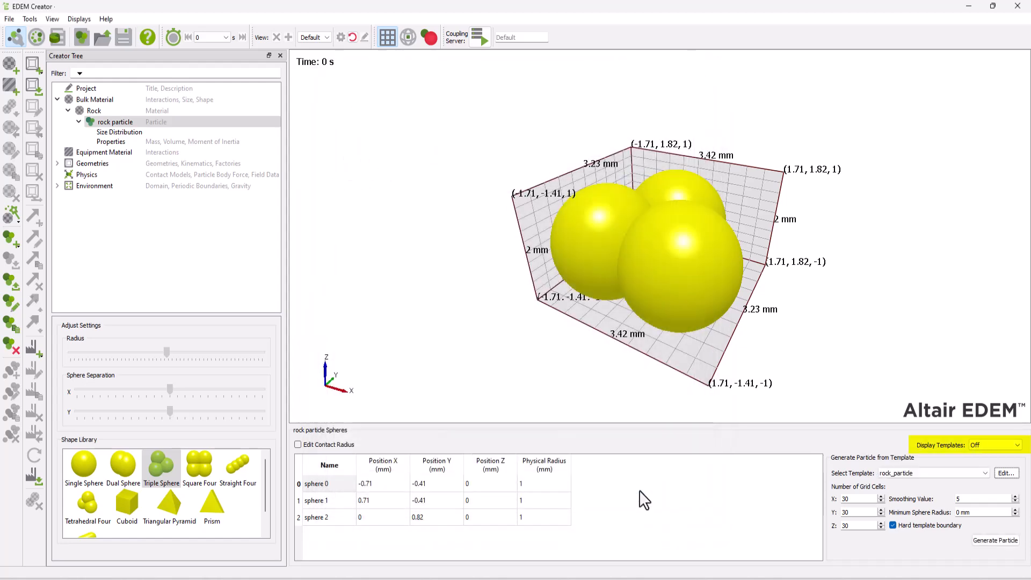
left_click(1016, 445)
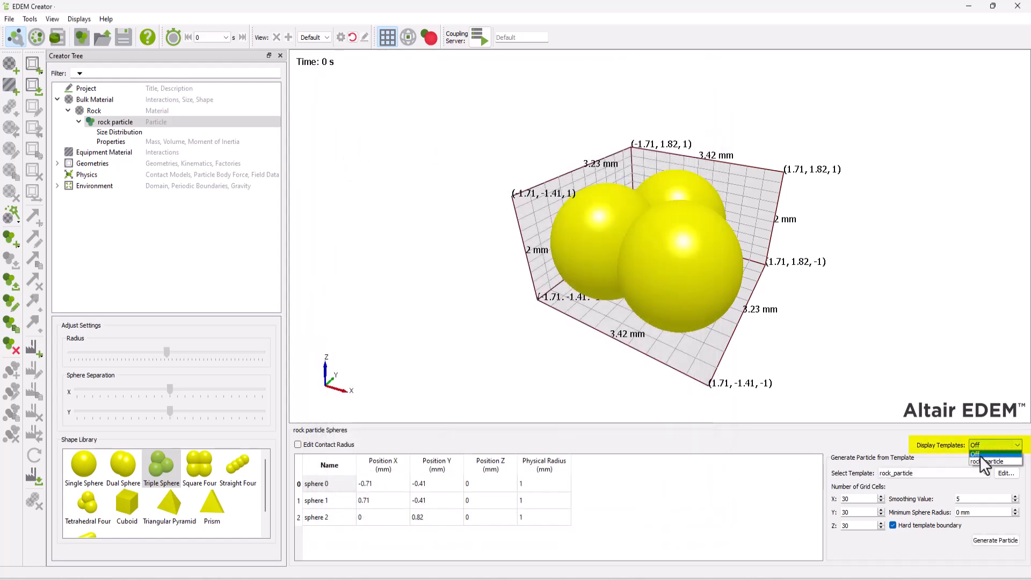
left_click(990, 461)
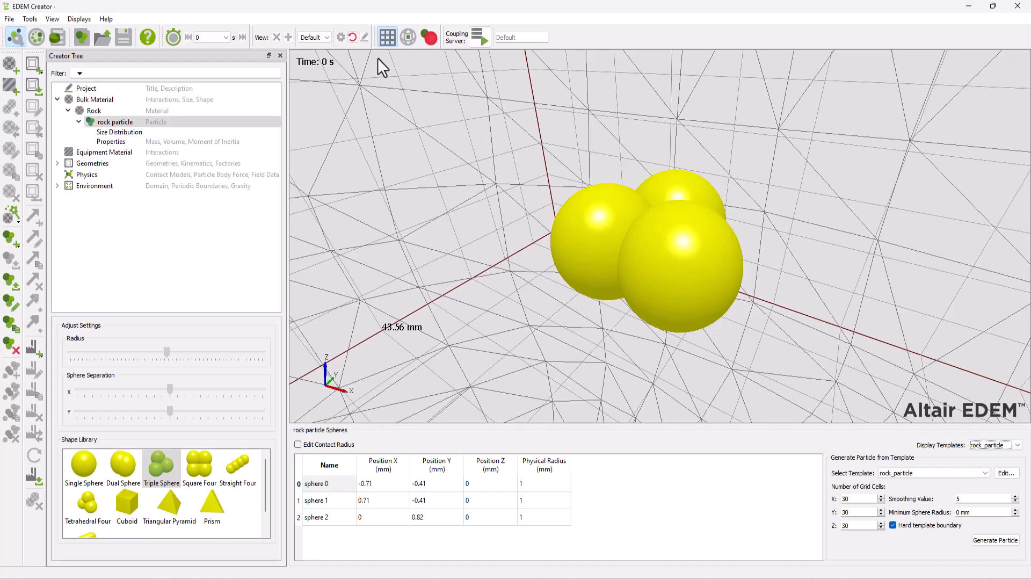
left_click(351, 37)
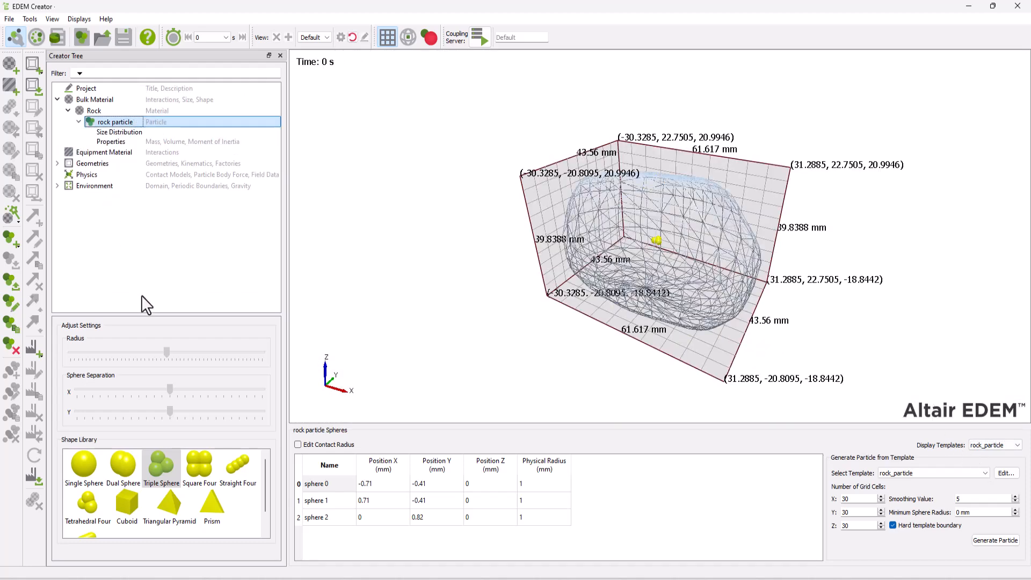
scroll("down", 3)
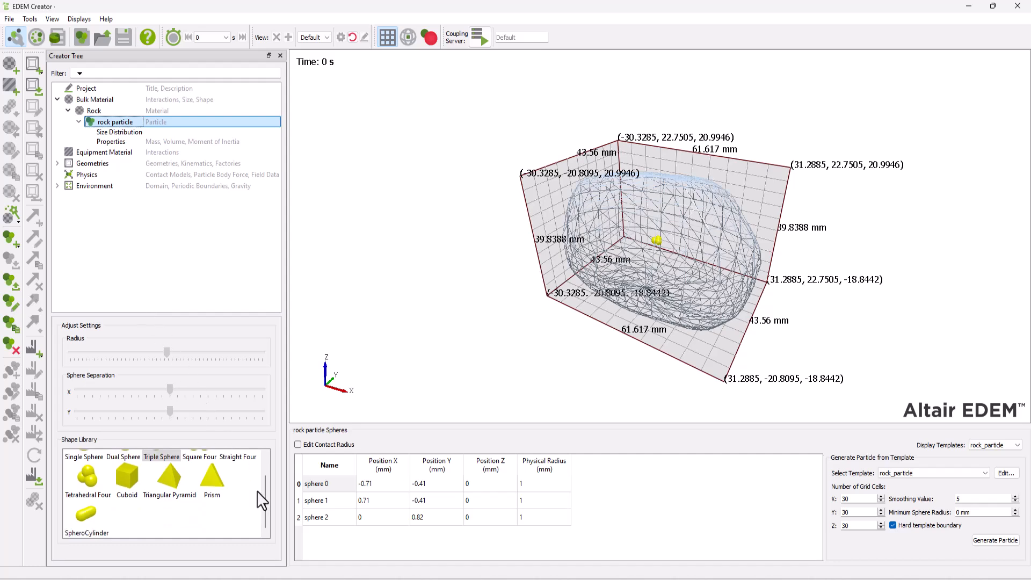
scroll("up", 3)
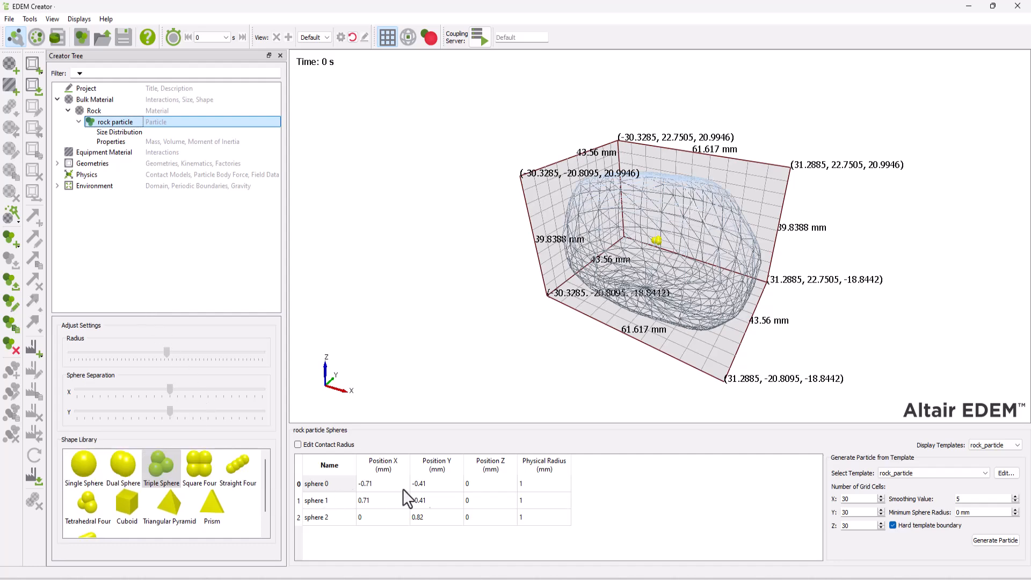
Set sphere radii to 18 mm and reposition spheres, including sphere 2 at Y 4.
left_click(544, 483)
type("8")
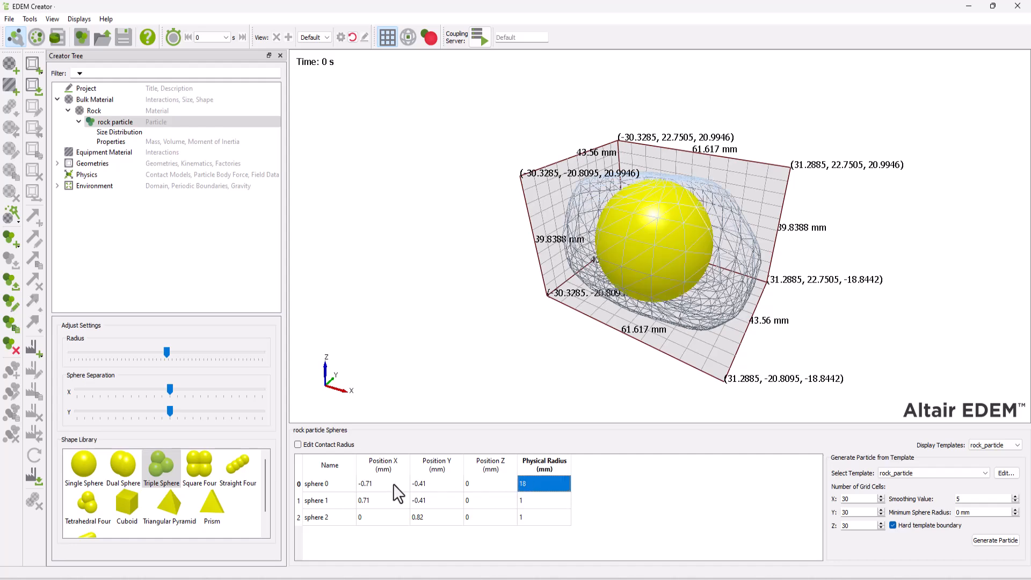
left_click(437, 483)
type("-3")
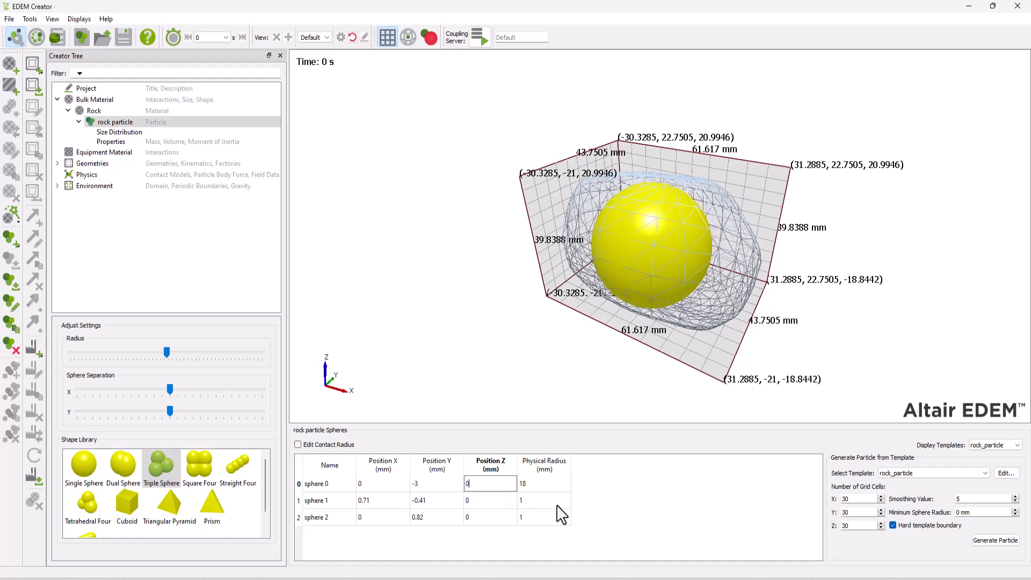
left_click(544, 499)
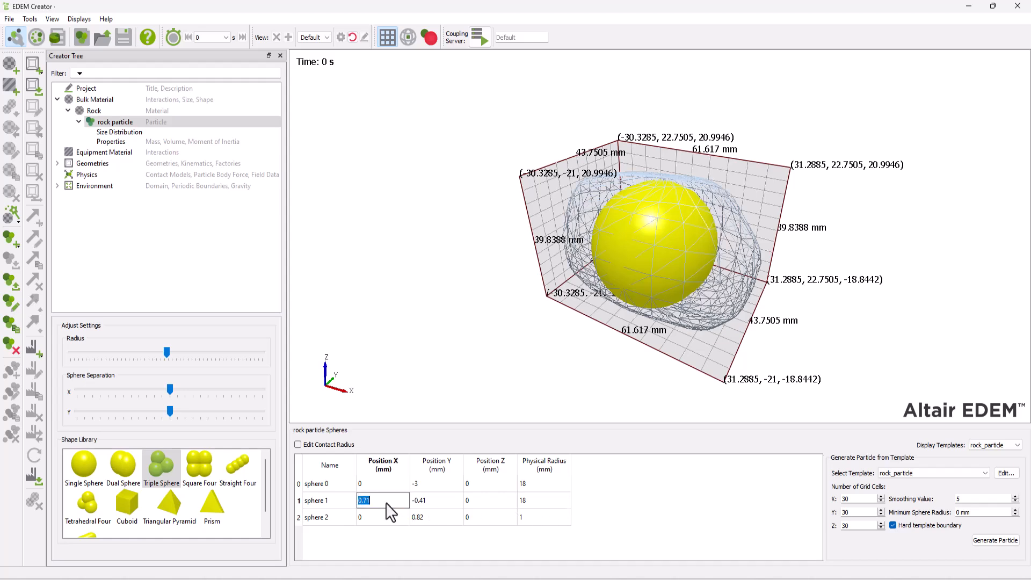
left_click(436, 500)
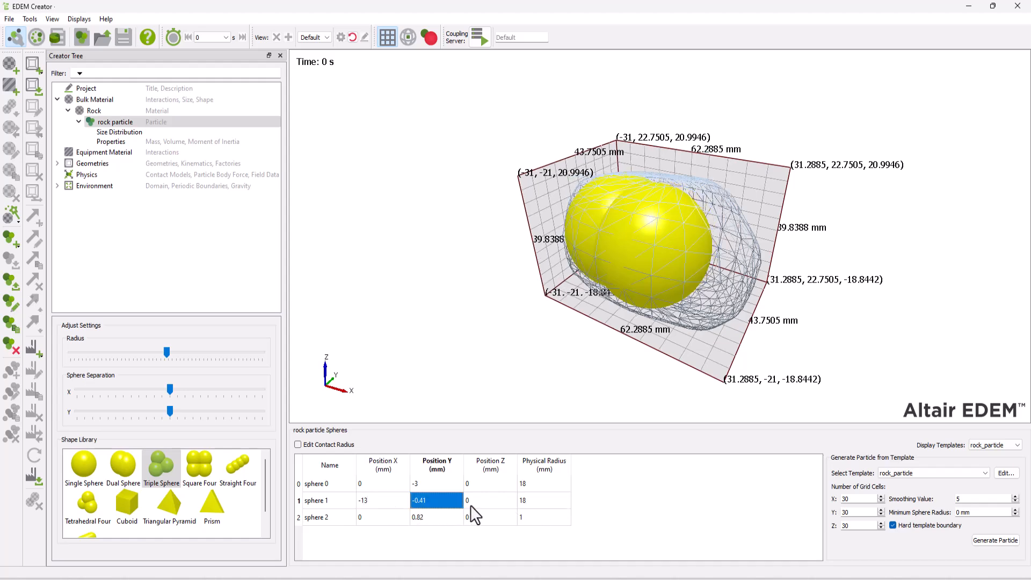
left_click(489, 500)
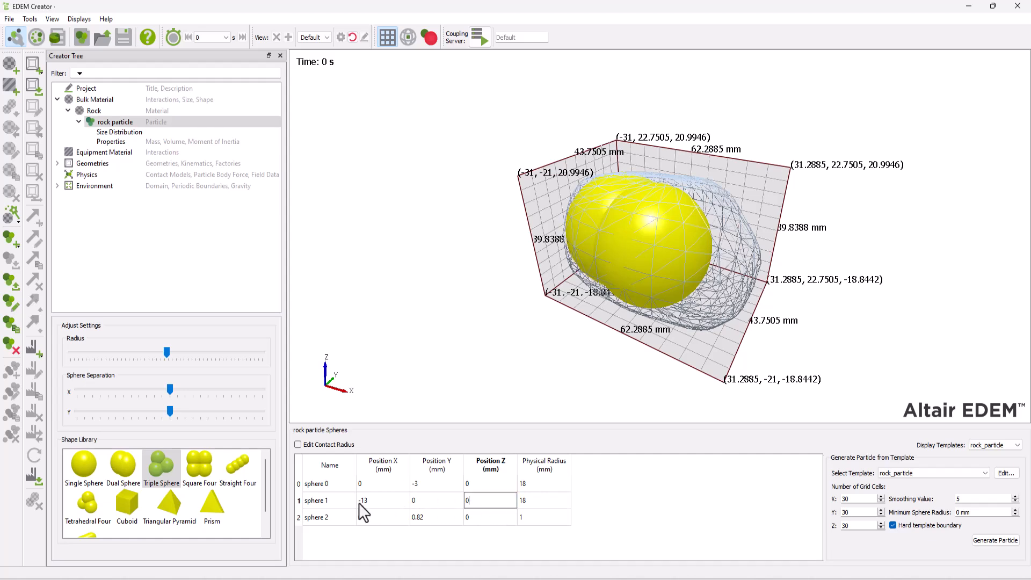
left_click(316, 501)
type("4")
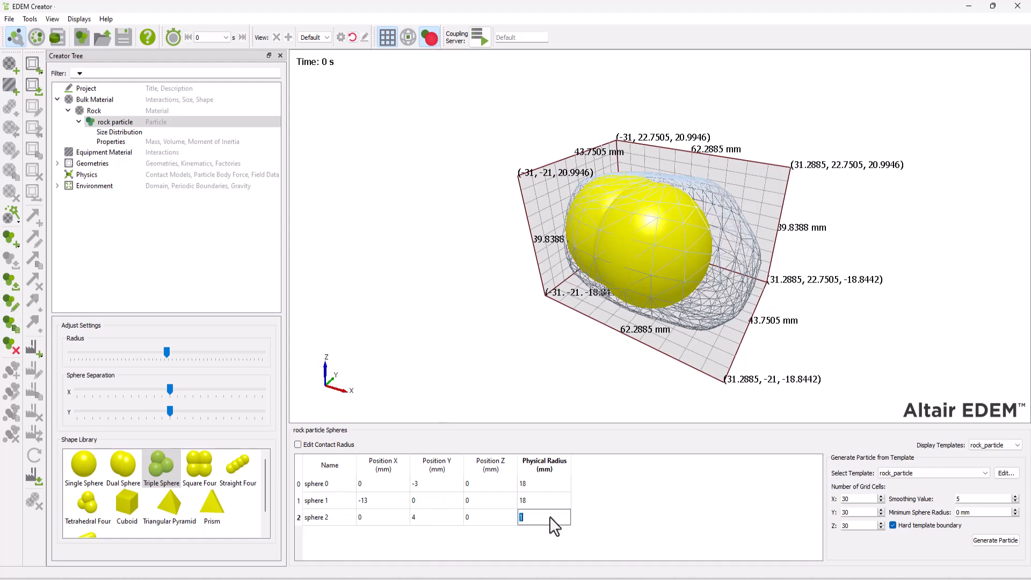
type("18")
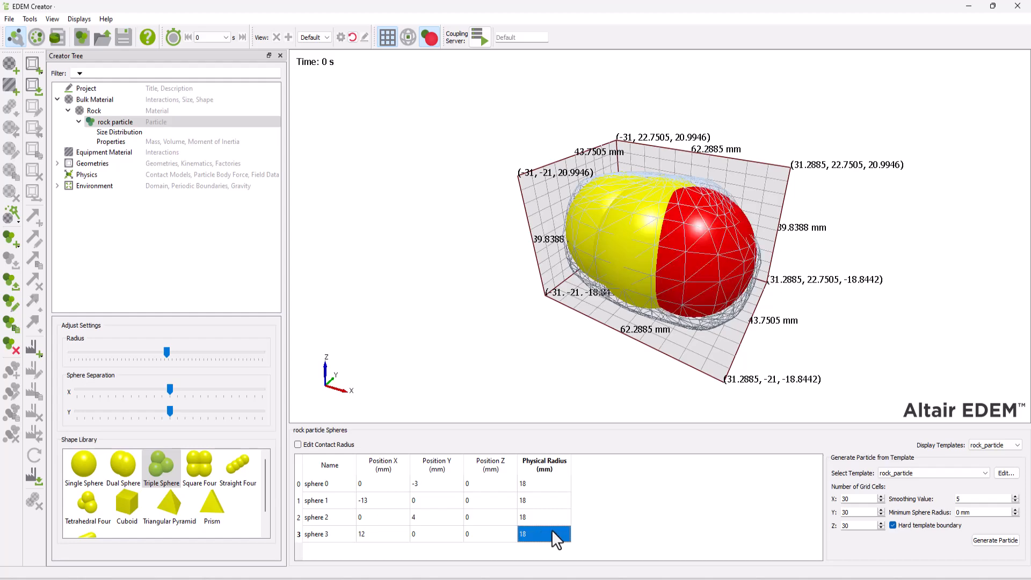
Calculate rock particle properties from the Imported Template, giving mass 0.0964175 kg.
left_click(111, 142)
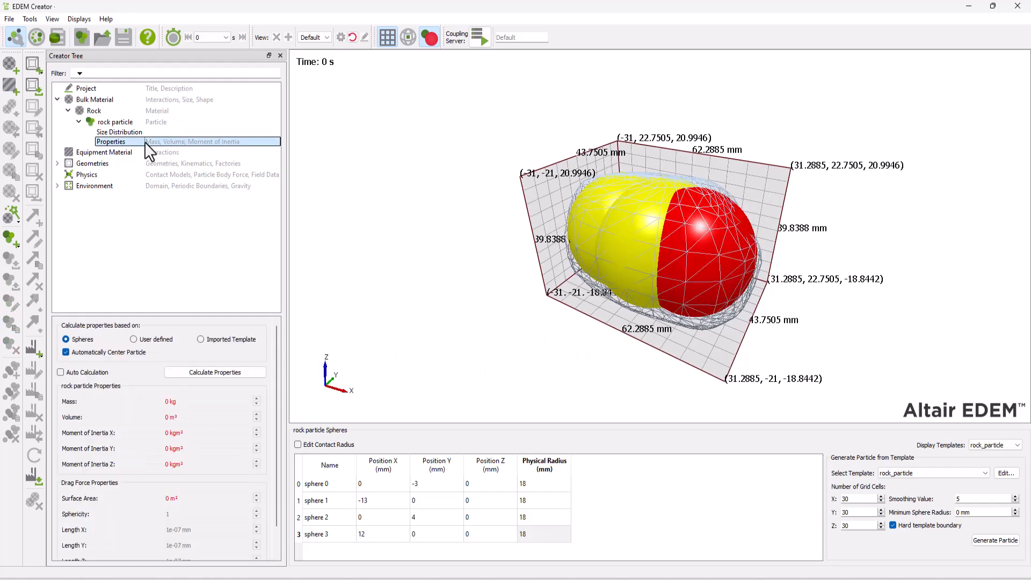
left_click(200, 339)
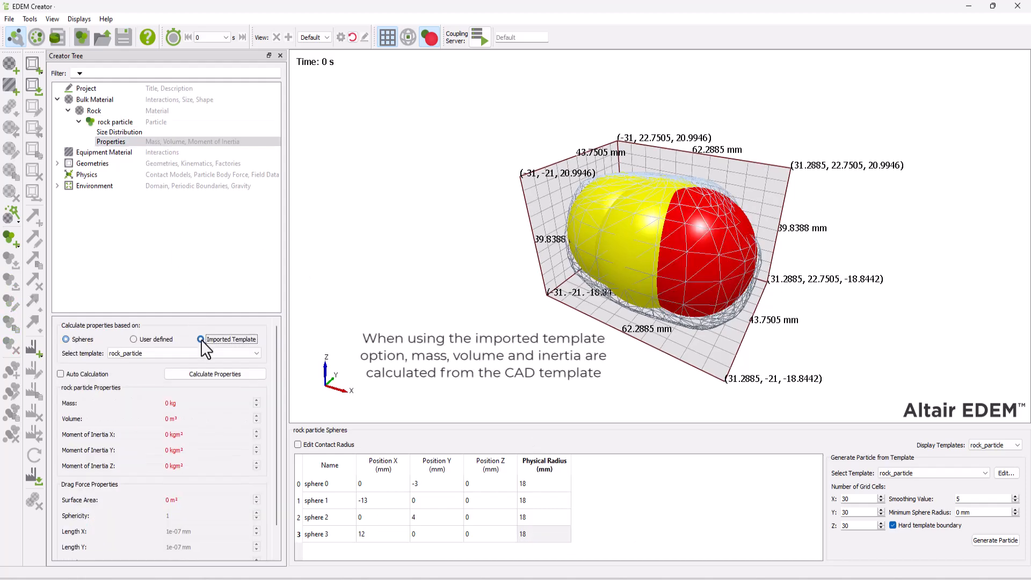
left_click(214, 374)
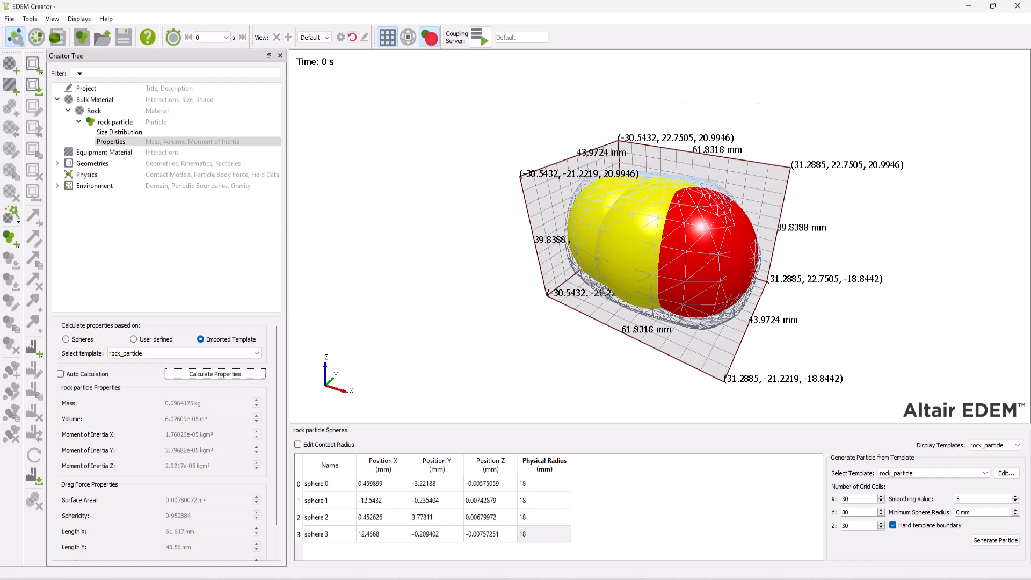
mouse_move(130, 140)
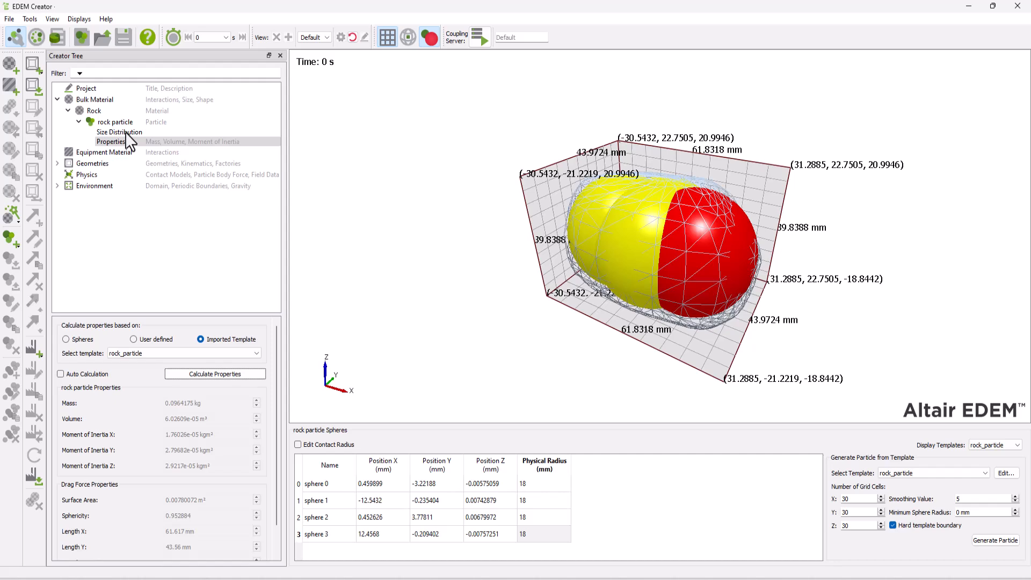
Switch the rock particle's size distribution to user defined and add a table row.
left_click(118, 131)
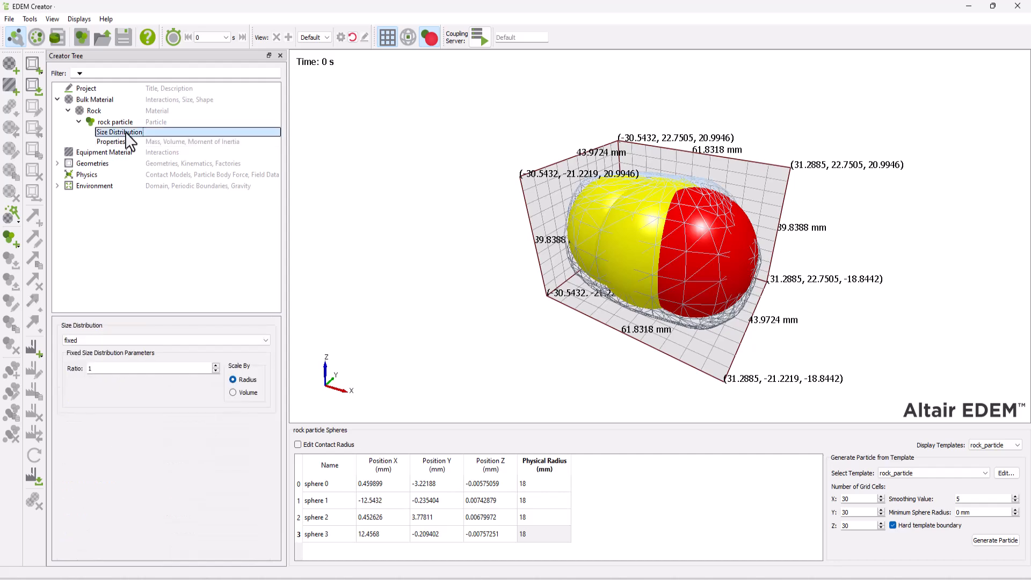
mouse_move(178, 348)
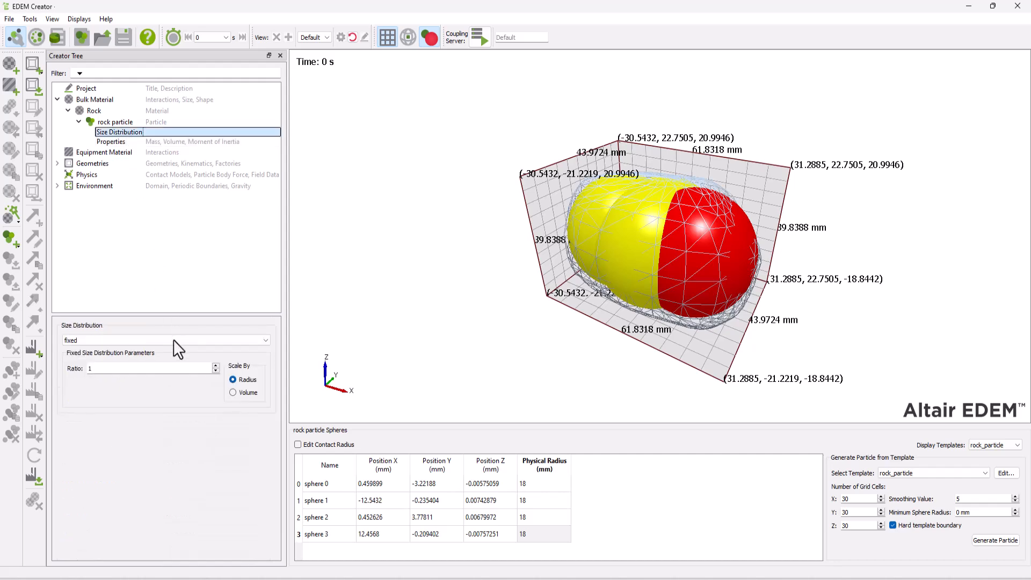
left_click(164, 340)
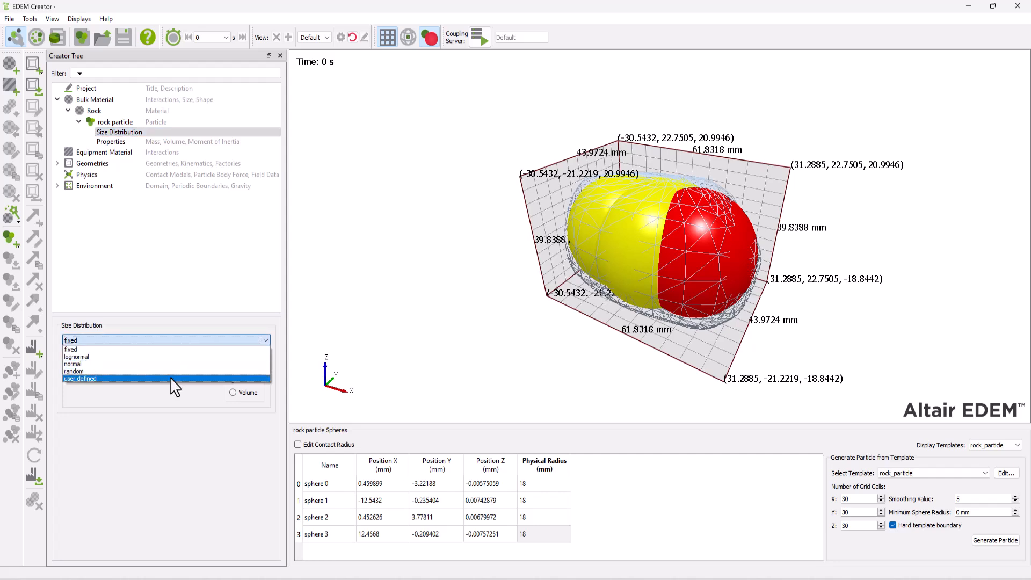
left_click(80, 379)
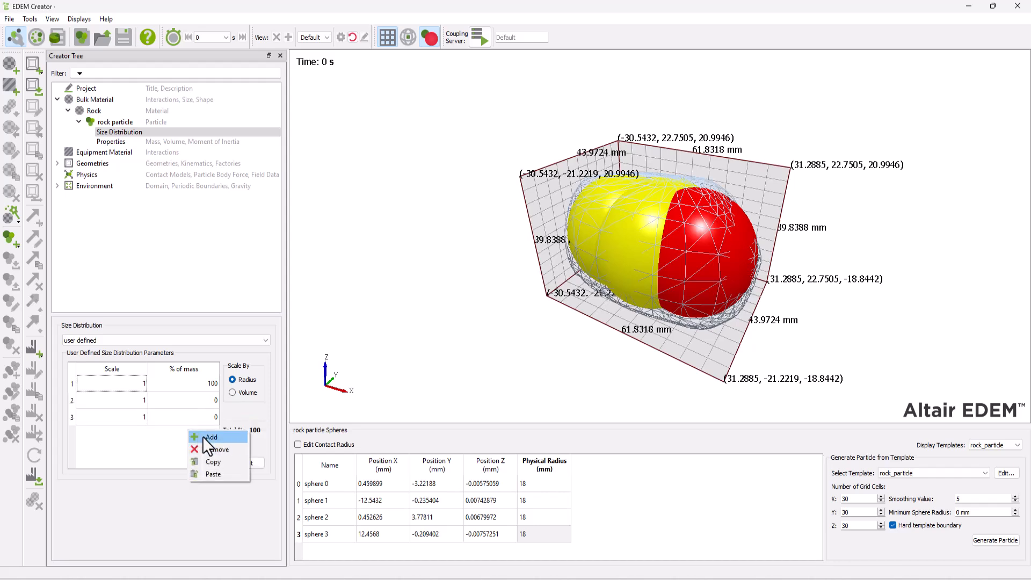
left_click(211, 436)
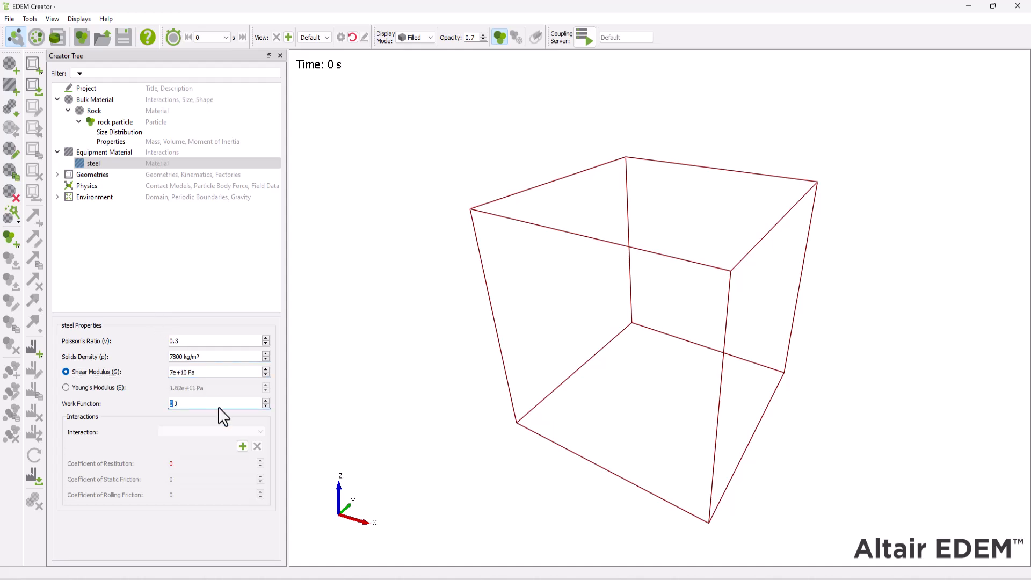
Add a Rock interaction to the steel equipment material.
left_click(242, 446)
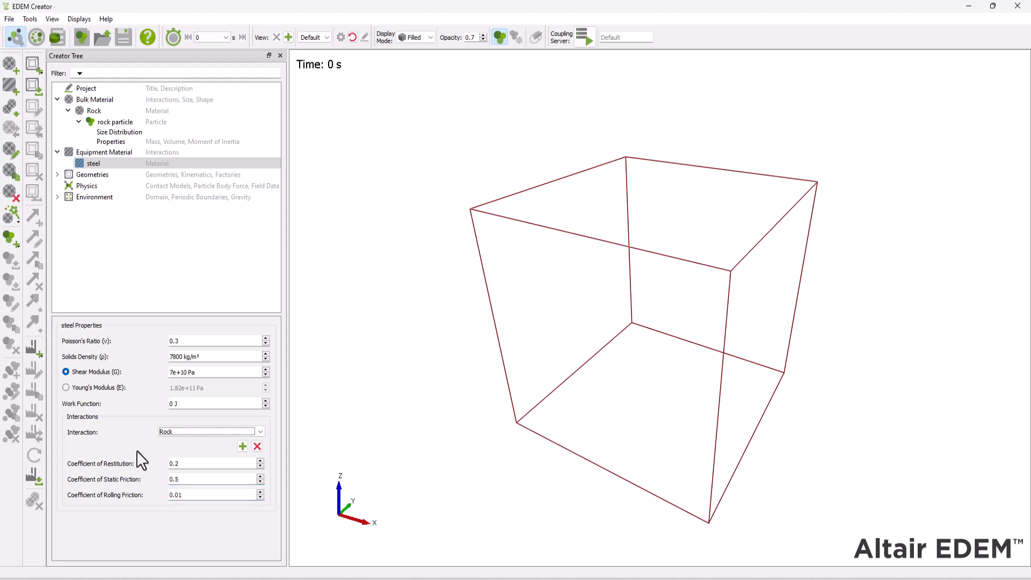
Import conveyor_hopper.stl as geometry with units set to millimetres.
right_click(91, 174)
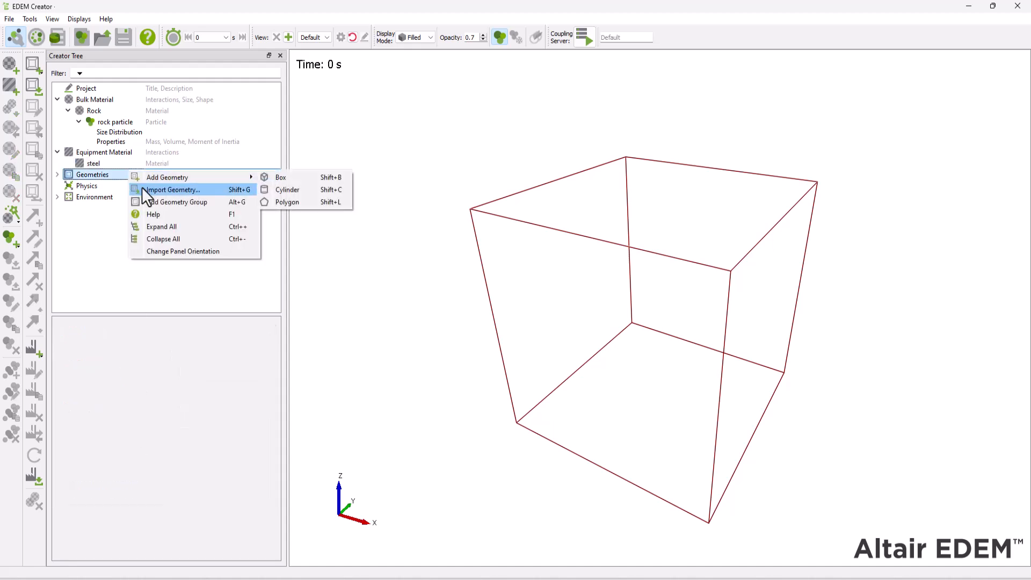
left_click(173, 190)
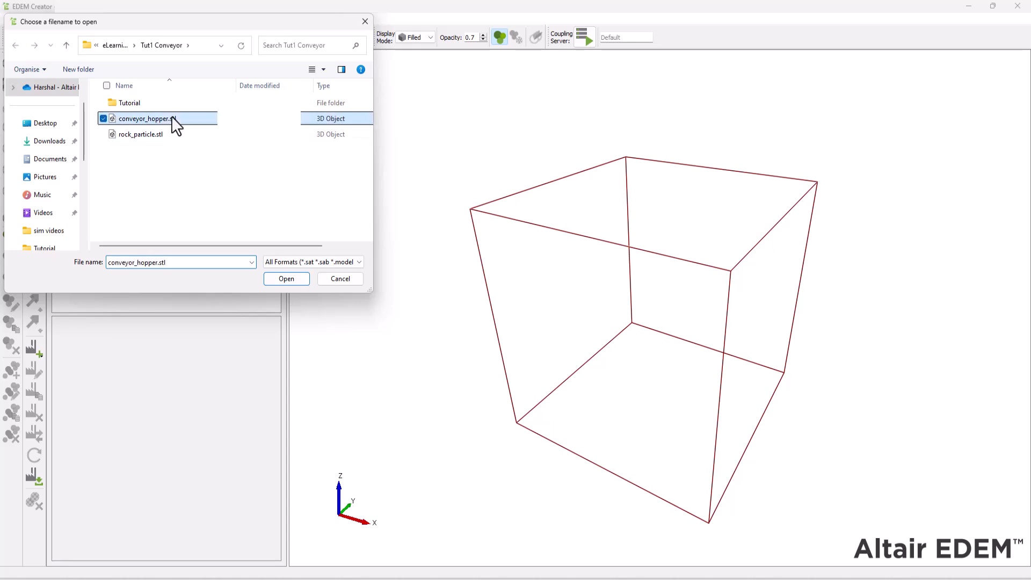
left_click(286, 279)
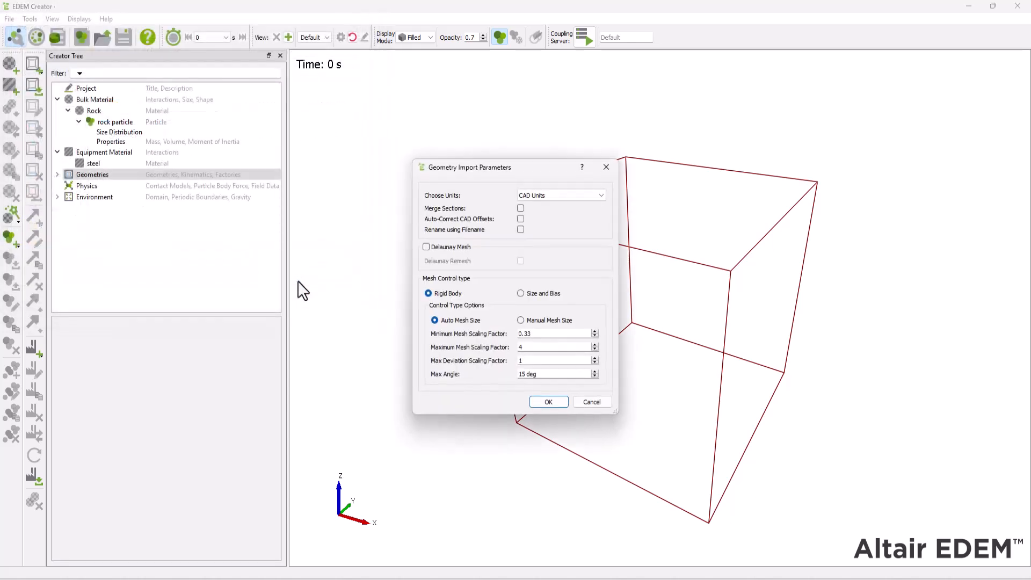
left_click(560, 194)
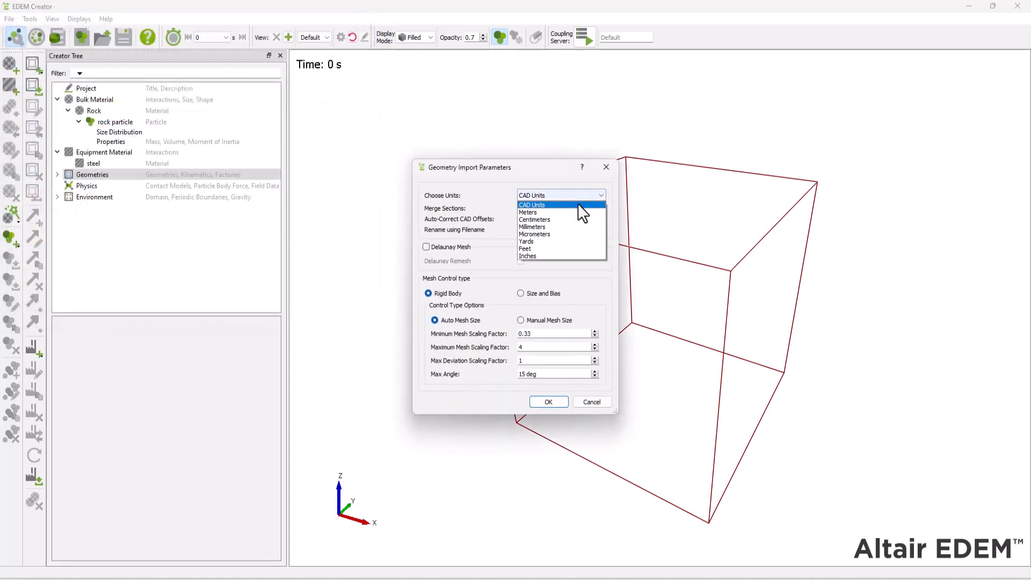
left_click(532, 227)
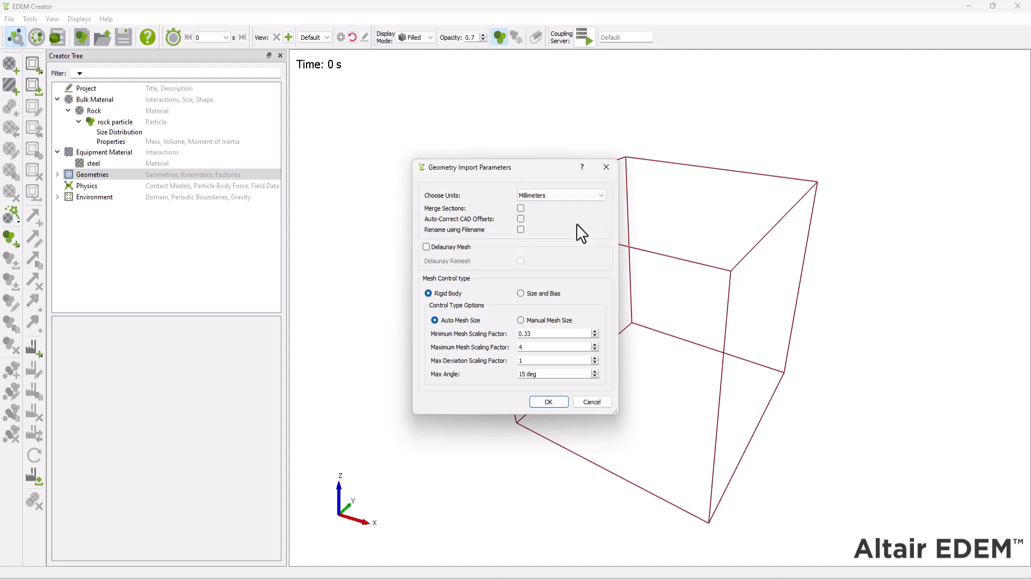
mouse_move(549, 402)
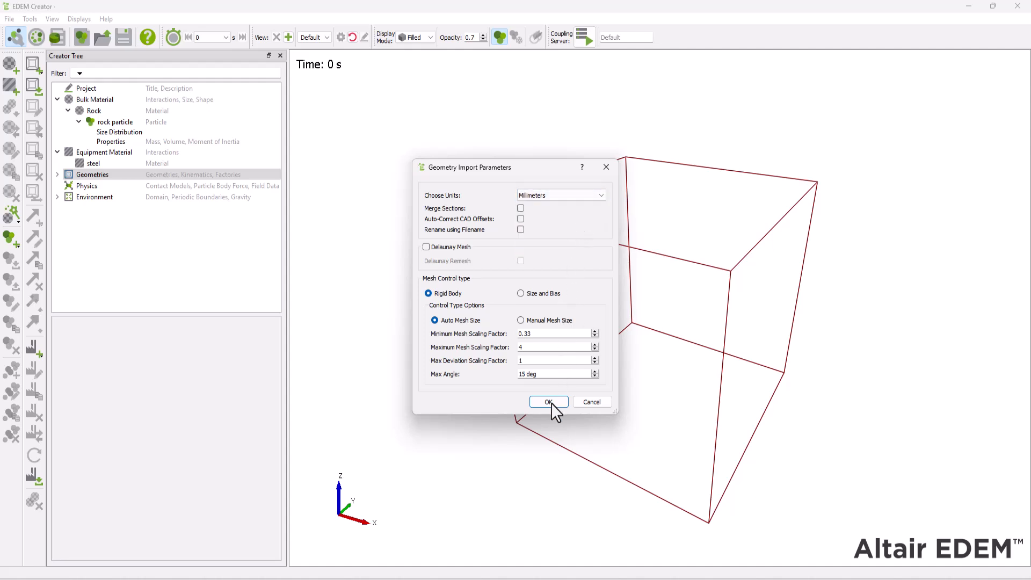
left_click(548, 402)
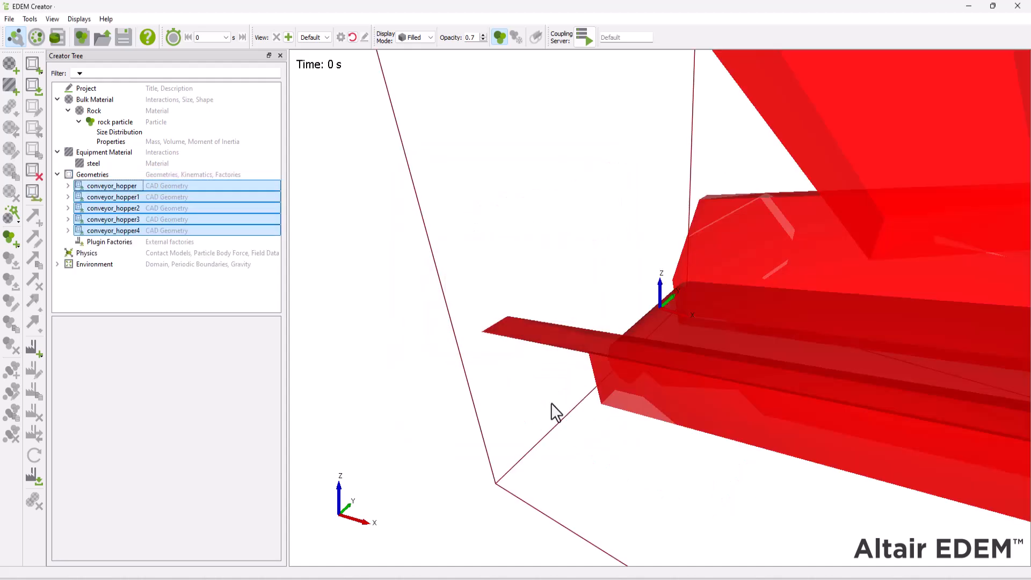
Fit the model in view, rename conveyor_hopper to 'belt', and start renaming the other parts.
left_click(354, 38)
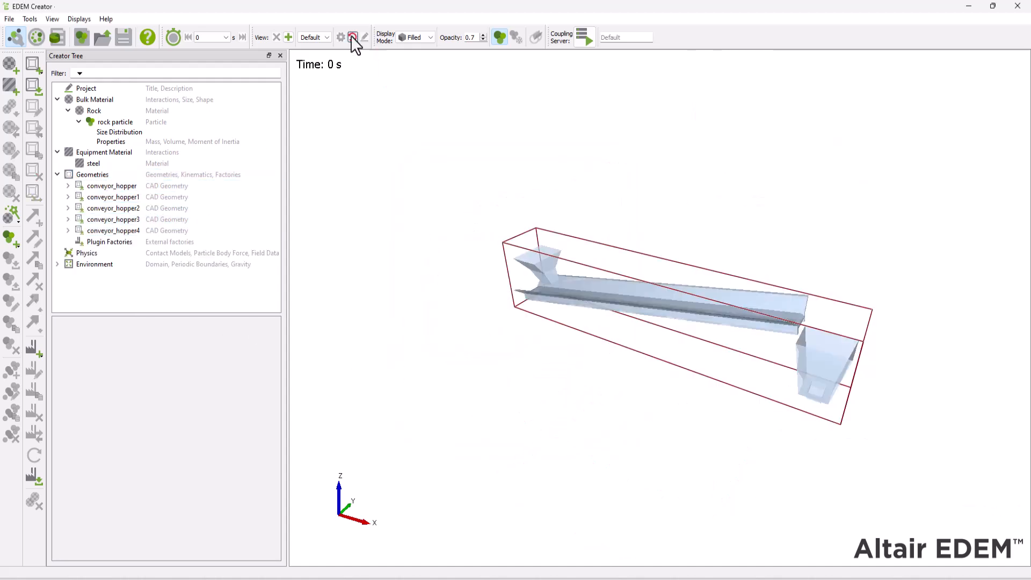
left_click(110, 185)
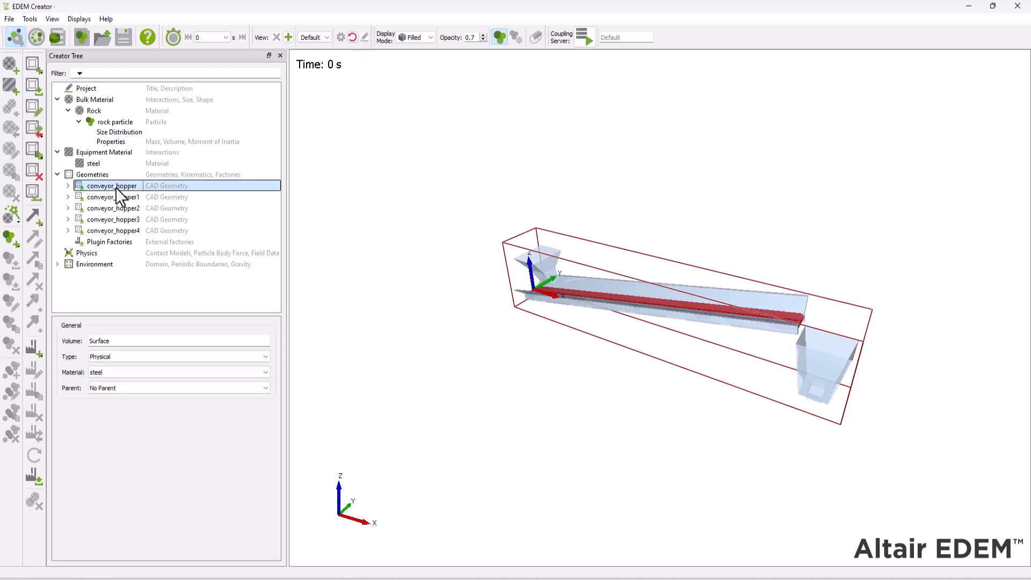
double_click(109, 186)
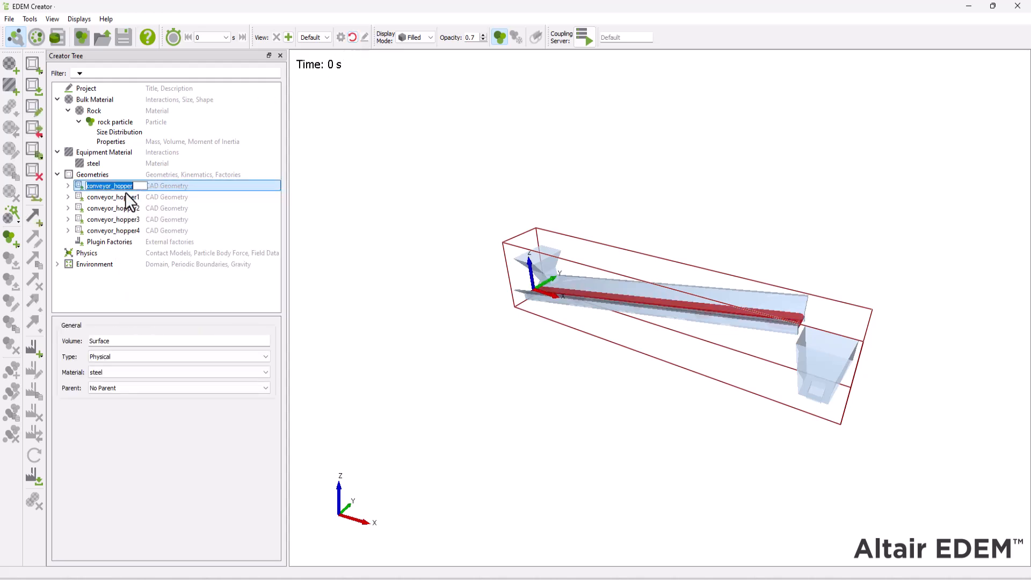
type("belt")
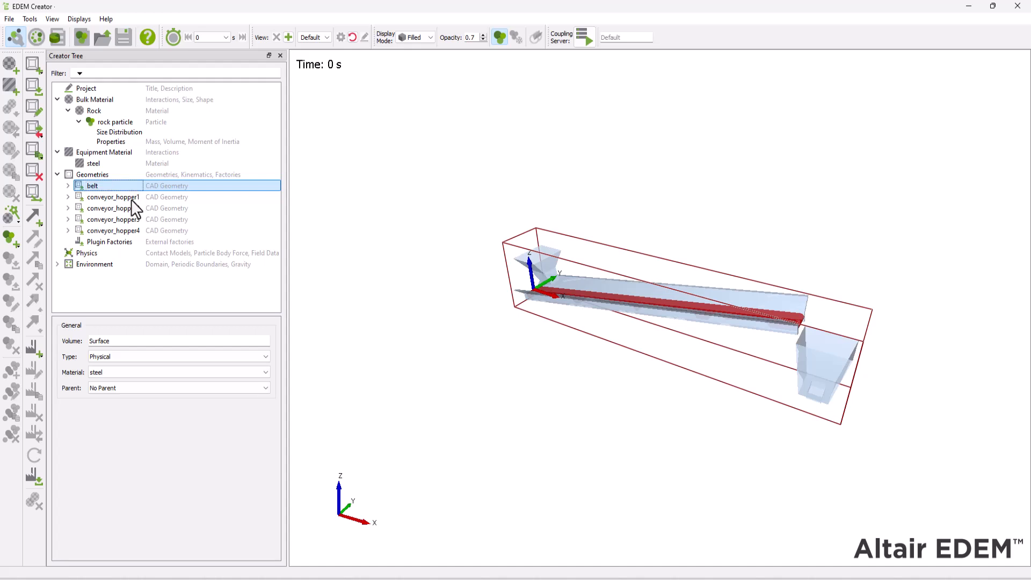
left_click(98, 196)
type("hopper")
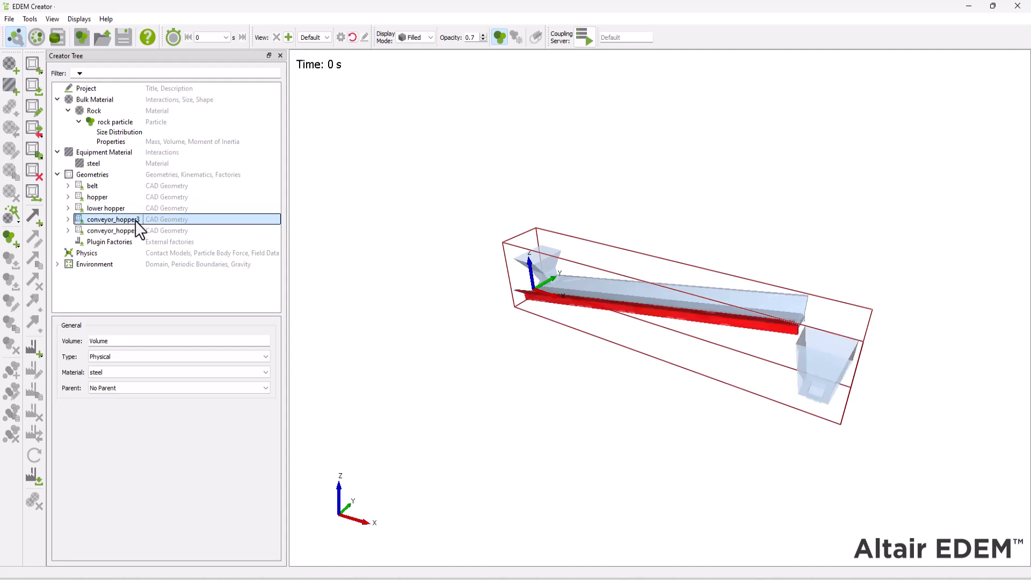
double_click(112, 219)
type("guide 1")
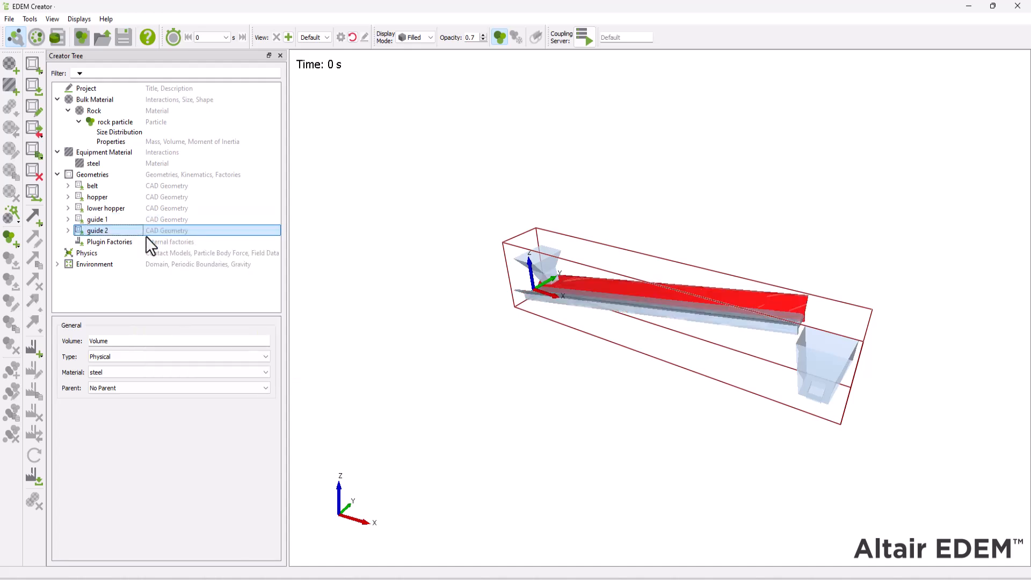
Add a motion to the belt geometry with an End Time of 3 s.
right_click(93, 186)
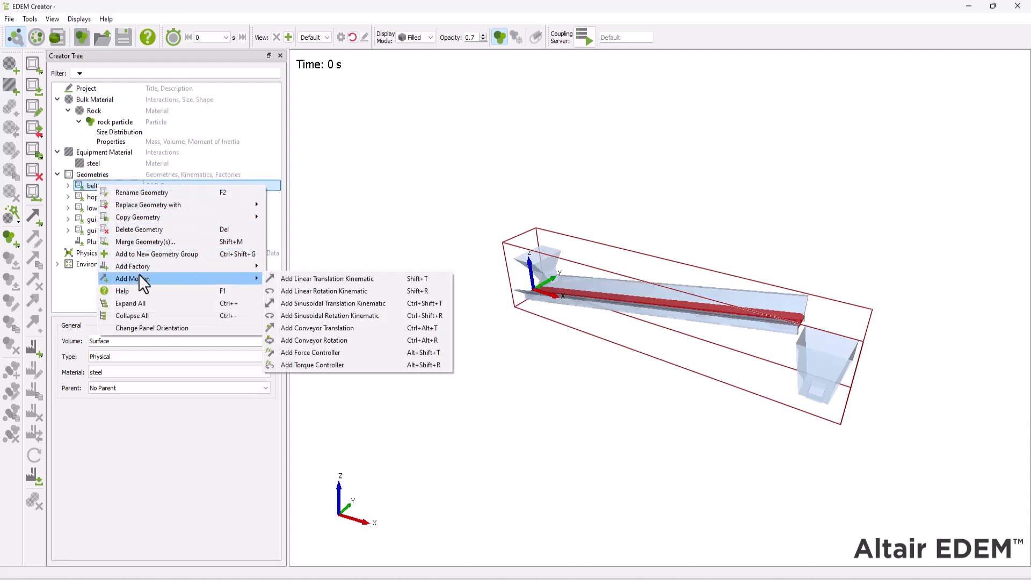
left_click(316, 327)
type("1")
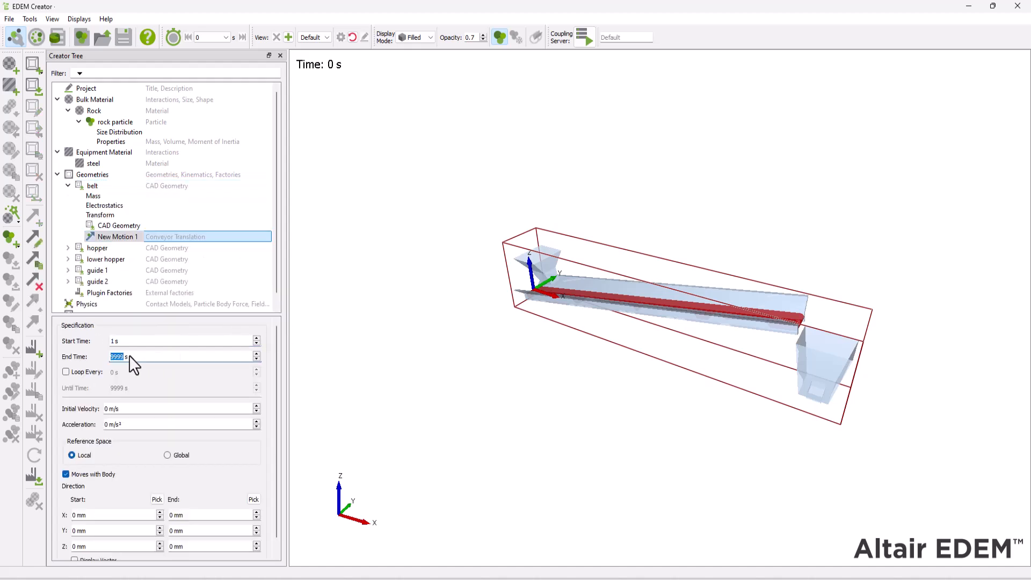
type("3 s")
left_click(210, 546)
type("1736.48")
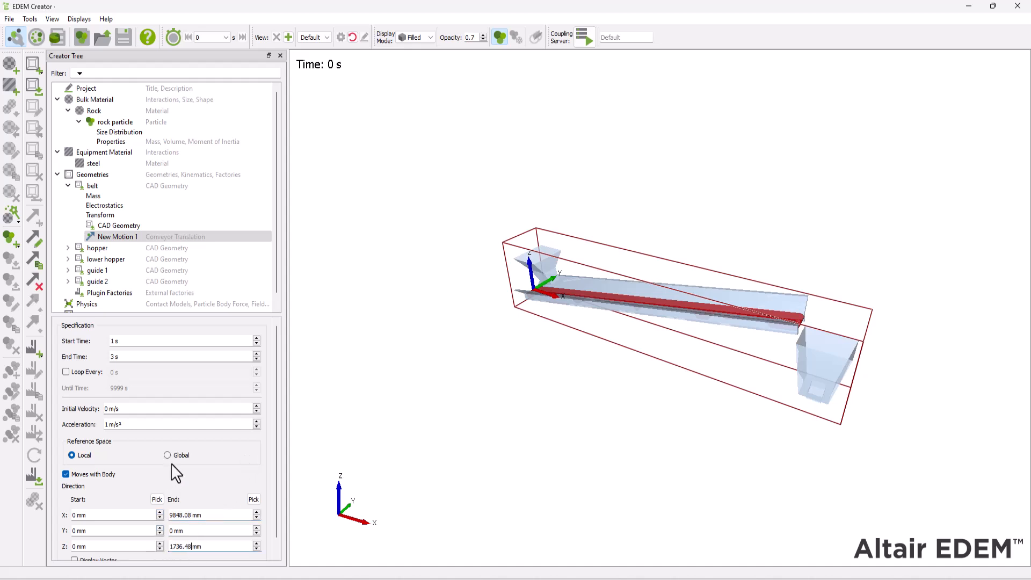
mouse_move(113, 196)
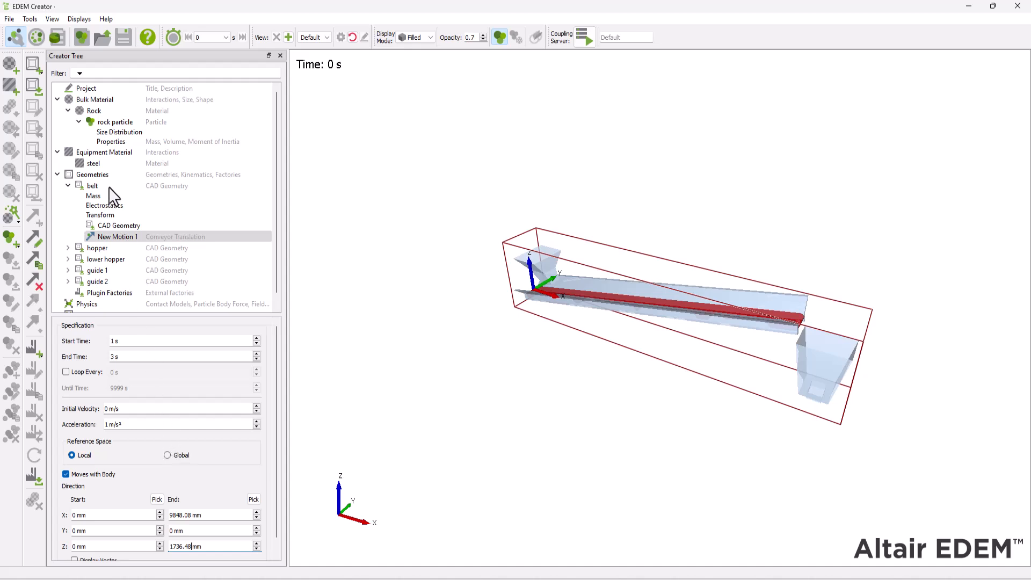
Add a second conveyor translation motion to the belt geometry.
right_click(92, 185)
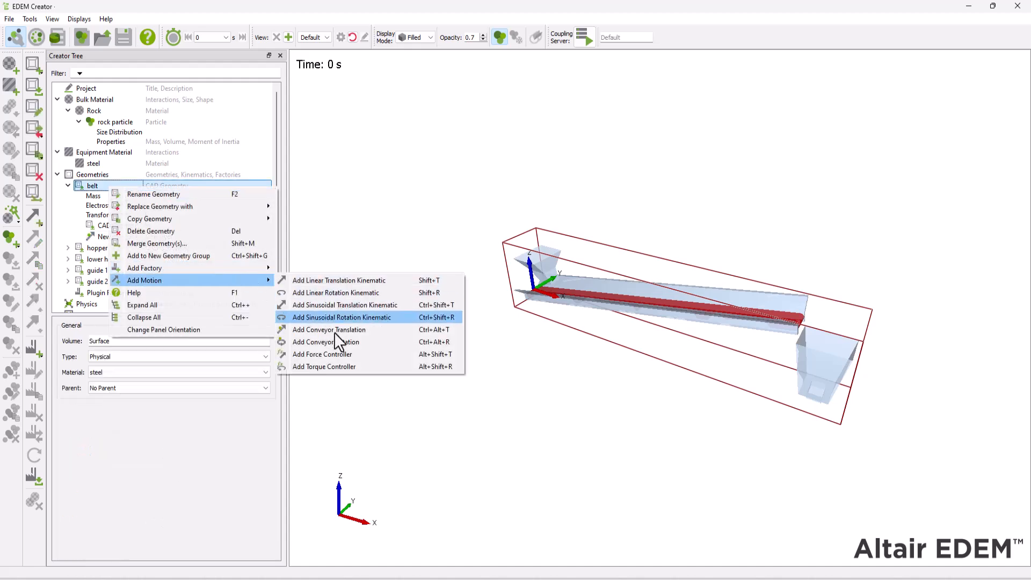
left_click(329, 329)
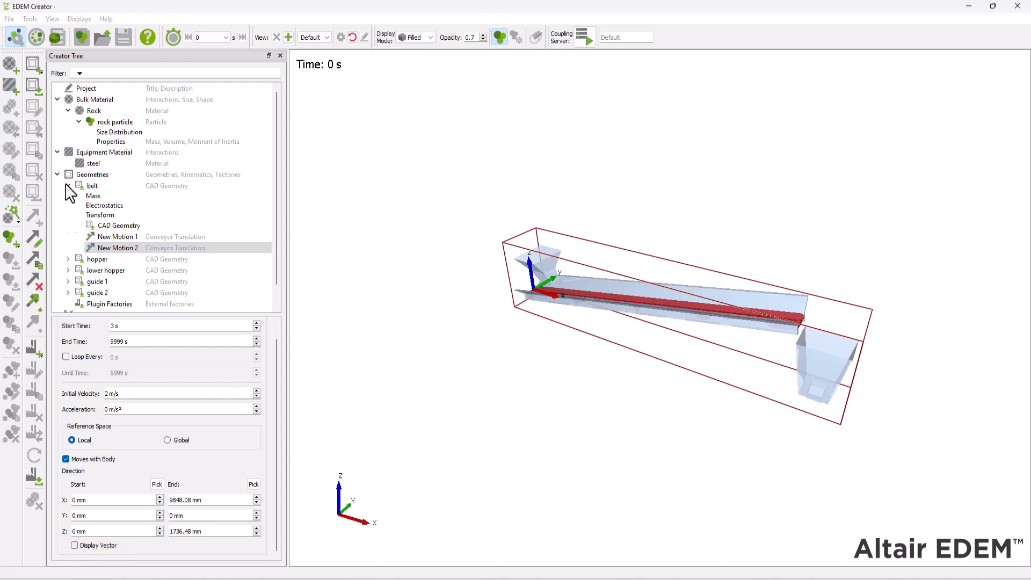
Add a virtual polygon geometry named 'particle factory'.
right_click(91, 174)
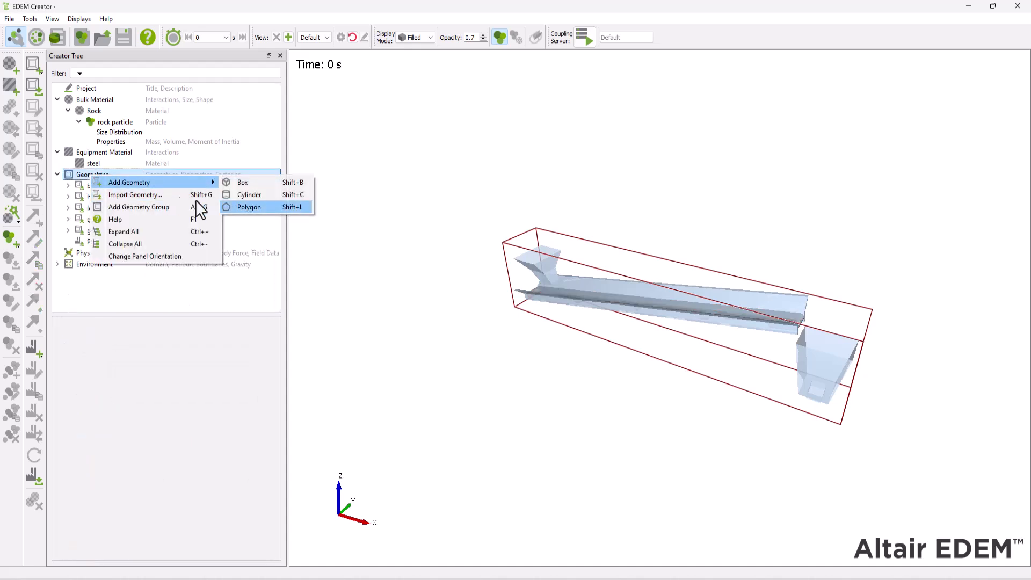
left_click(249, 206)
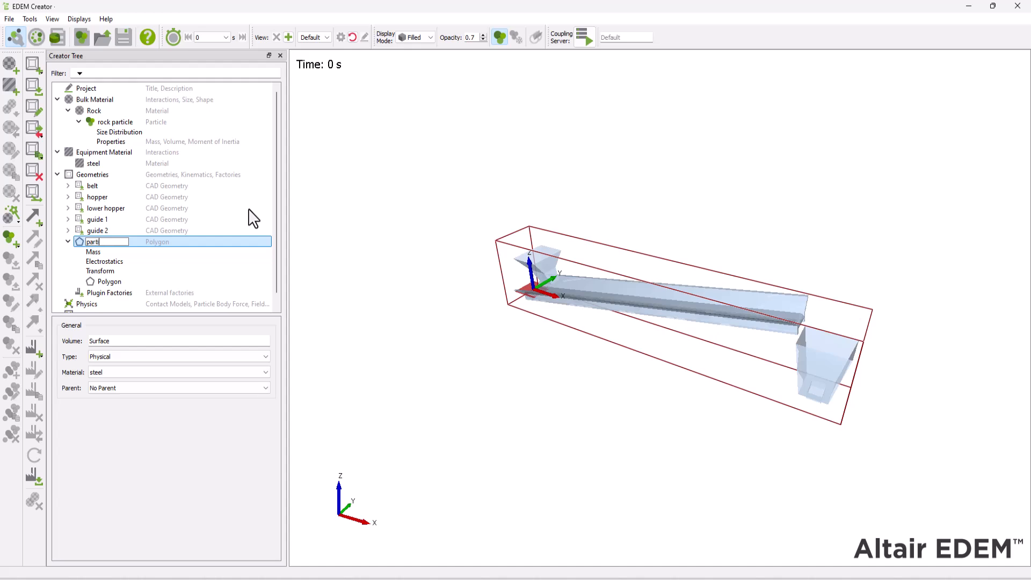
type("particle factory")
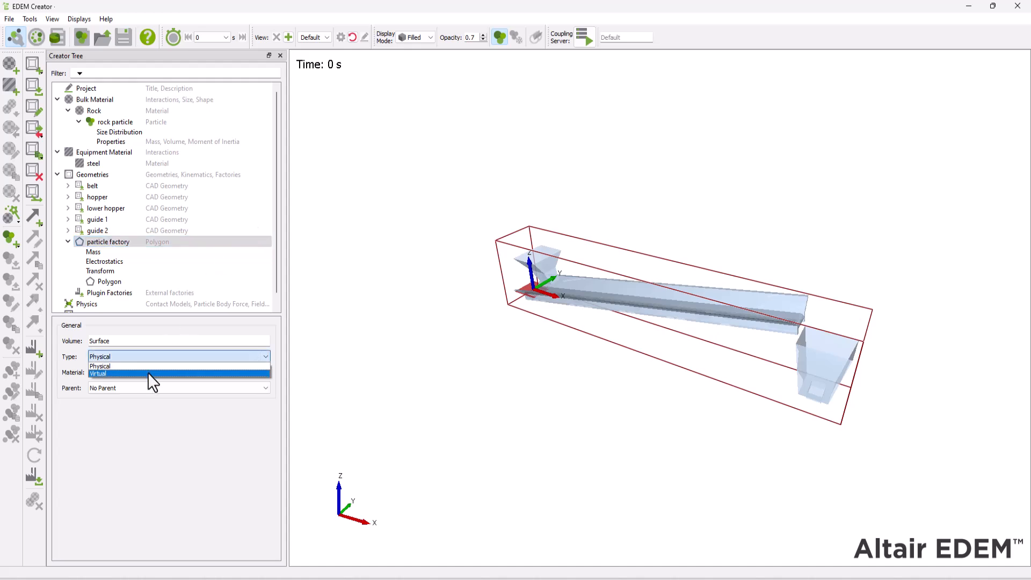
left_click(97, 373)
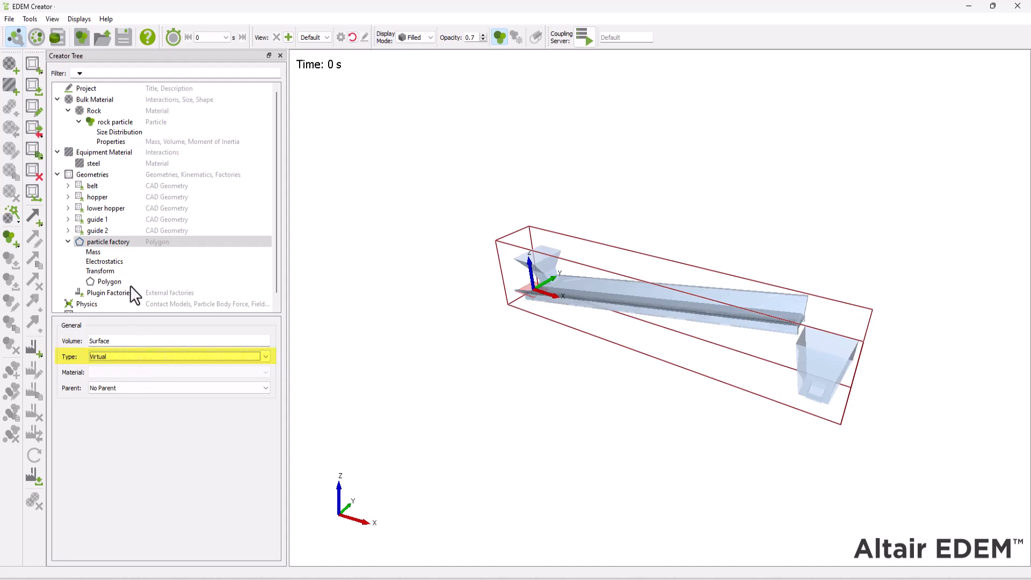
left_click(100, 270)
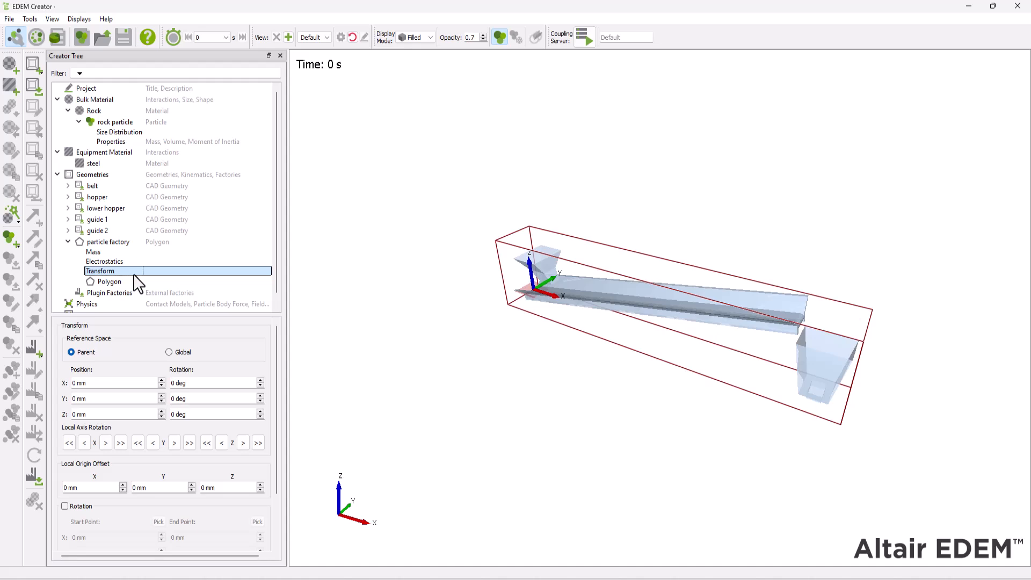
Position the particle factory at 500 mm and set its shape dimensions.
left_click(112, 383)
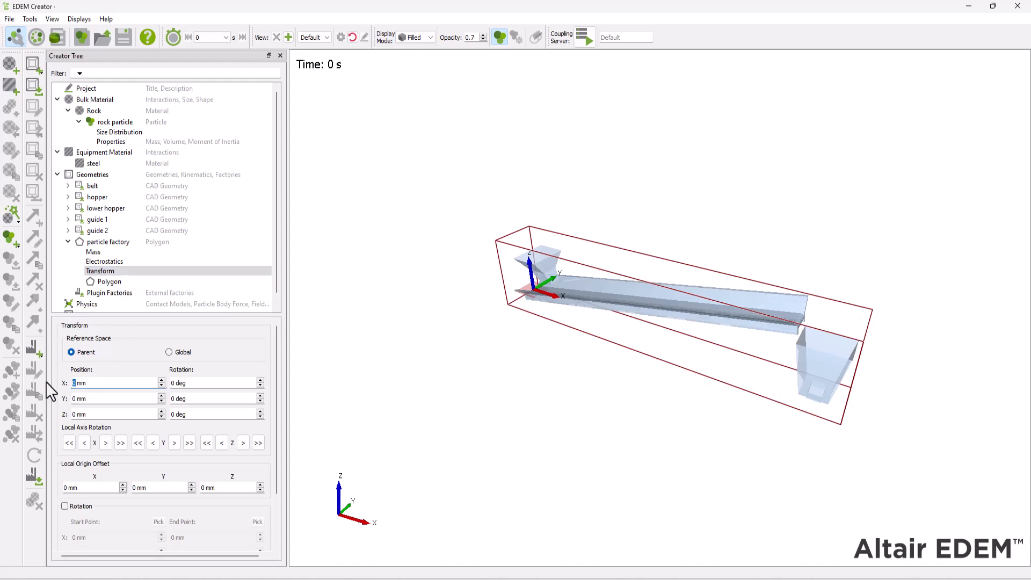
type("500")
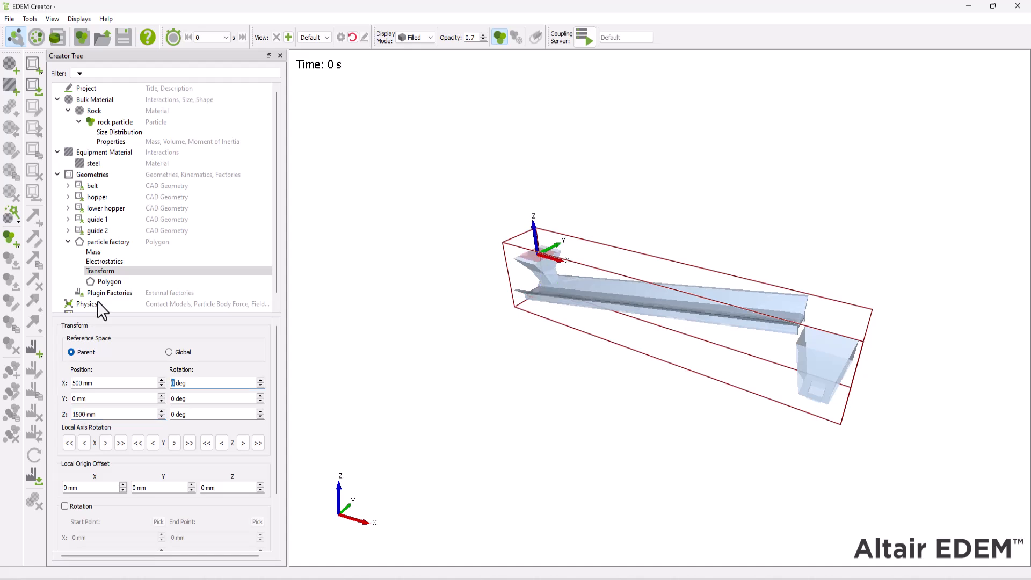
left_click(109, 281)
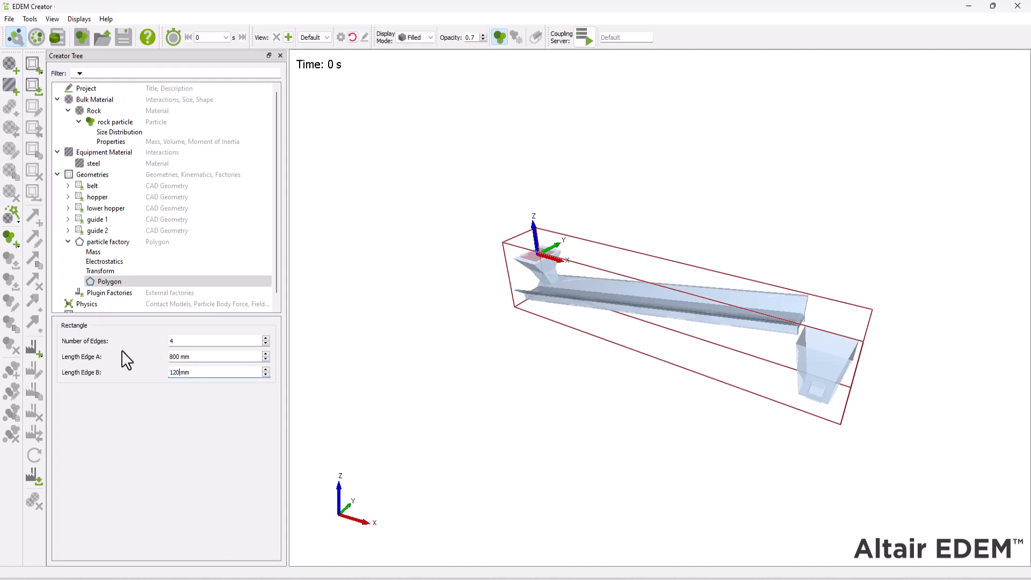
left_click(107, 242)
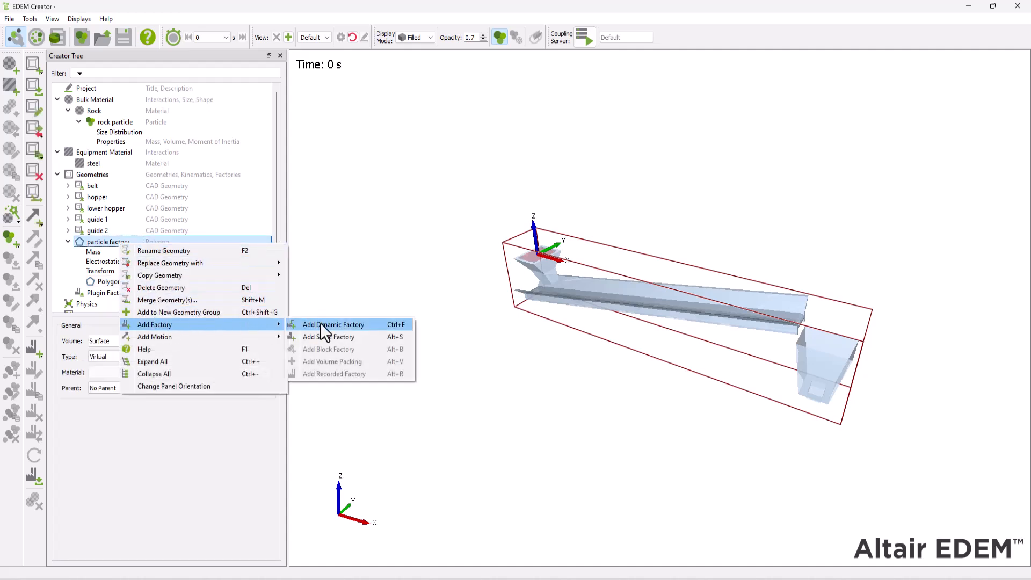
Add a dynamic factory at 50 kg/s target mass with fixed velocity of -2 m/s.
left_click(333, 323)
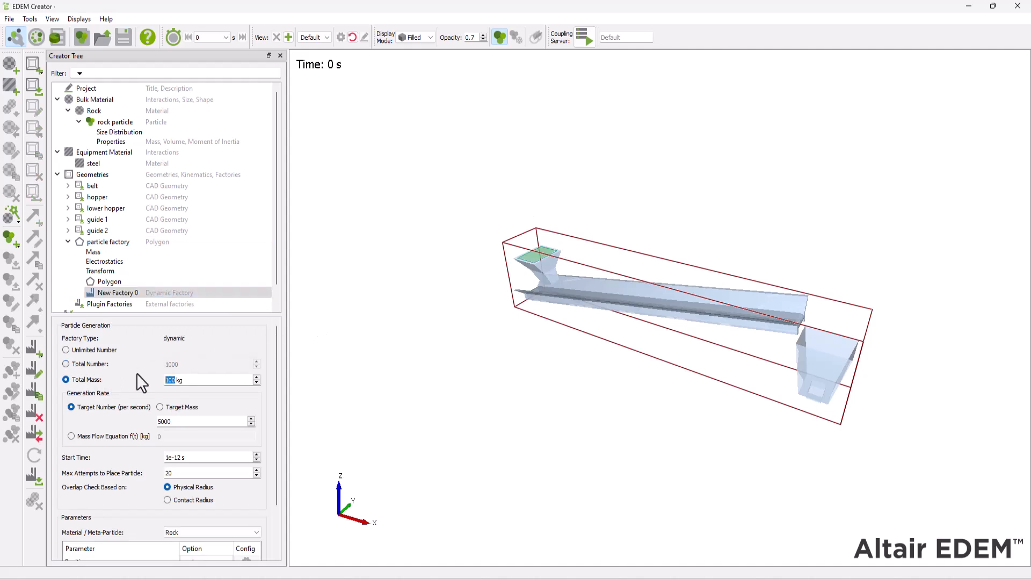
left_click(161, 407)
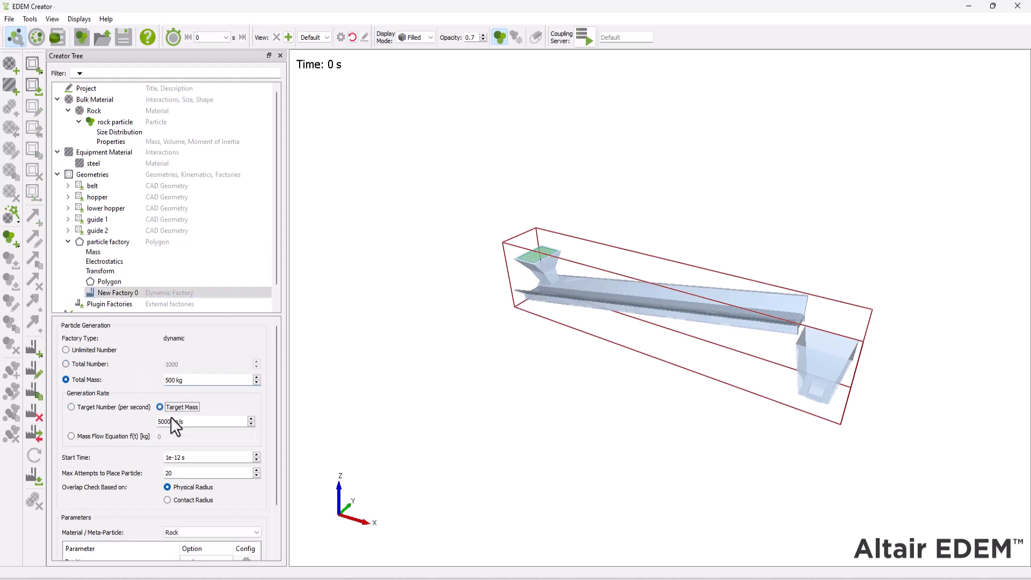
type("50 kg/s")
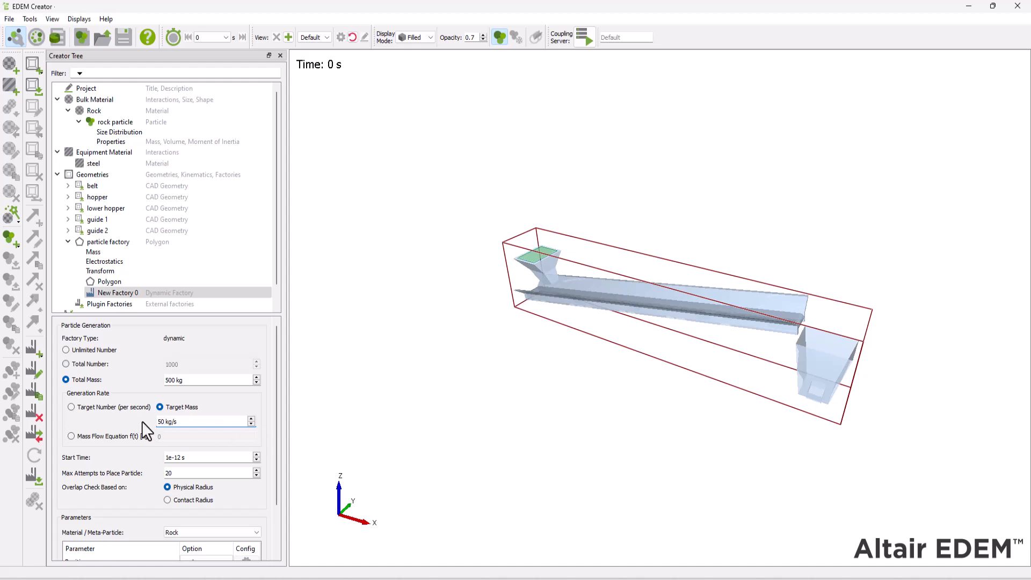
left_click(246, 513)
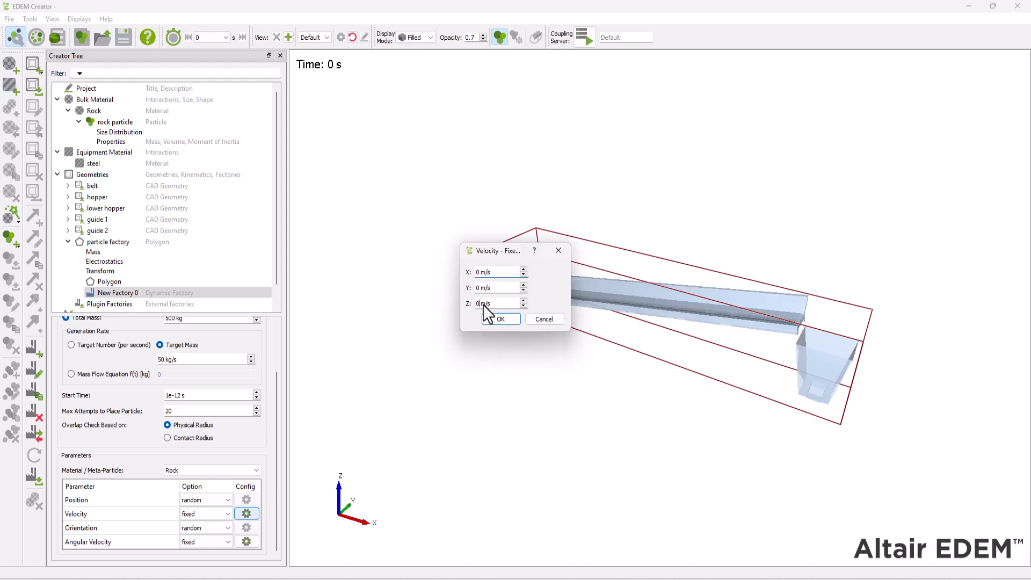
type("-2")
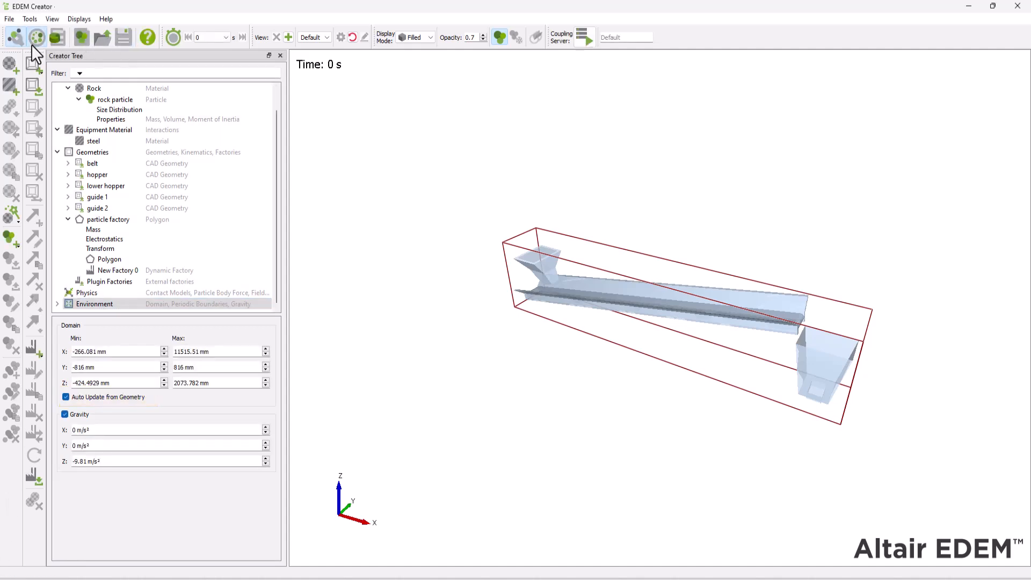
Disable Auto Time Step in the Simulator and start the 10 s simulation.
left_click(37, 37)
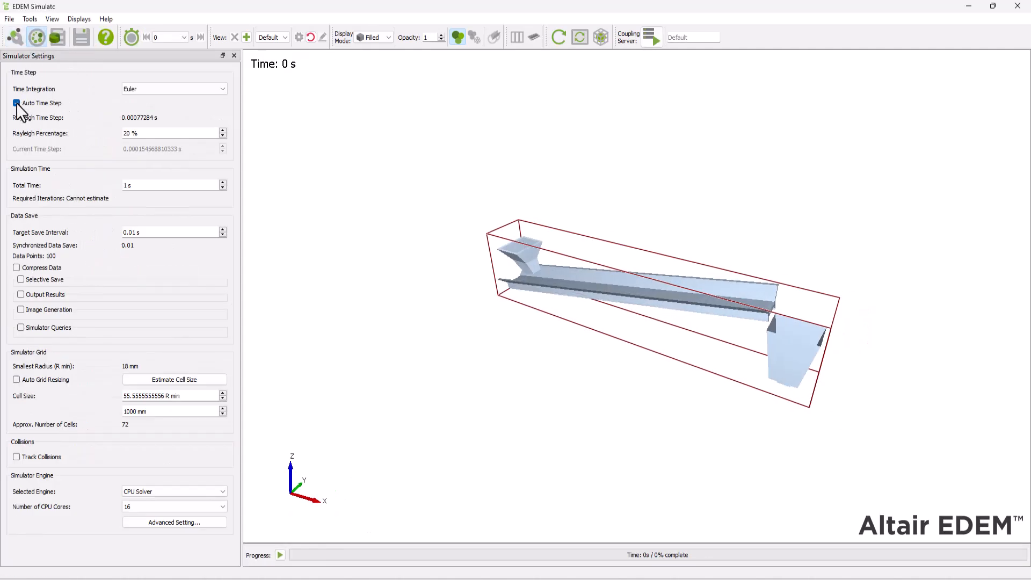
left_click(16, 103)
type("3")
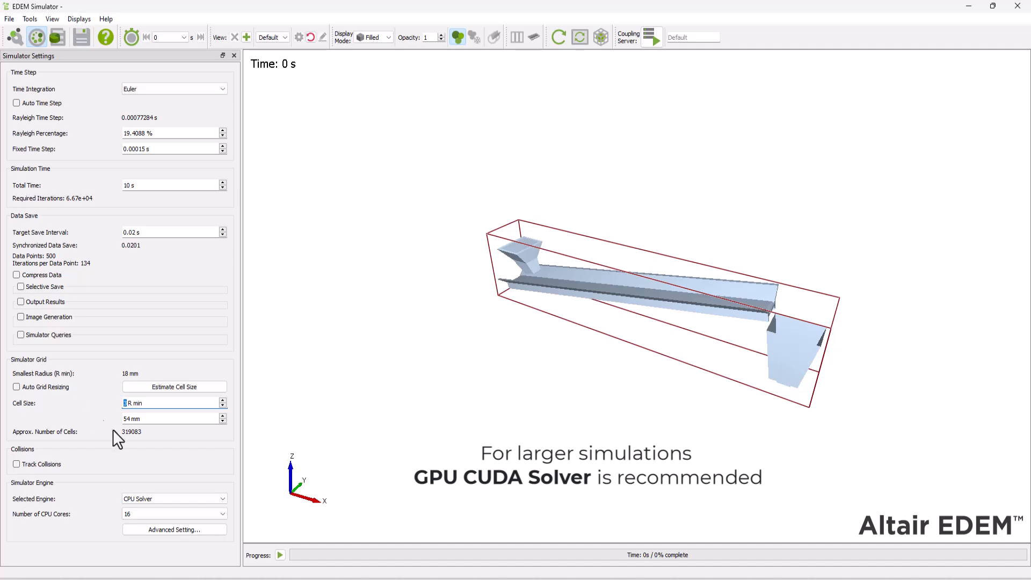
left_click(174, 499)
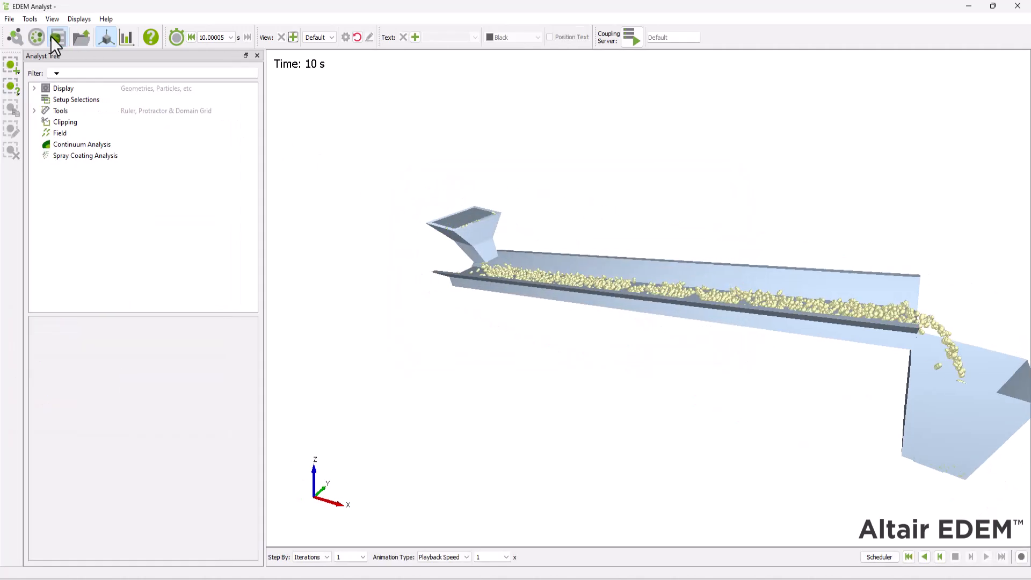
Display all geometries as filled surfaces and jump to the simulation's final time.
left_click(33, 88)
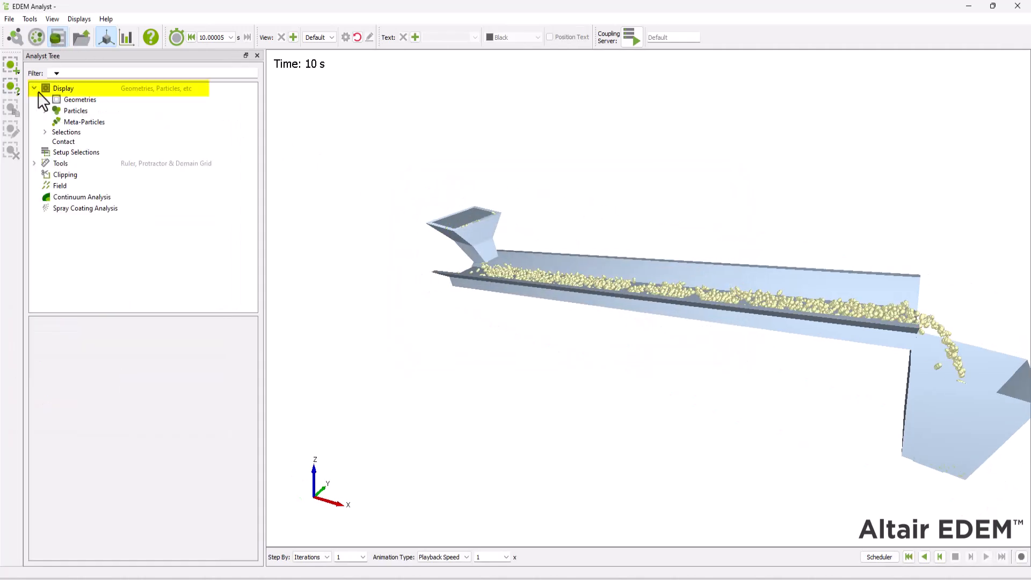
left_click(80, 99)
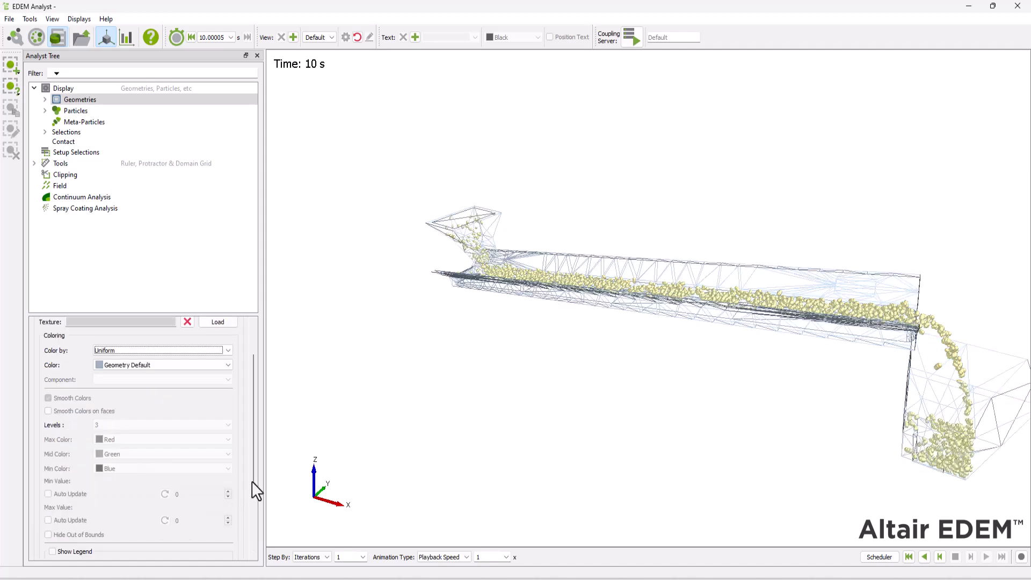
left_click(189, 339)
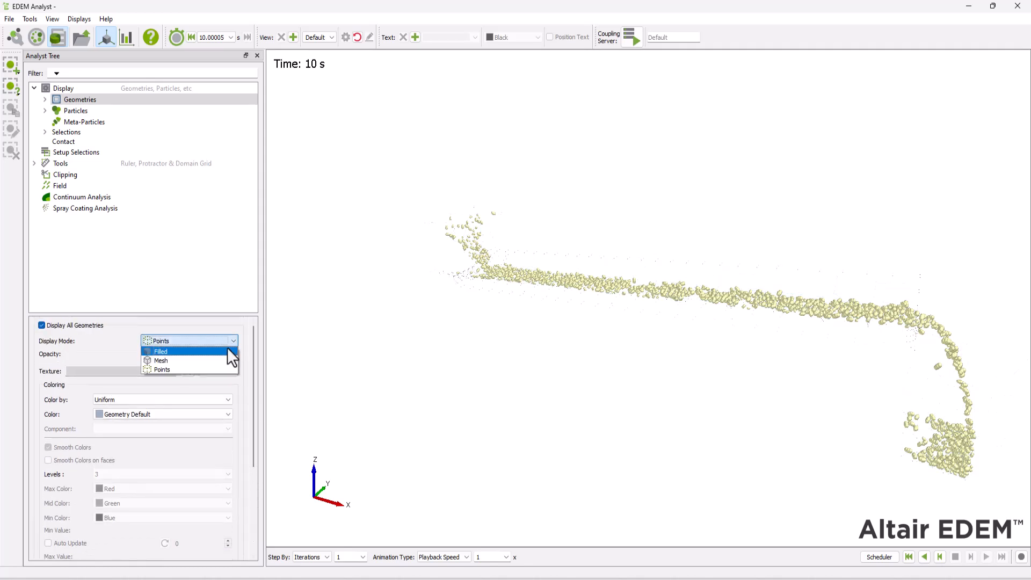
left_click(160, 351)
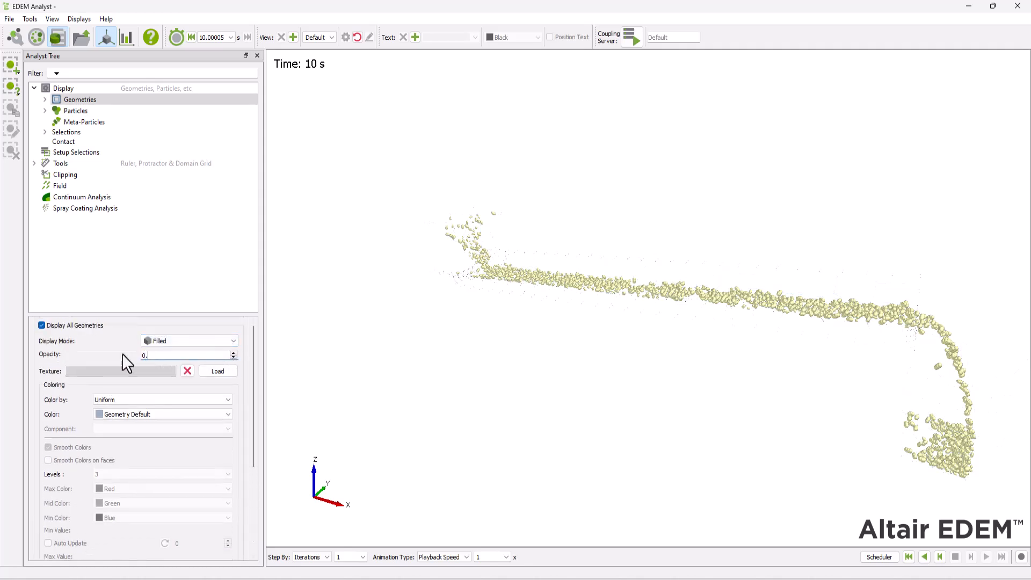
scroll("down", 3)
type("5")
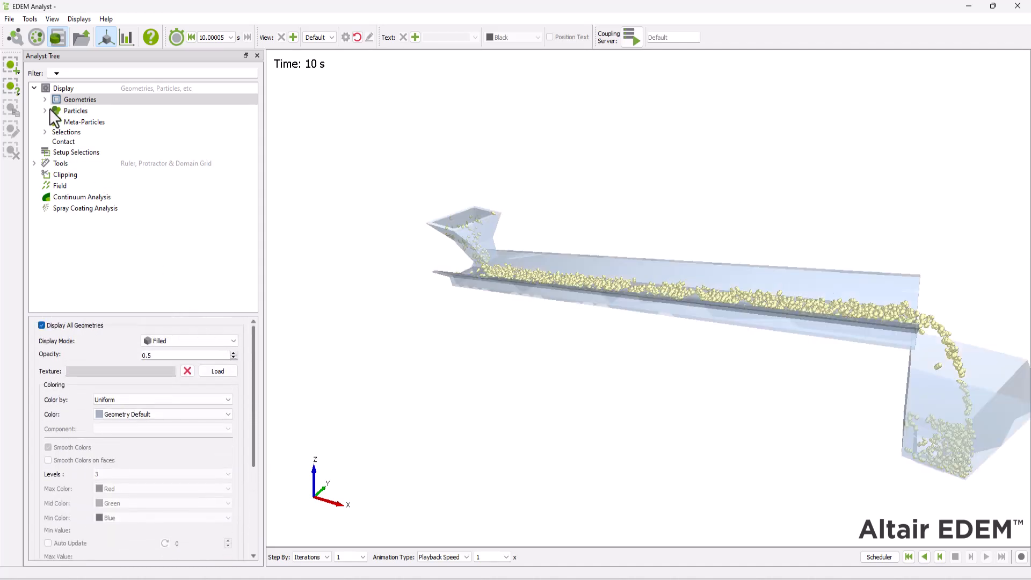
left_click(44, 99)
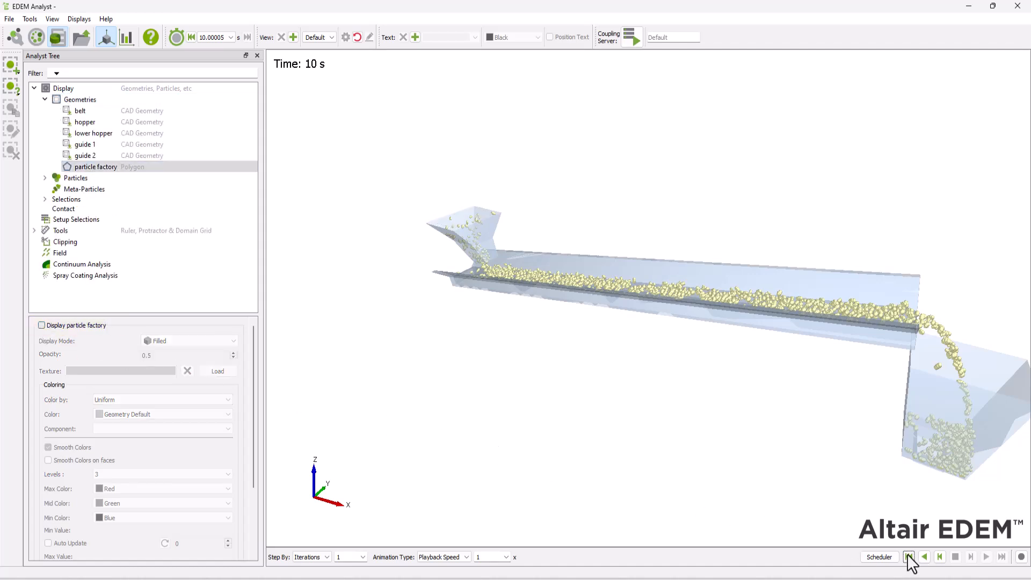
left_click(908, 556)
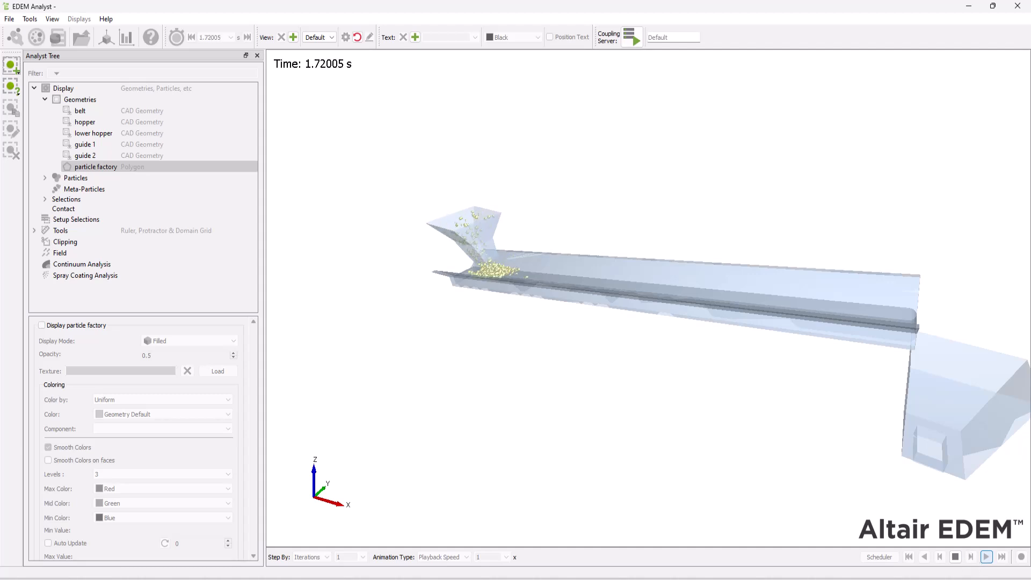
left_click(985, 556)
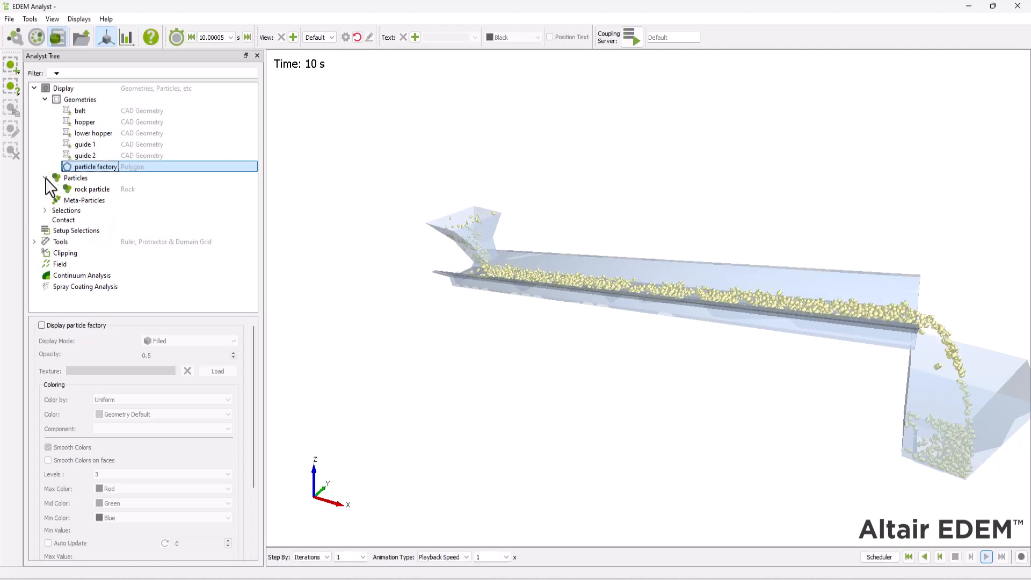
Check the rock particle representation options, then switch its representation to Default.
left_click(92, 188)
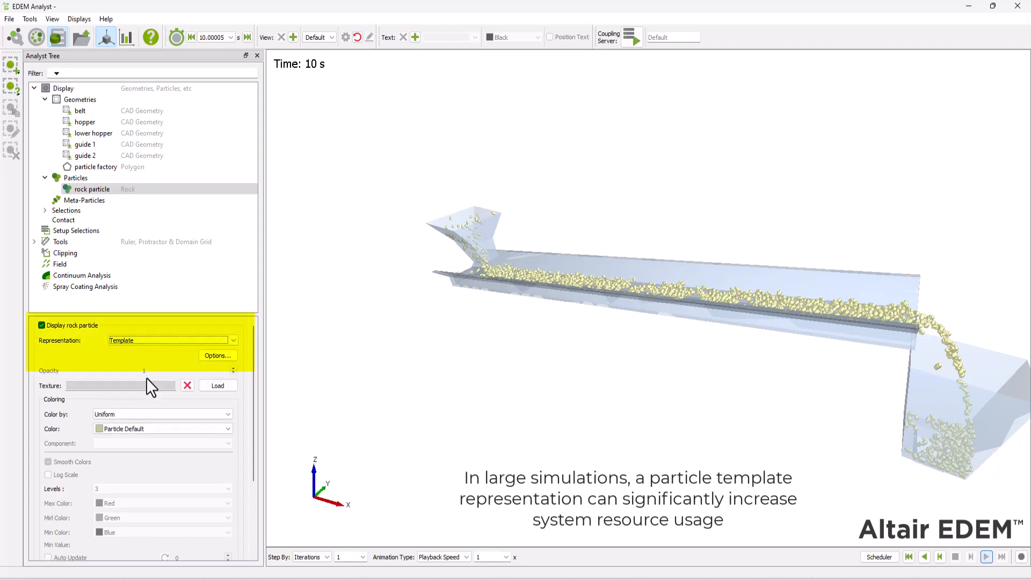
left_click(217, 355)
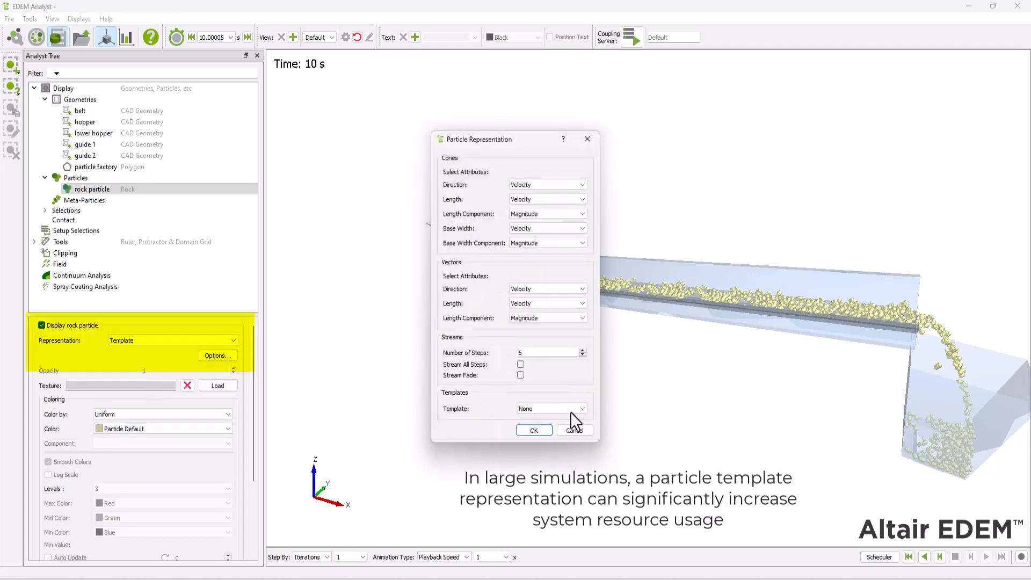
left_click(533, 430)
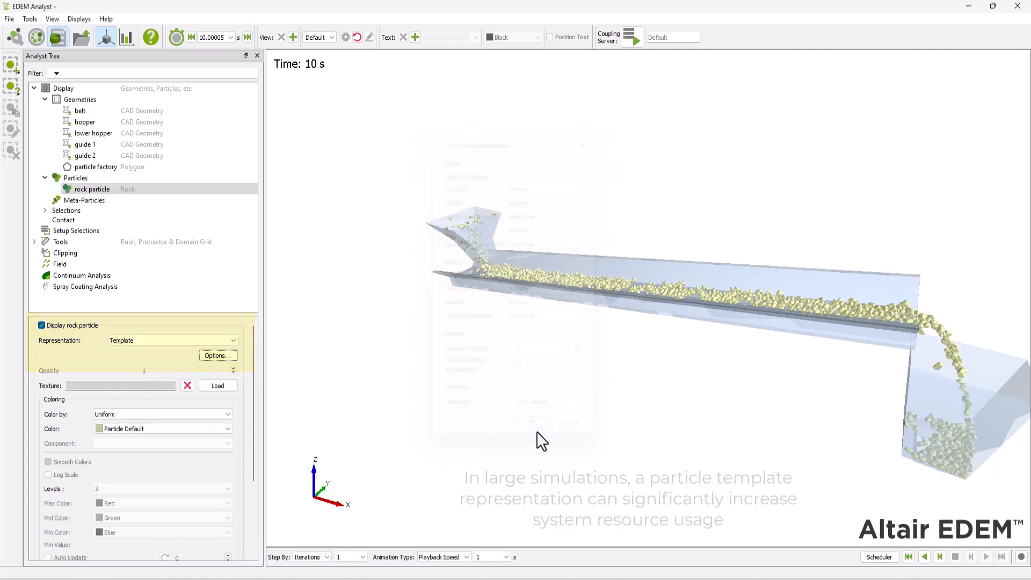
left_click(232, 340)
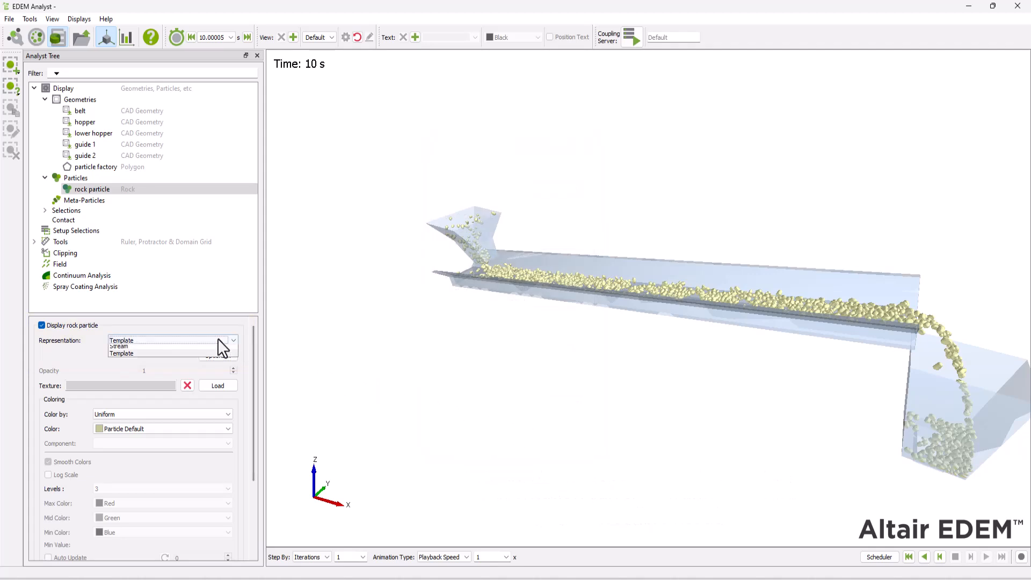
left_click(118, 340)
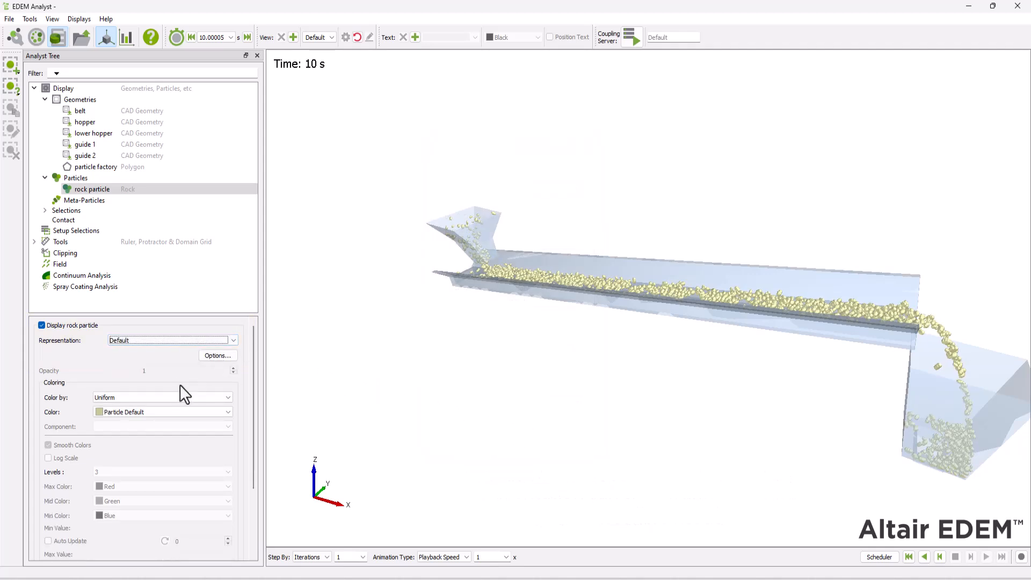
Colour rock particles by mass on a 0–0.8 kg scale with a legend.
left_click(161, 397)
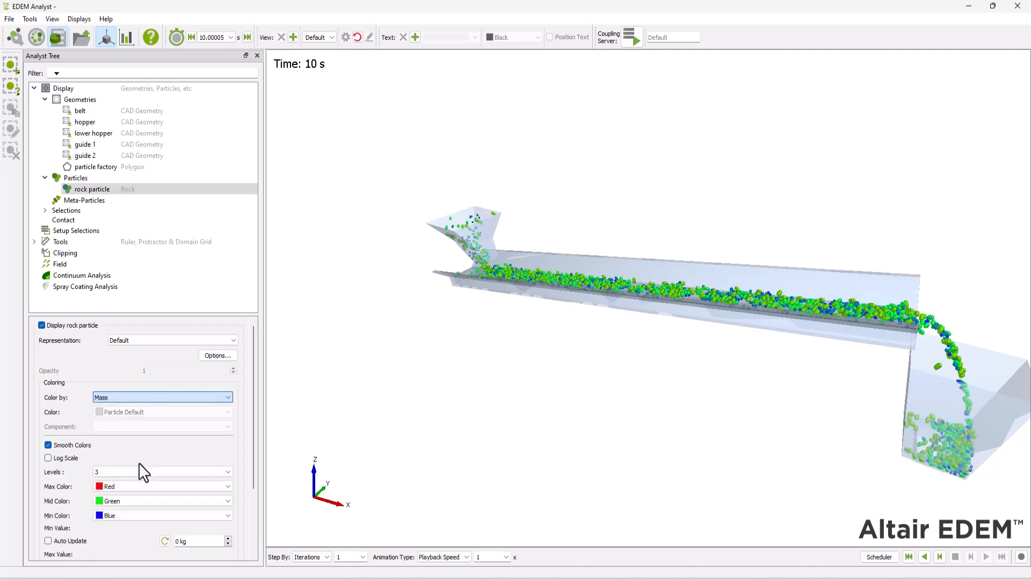
scroll("down", 3)
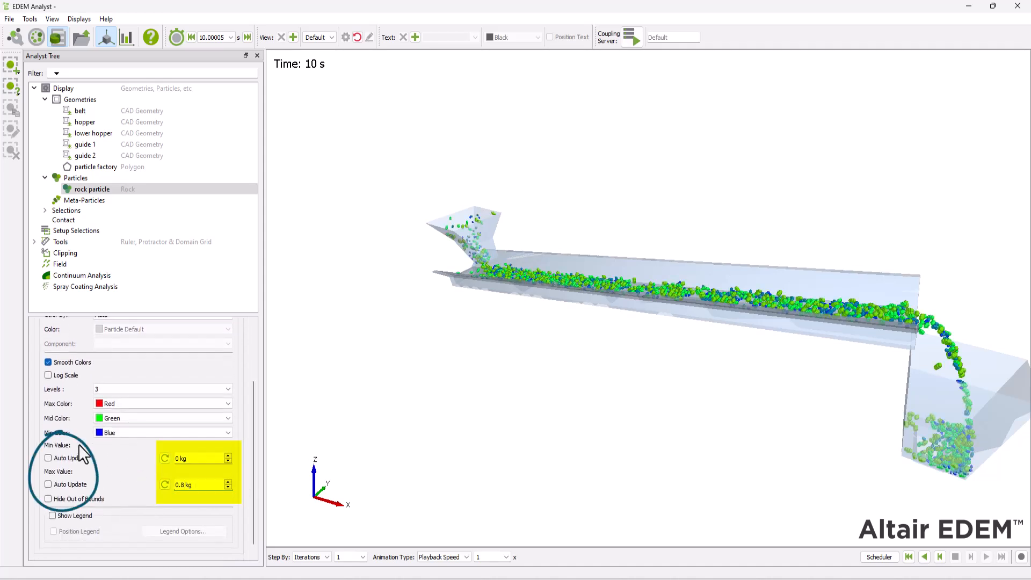
left_click(53, 516)
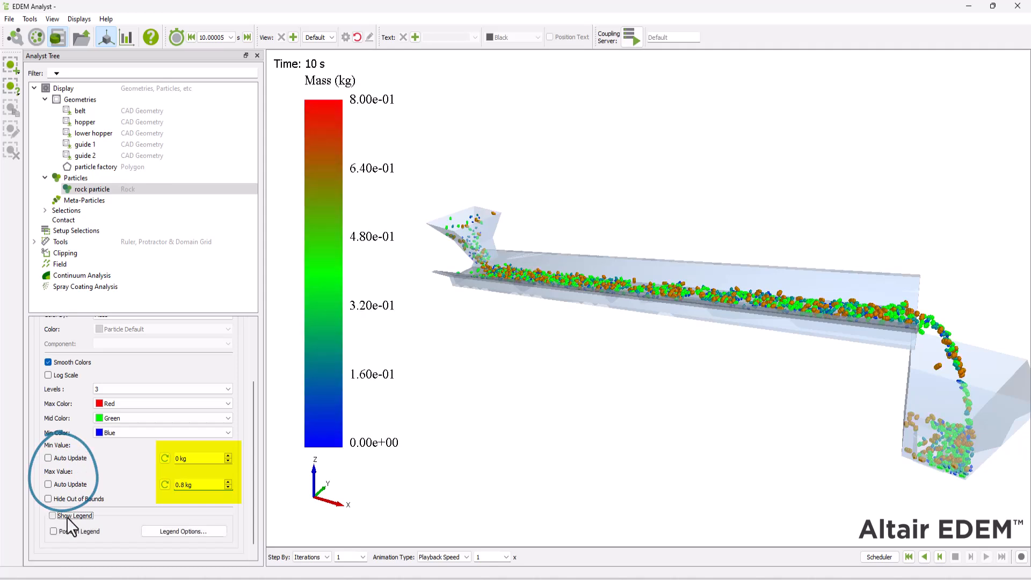
left_click(53, 515)
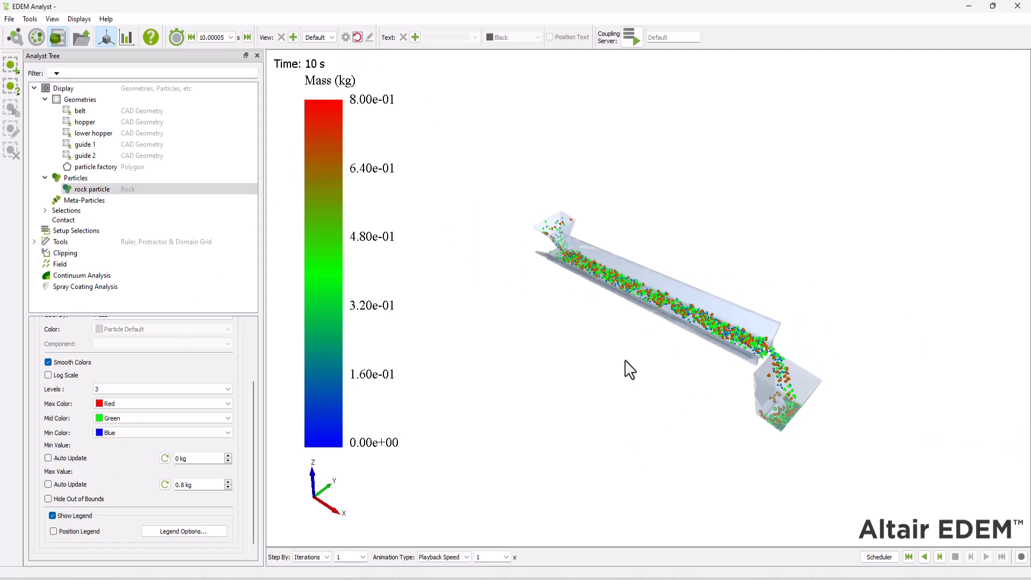
Rewind the simulation to time zero and replay it.
left_click(971, 557)
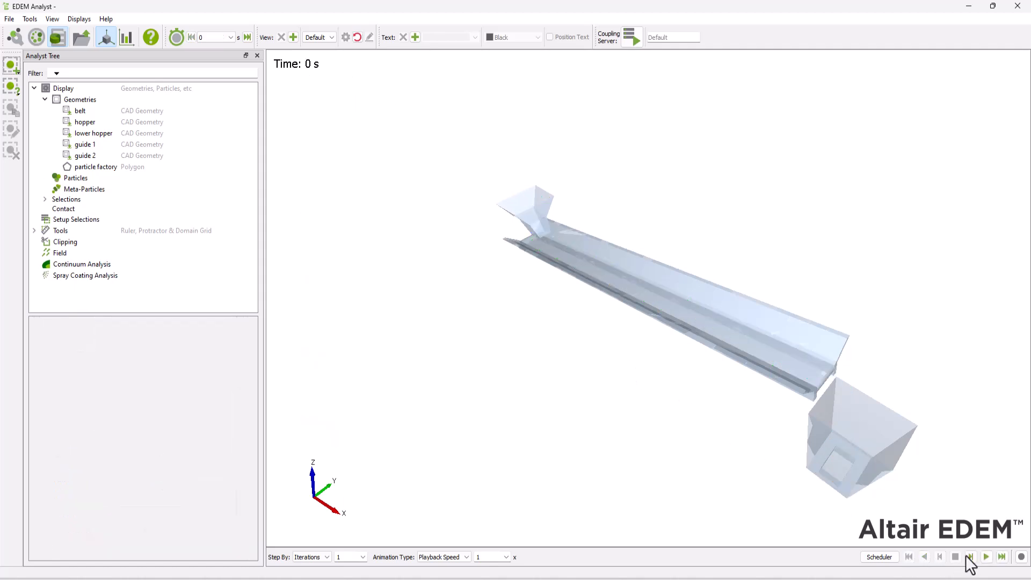
left_click(984, 557)
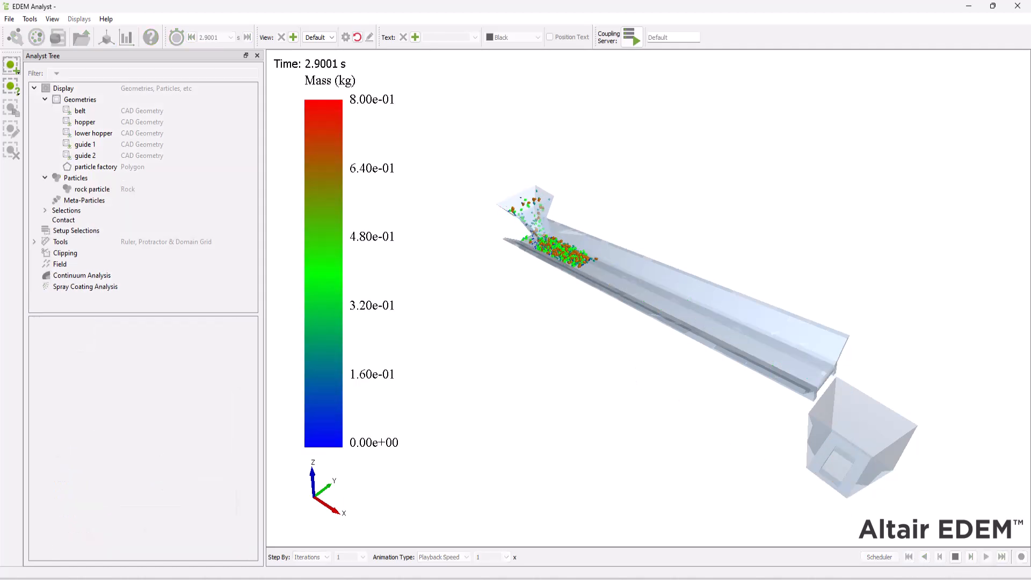
left_click(986, 556)
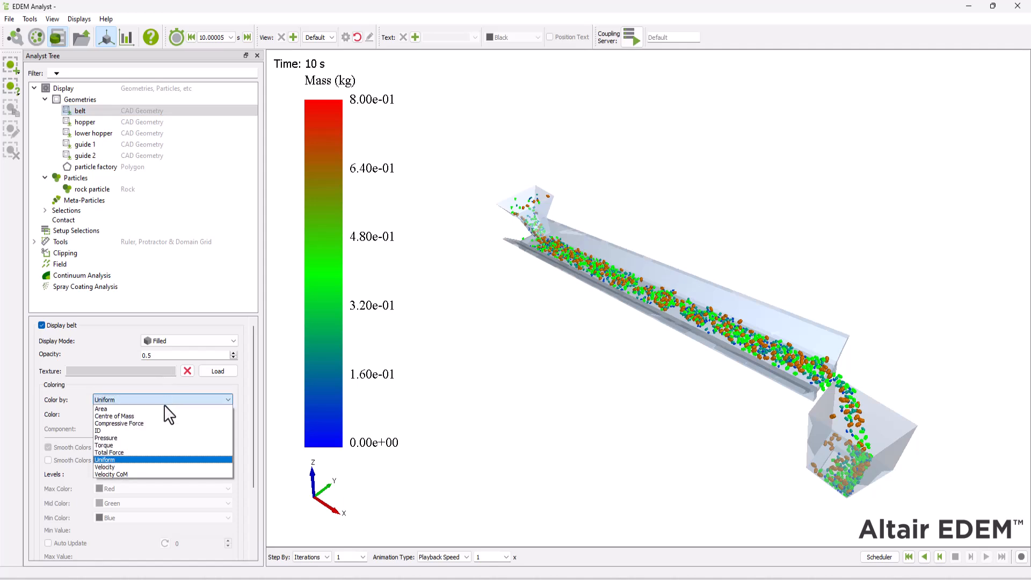
Colour the belt by velocity from dark gray to red, with a velocity legend shown.
left_click(105, 466)
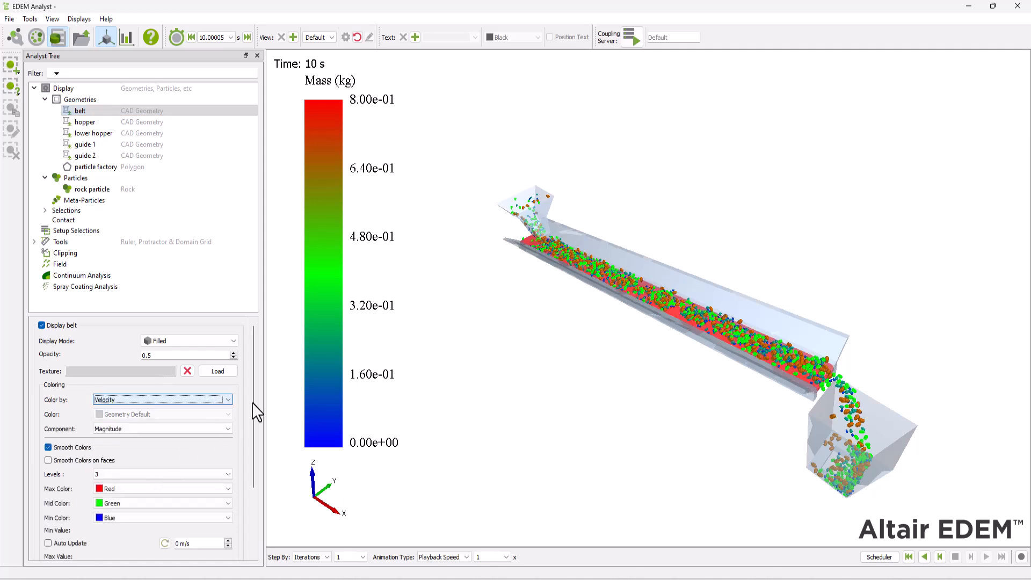
scroll("down", 3)
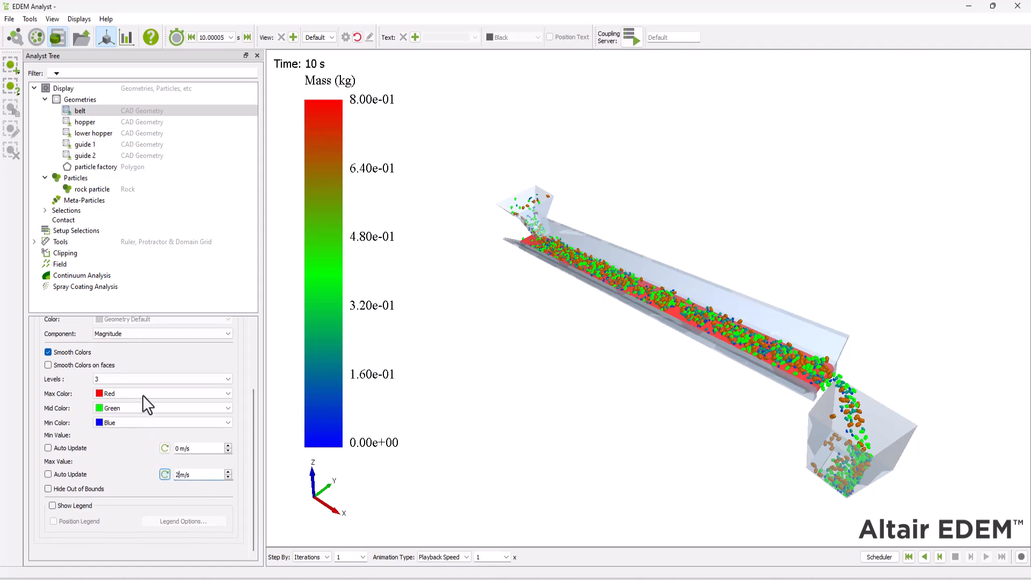
left_click(162, 393)
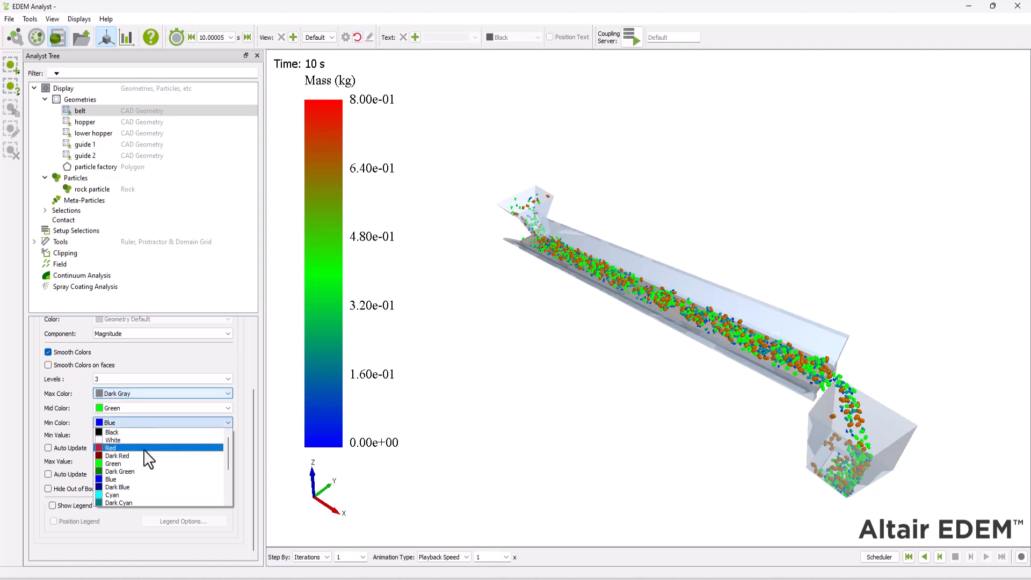
left_click(110, 448)
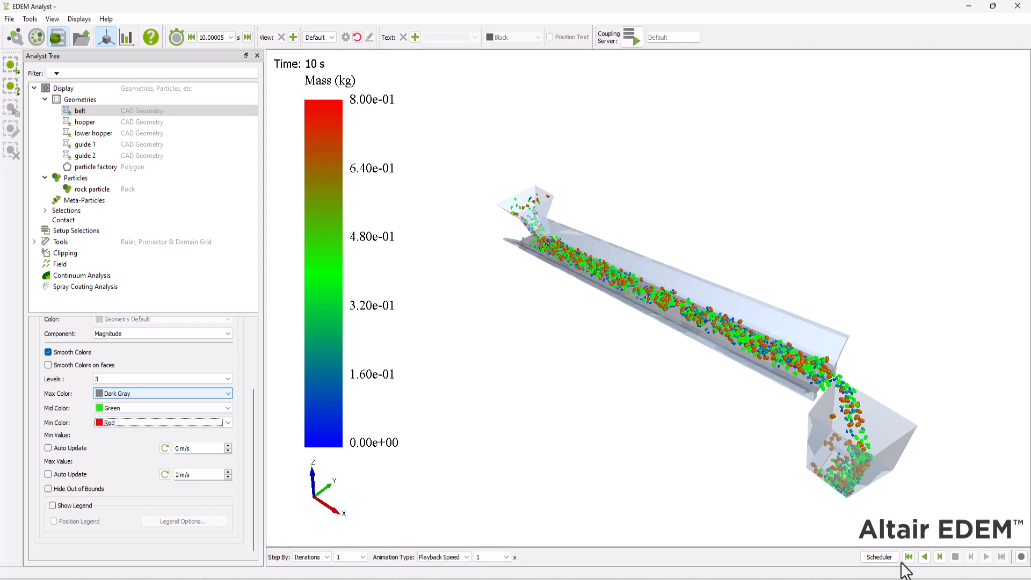
left_click(53, 505)
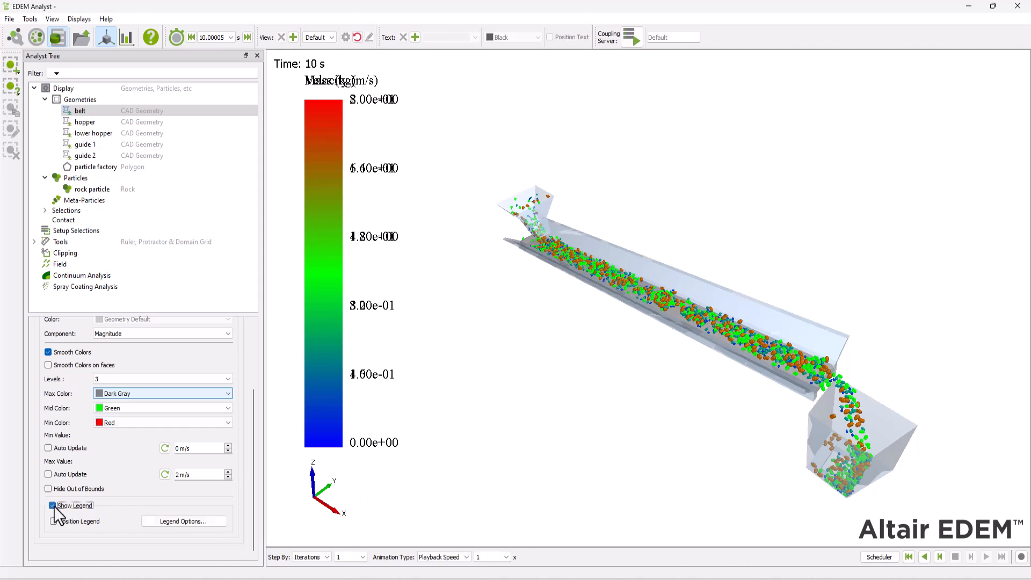
left_click(53, 521)
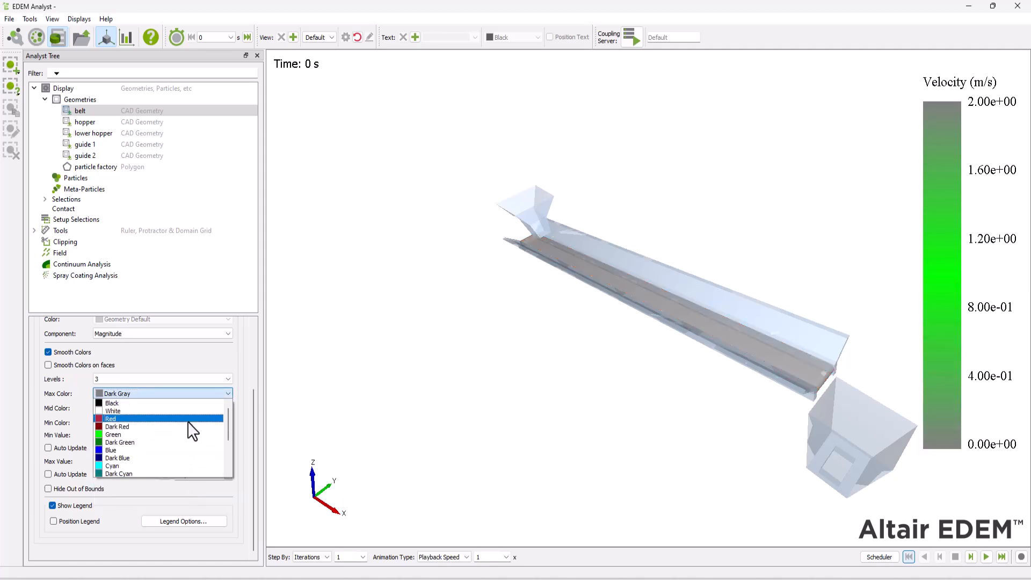
left_click(110, 418)
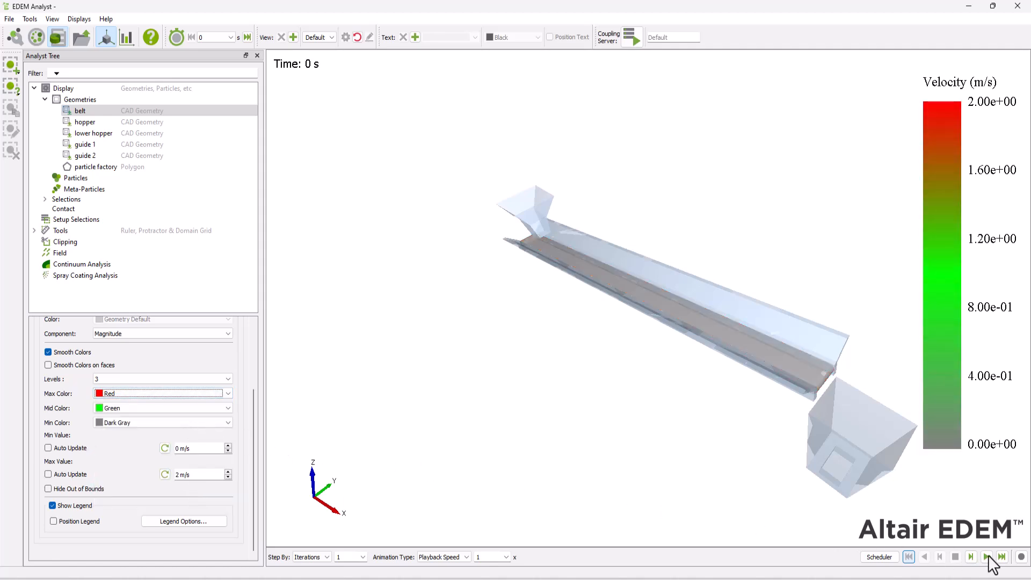
Rewind and replay the simulation to view the velocity-coloured belt.
left_click(987, 557)
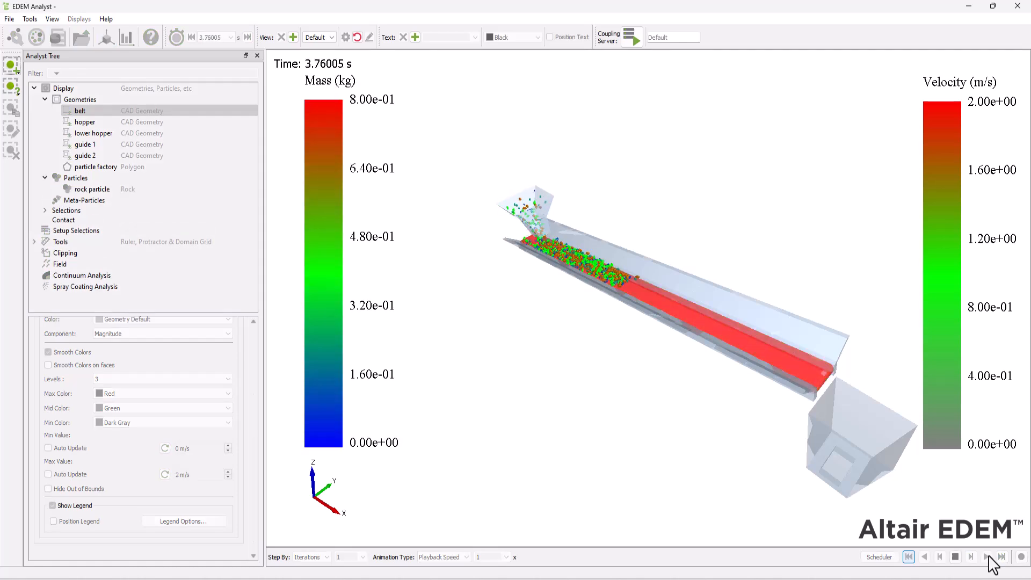
left_click(986, 557)
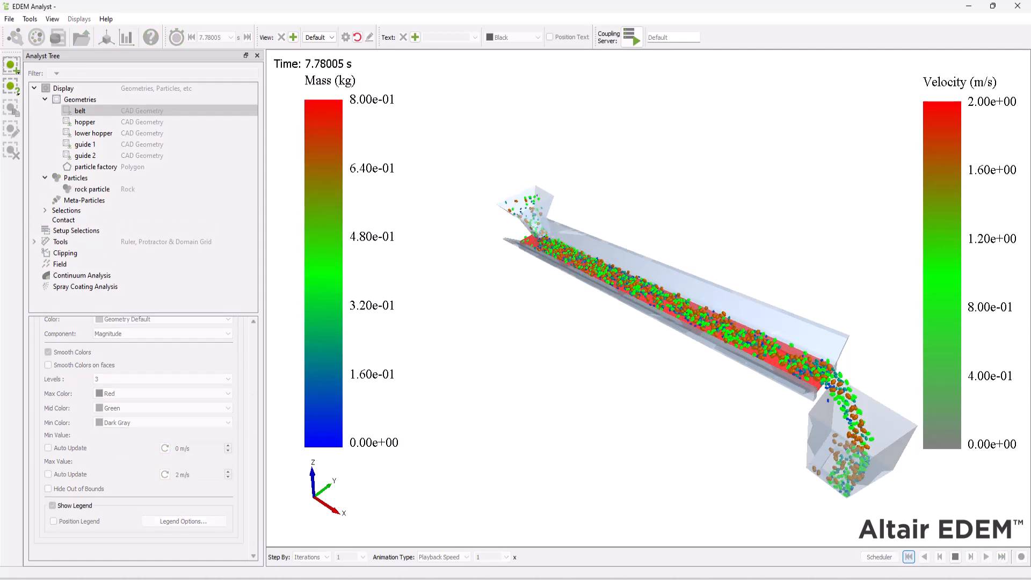
left_click(1002, 557)
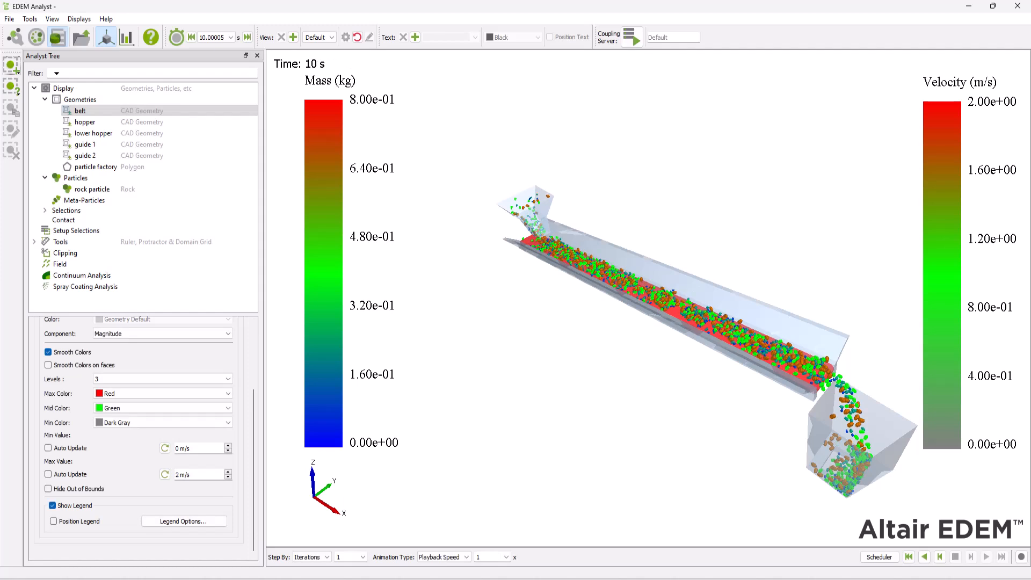
Add a grid bin group named conveyor_group and start overwriting its bin values.
right_click(76, 231)
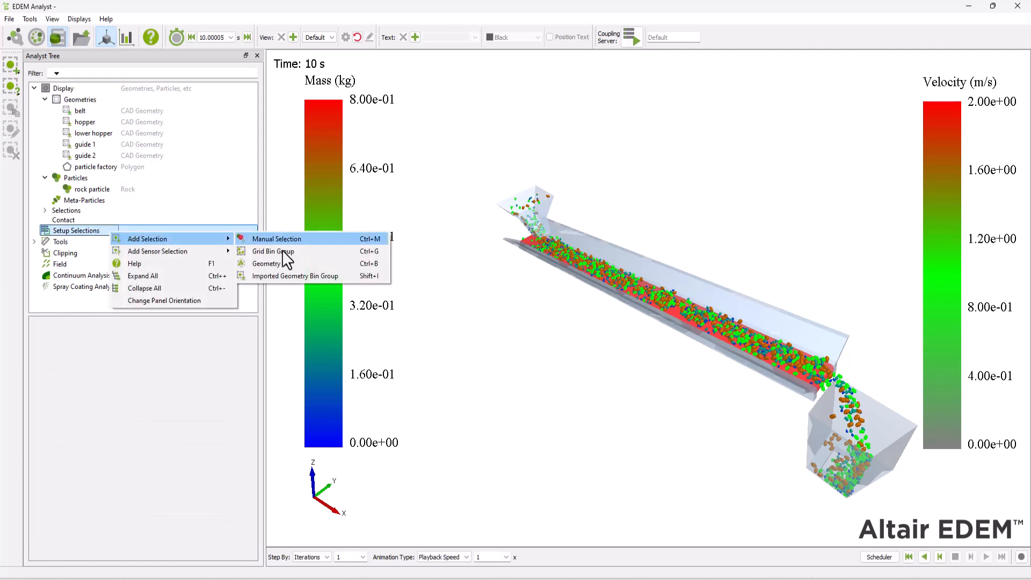
left_click(273, 251)
type("convey")
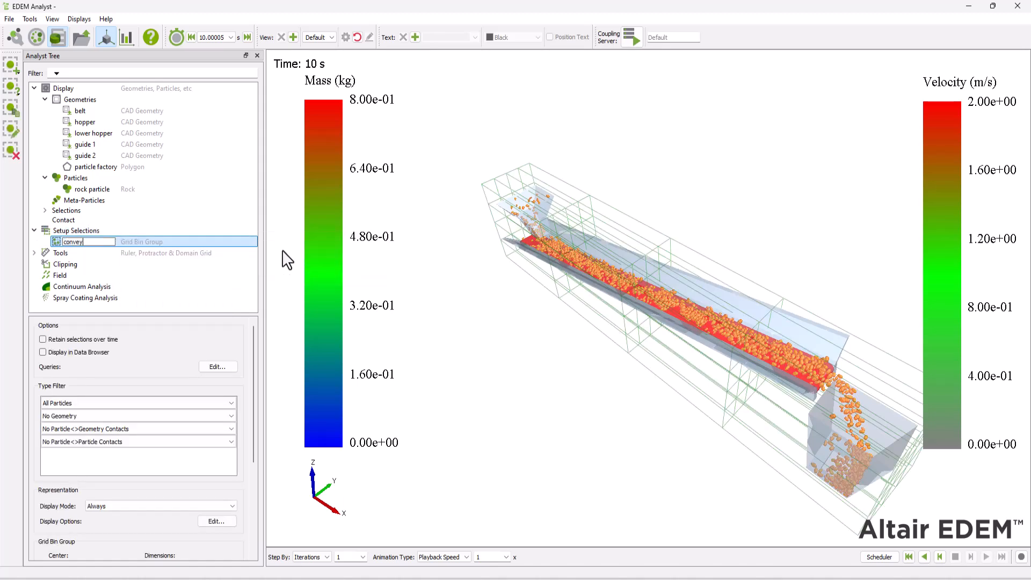
type("or_group")
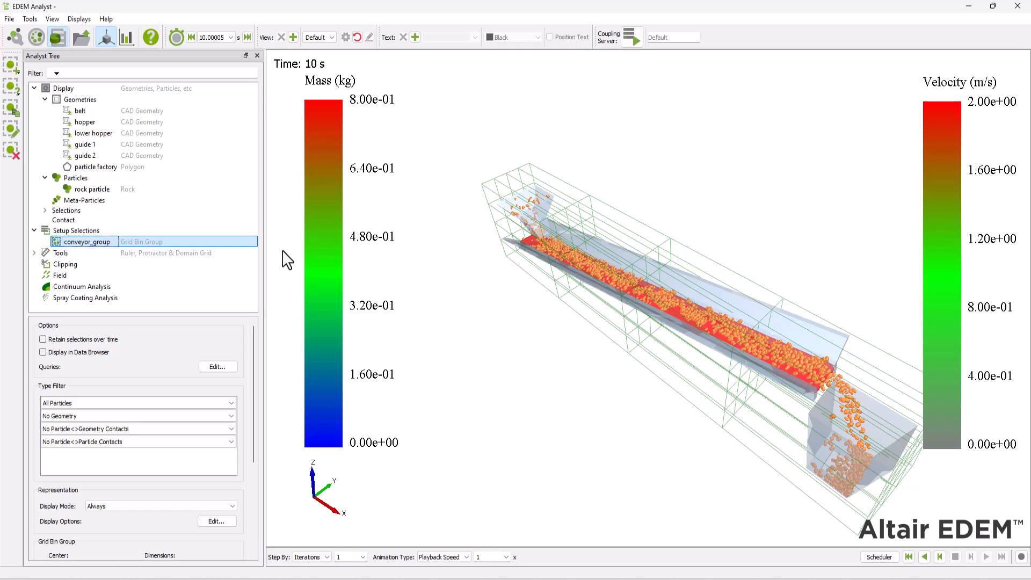
mouse_move(276, 299)
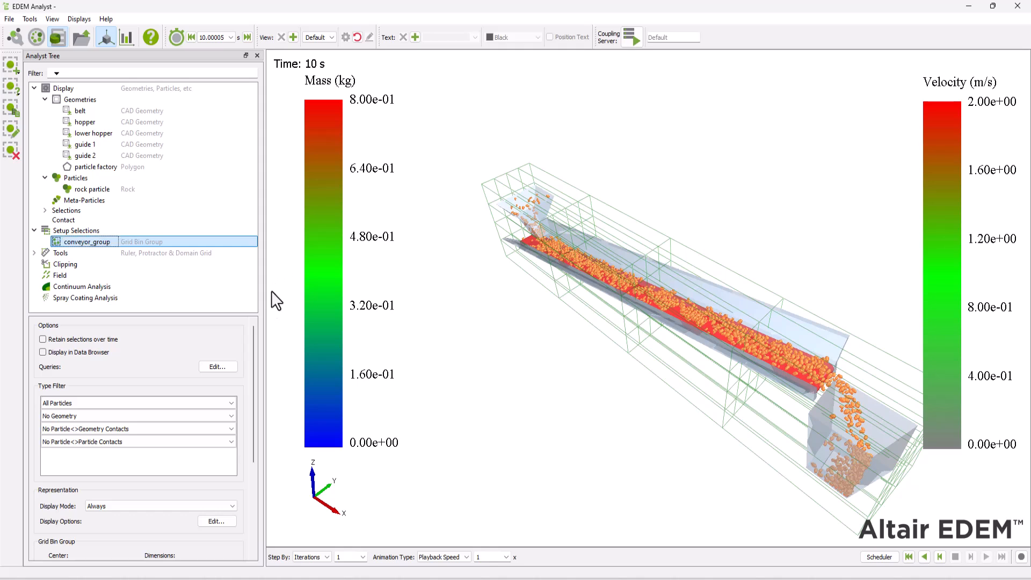
scroll("down", 3)
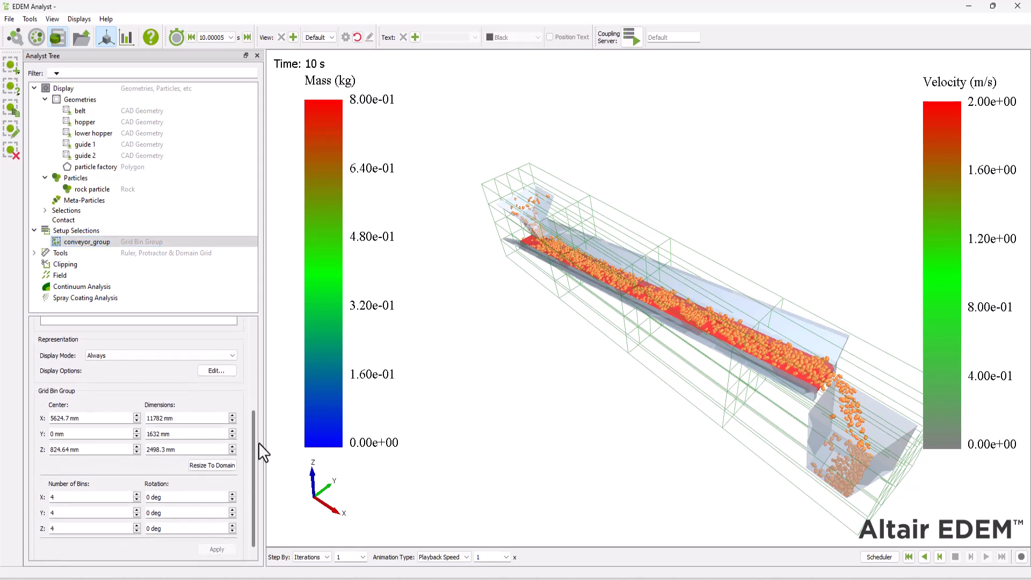
triple_click(85, 418)
type("10188")
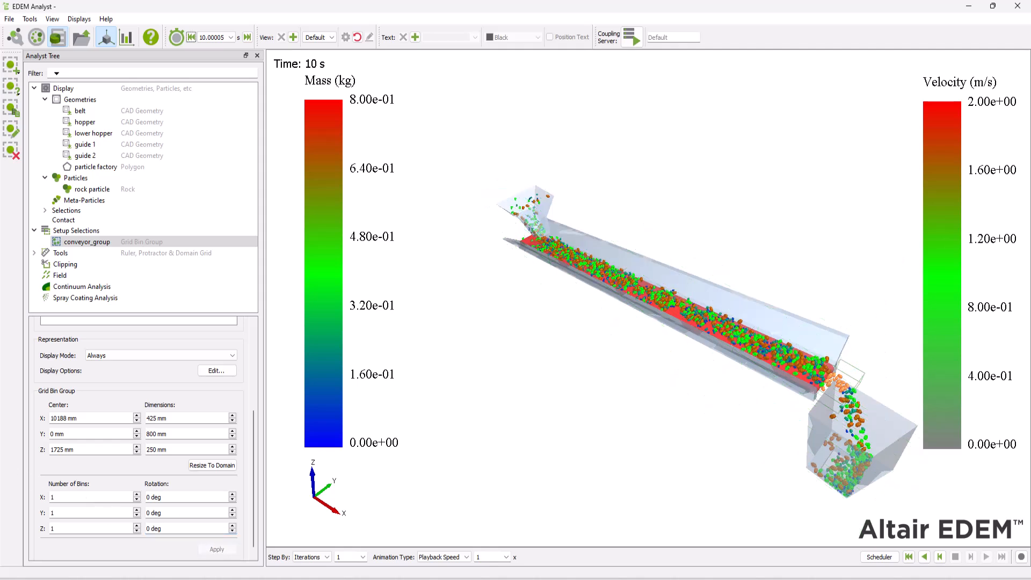
Add and apply the 400 × 600 × 200 mm Hopper_group bin, then set time to 6.3 s.
right_click(75, 230)
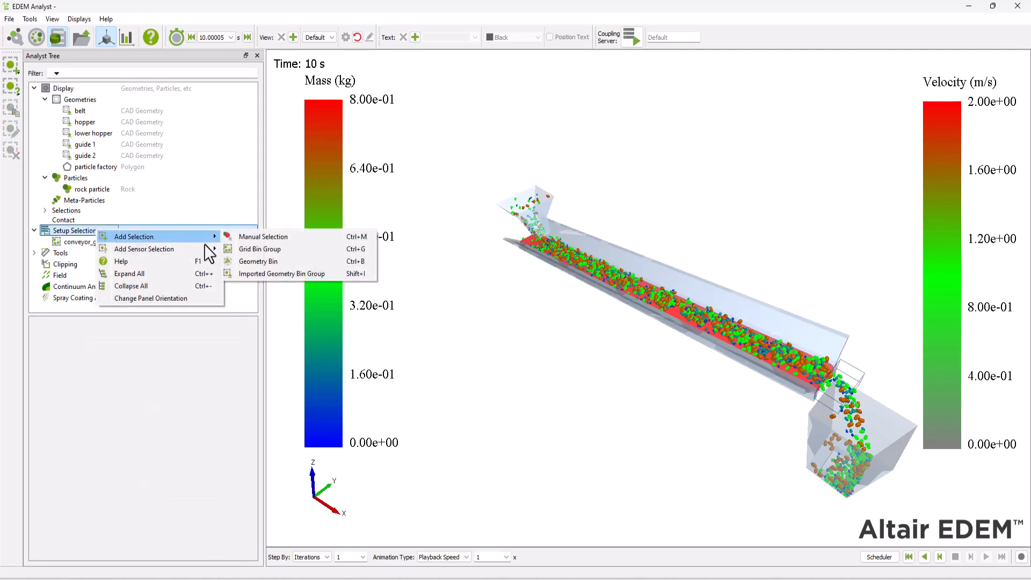
left_click(258, 249)
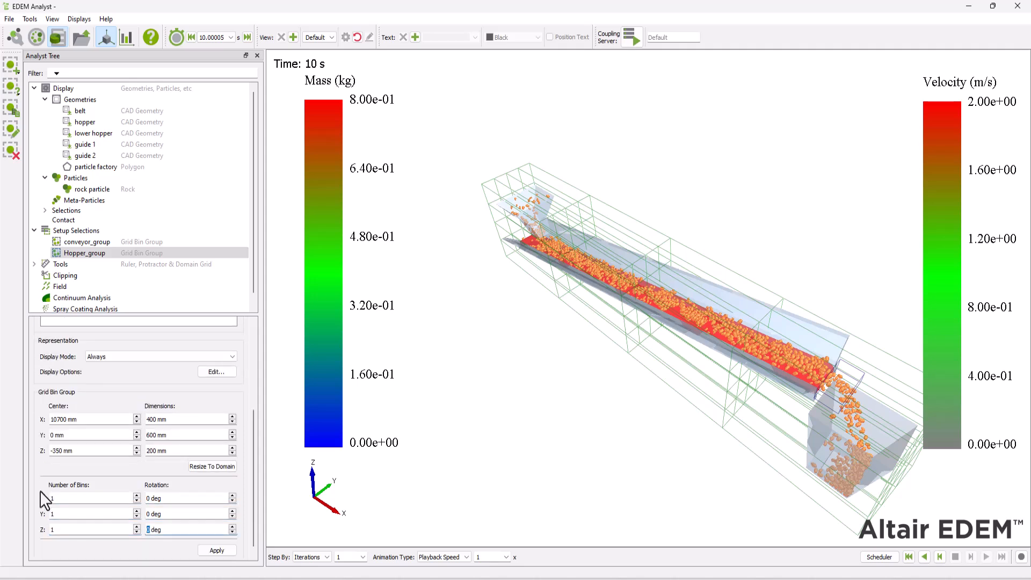
left_click(216, 550)
type("6.3")
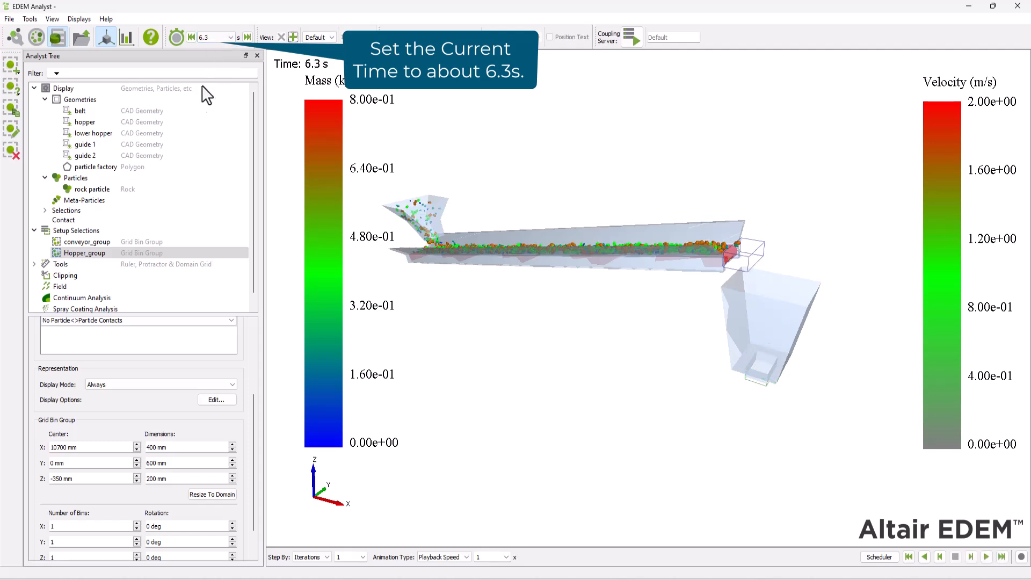
left_click(85, 242)
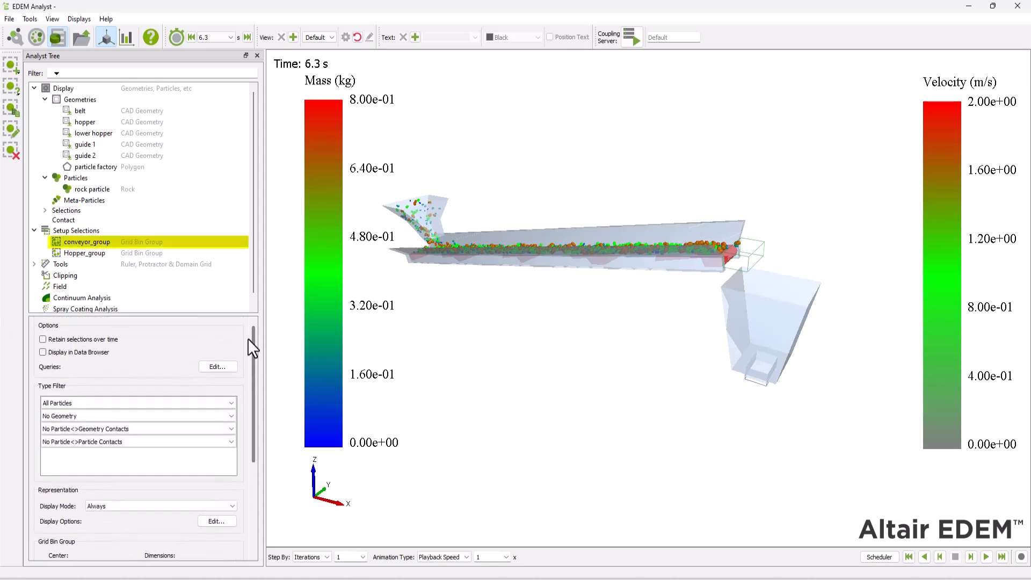
mouse_move(217, 366)
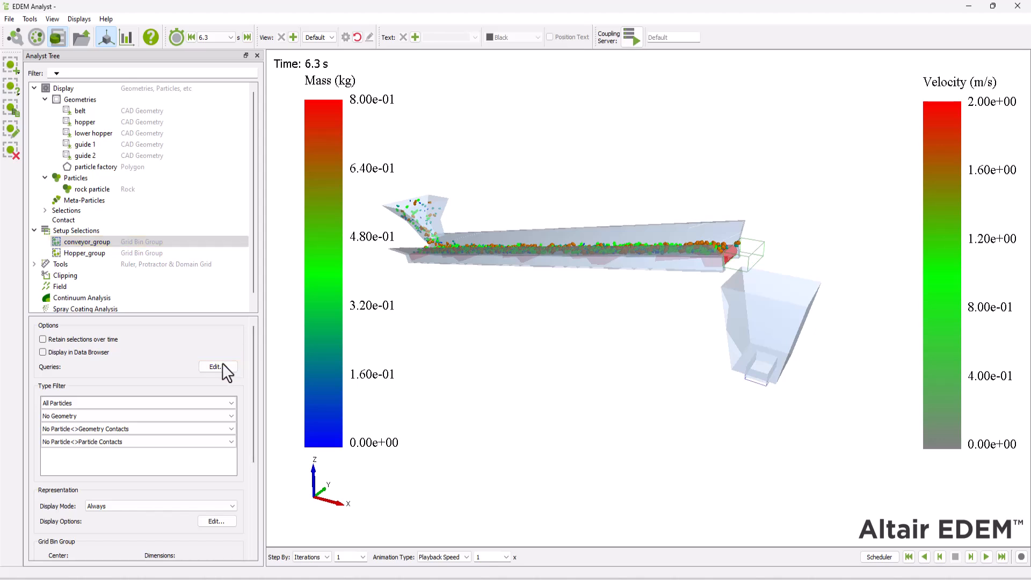
Add a Particle Mass query for rock particles, type Total, over time, to conveyor_group.
left_click(218, 366)
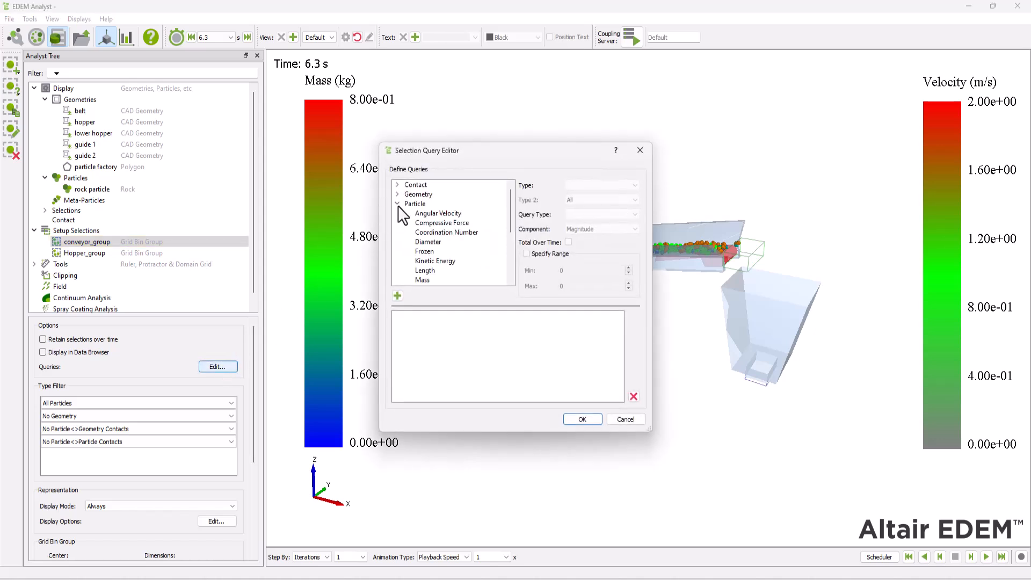
left_click(422, 279)
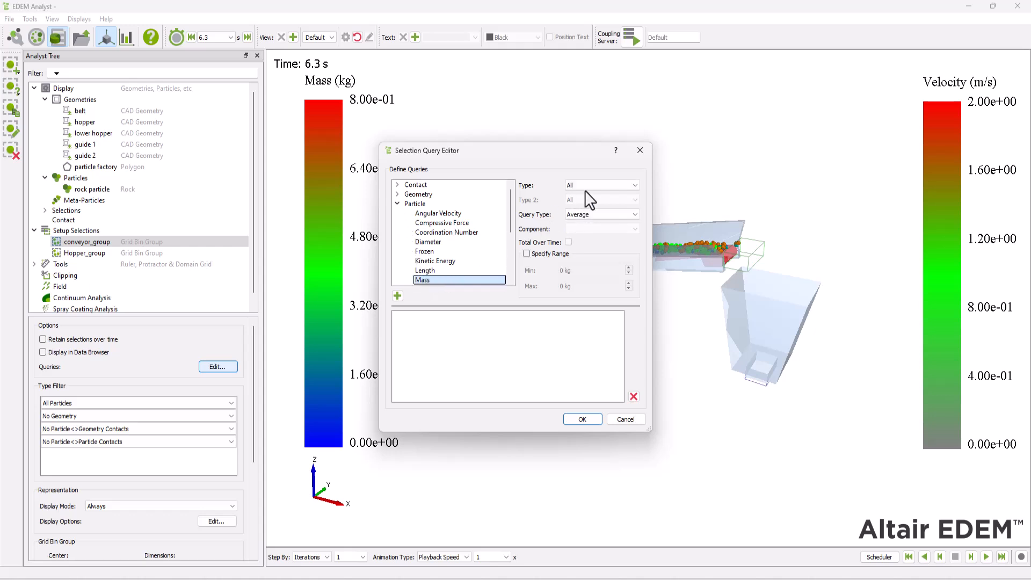
left_click(600, 184)
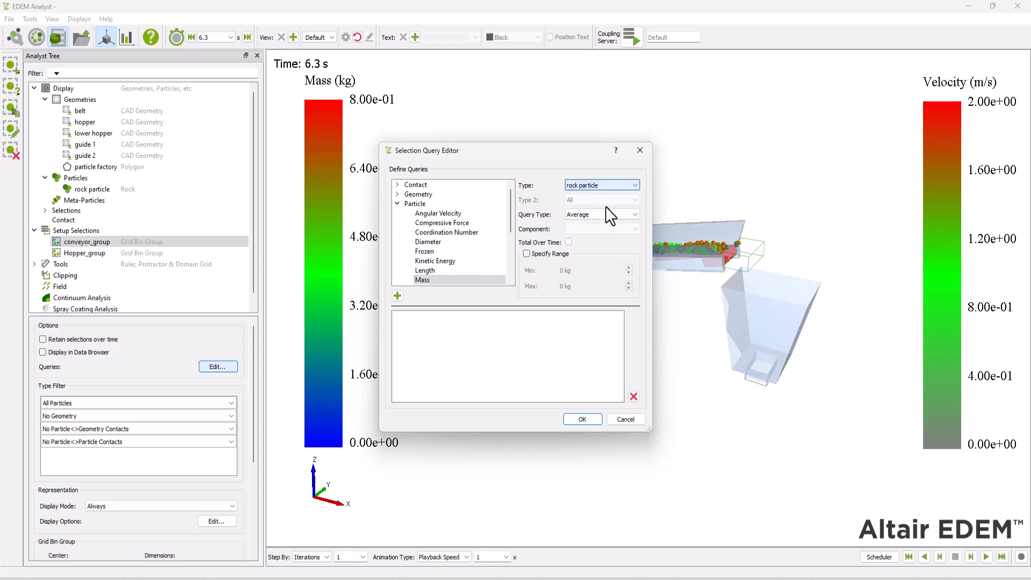
left_click(571, 213)
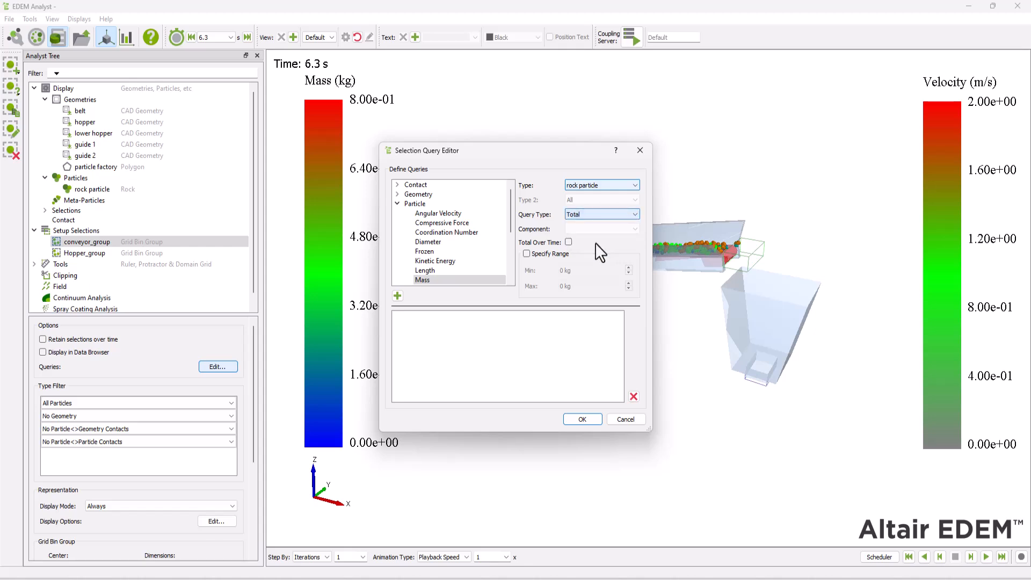
left_click(569, 242)
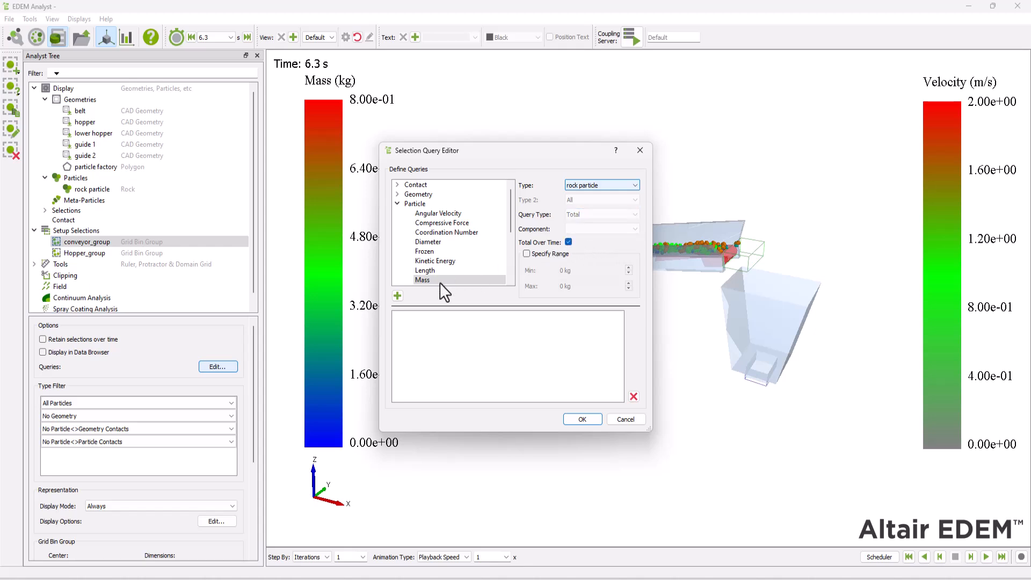
left_click(397, 296)
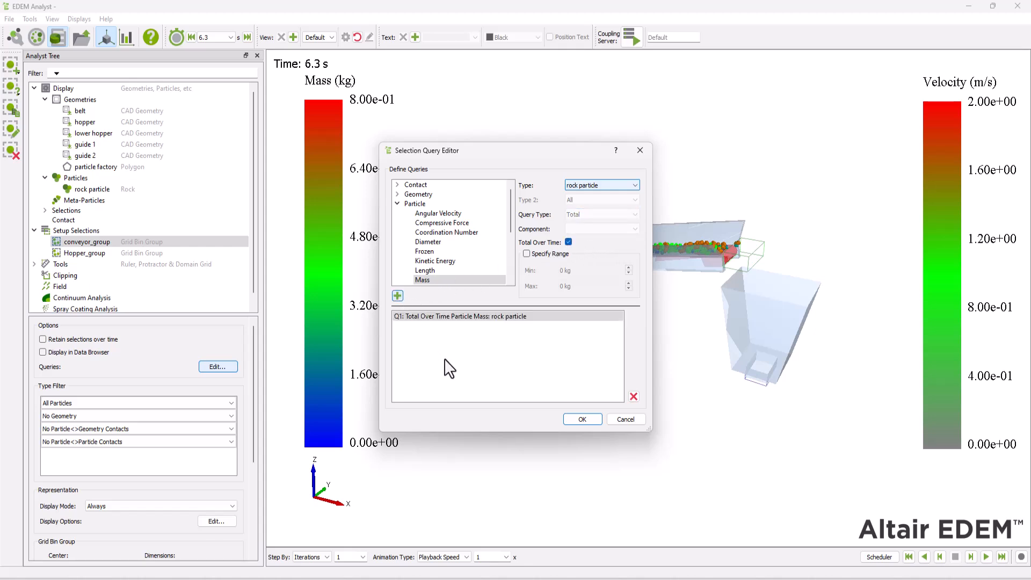
mouse_move(578, 419)
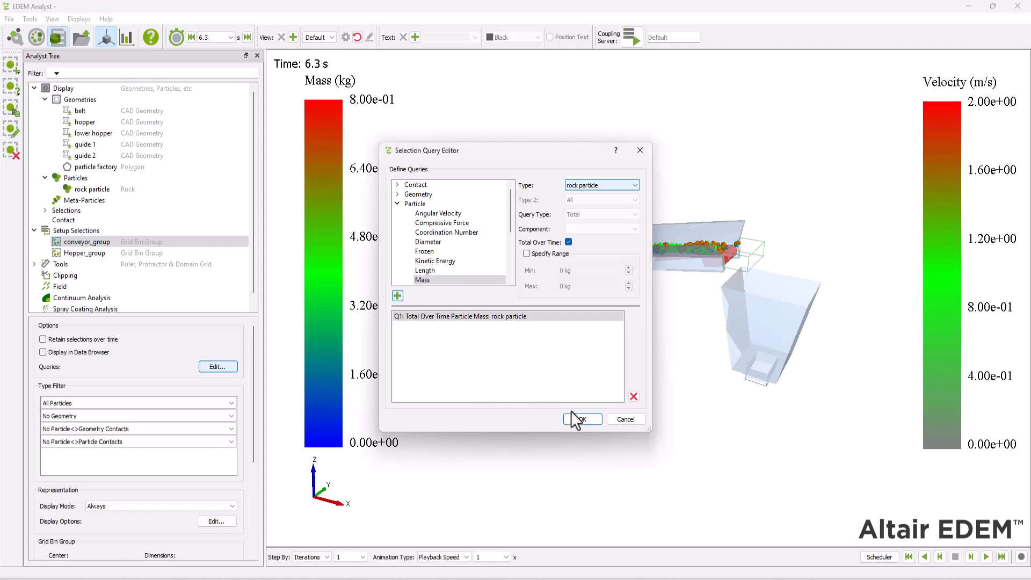
left_click(581, 419)
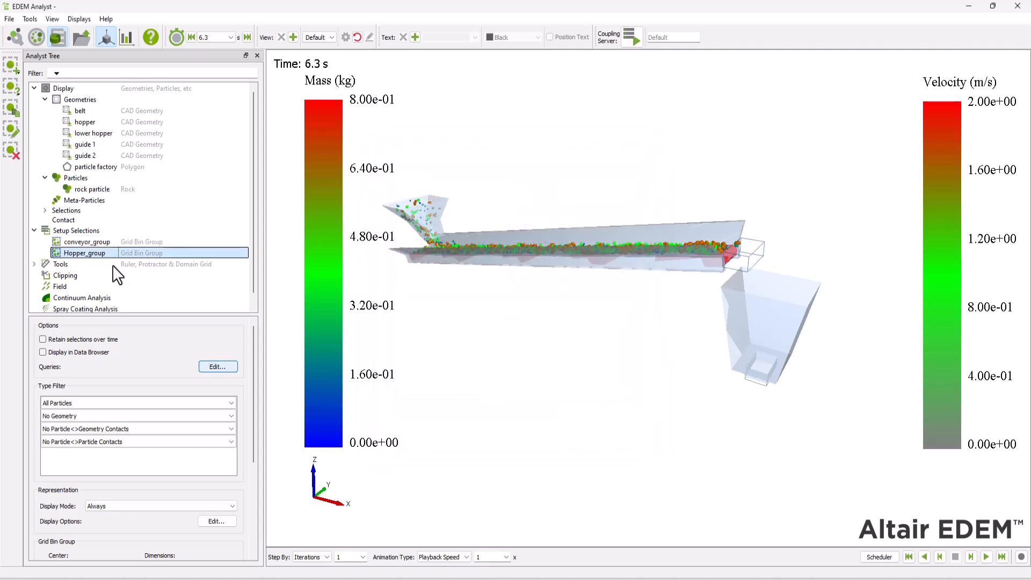
Add a Particle Mass query for rock particles, totalled over time, to Hopper_group.
left_click(217, 366)
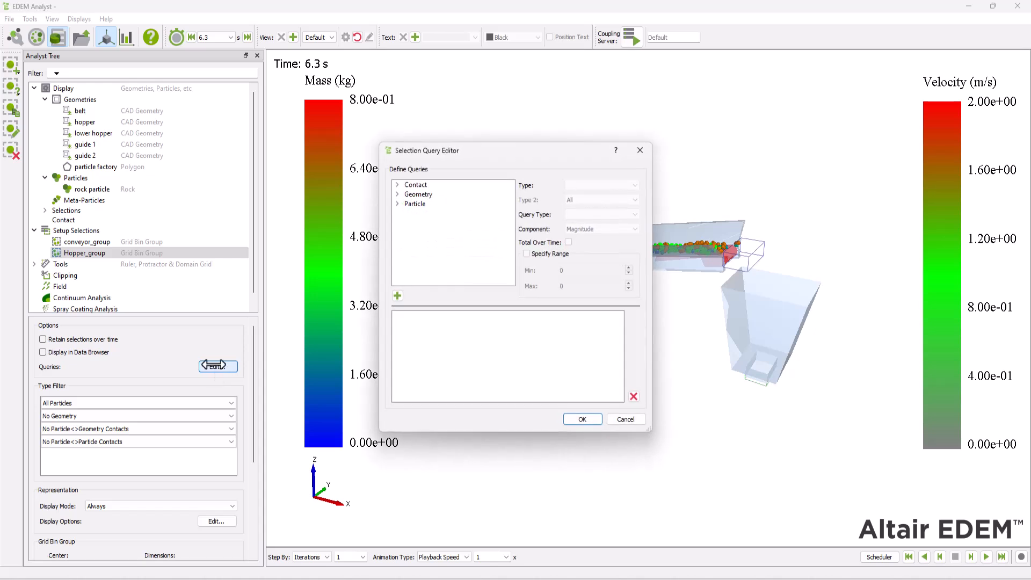
left_click(398, 204)
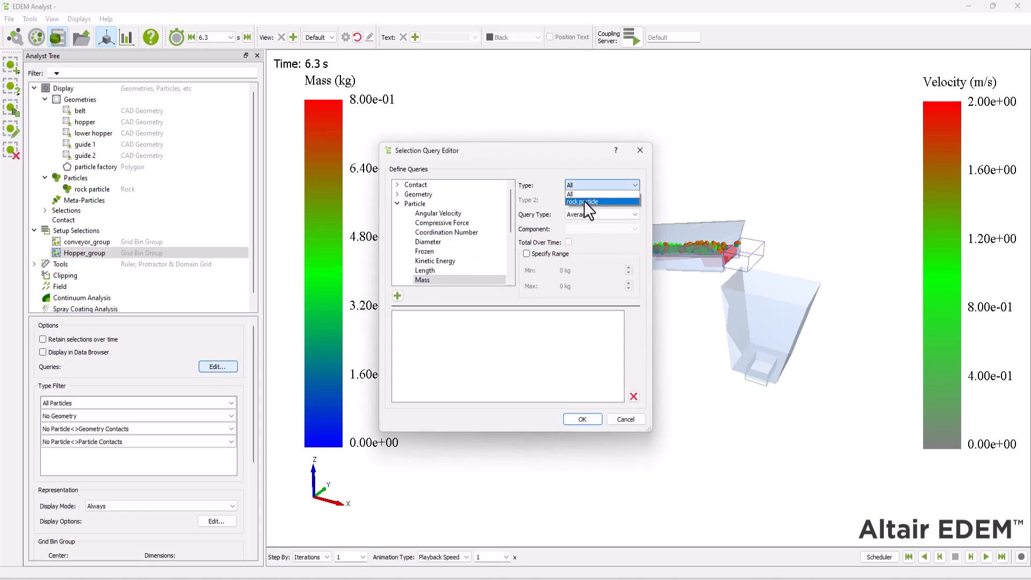
left_click(583, 202)
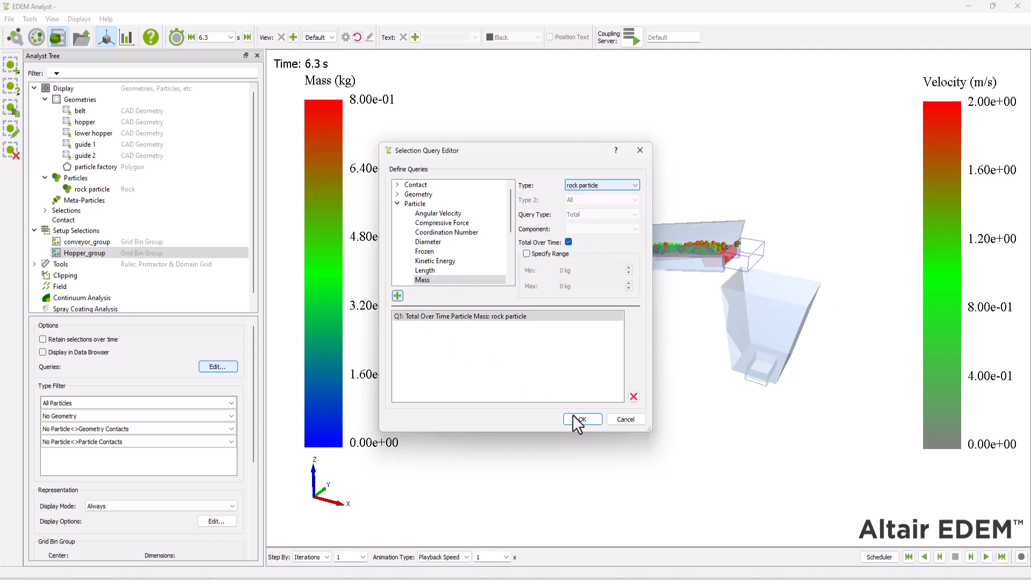
left_click(580, 419)
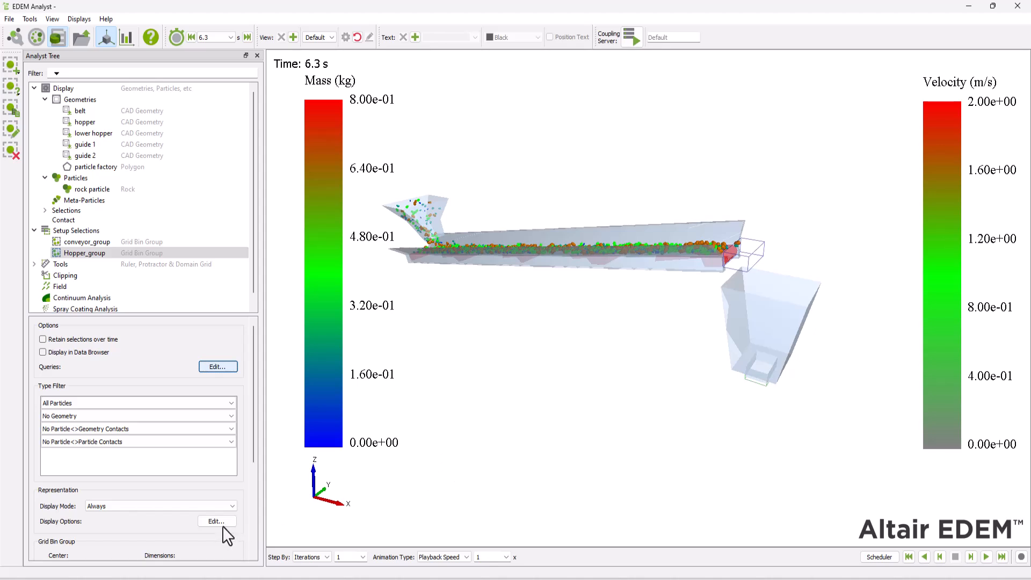
Turn on the on-screen query readout for conveyor_group.
left_click(86, 241)
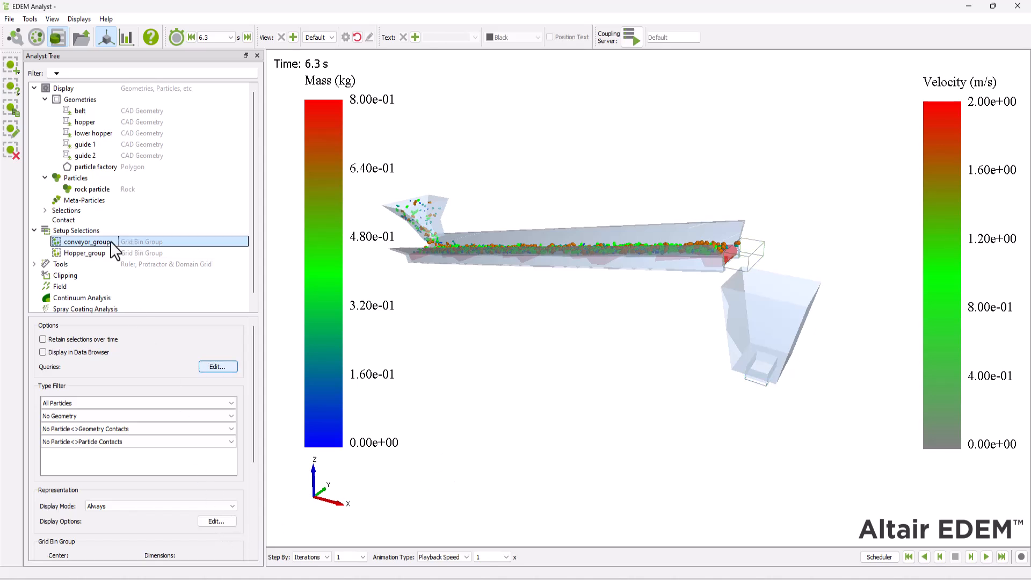
left_click(217, 521)
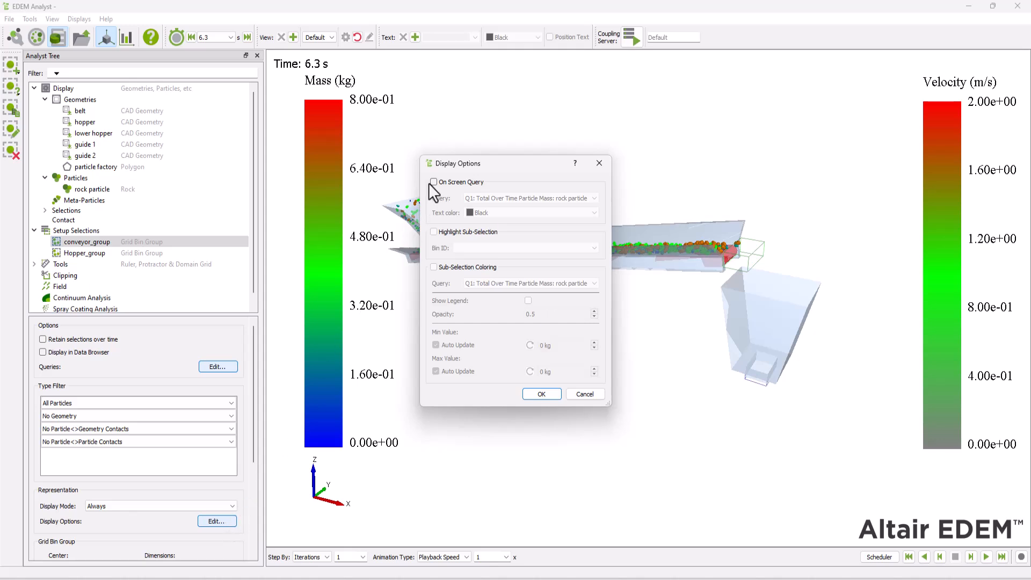
left_click(434, 182)
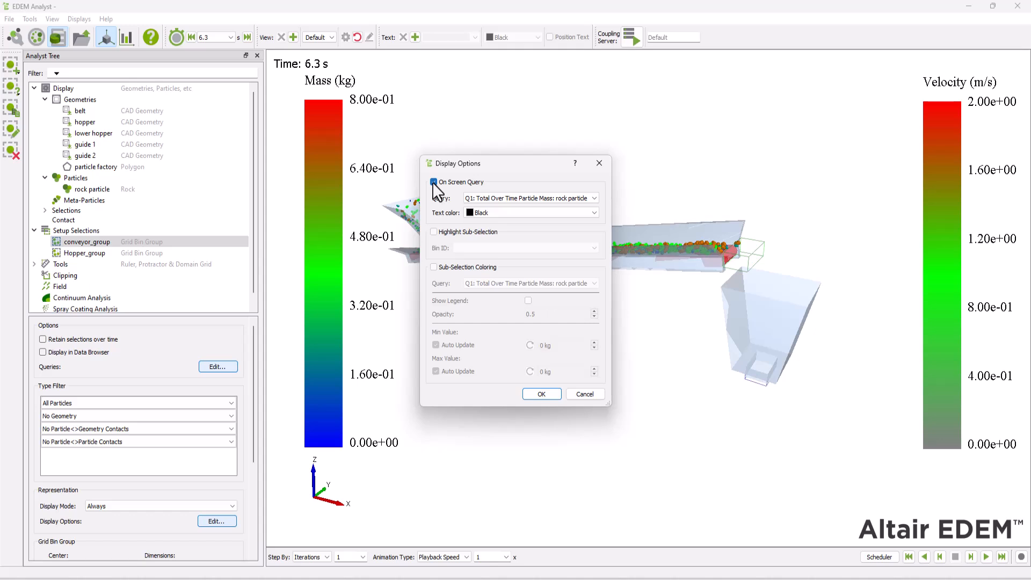
left_click(541, 394)
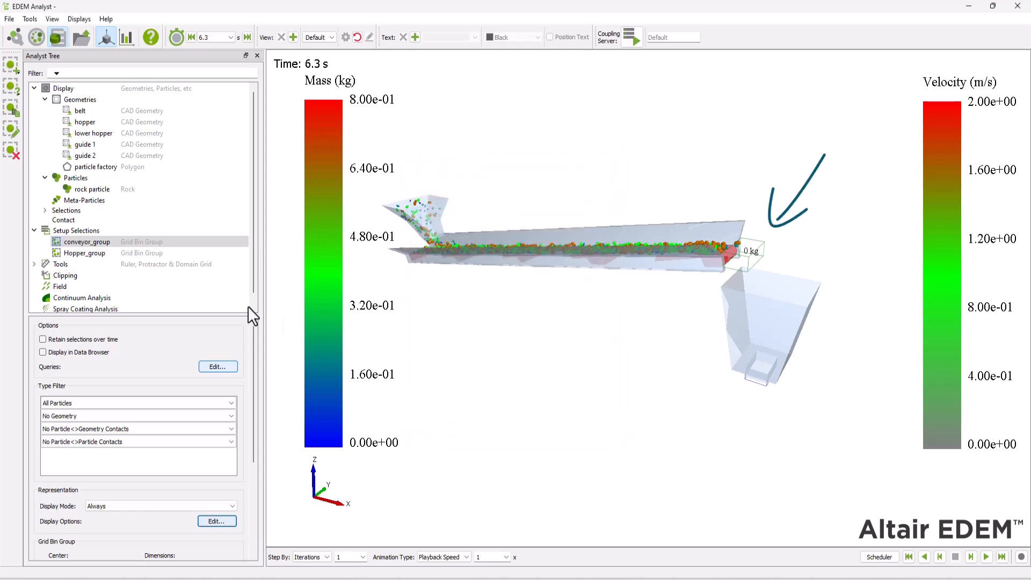
Turn on the on-screen query readout for Hopper_group.
left_click(84, 253)
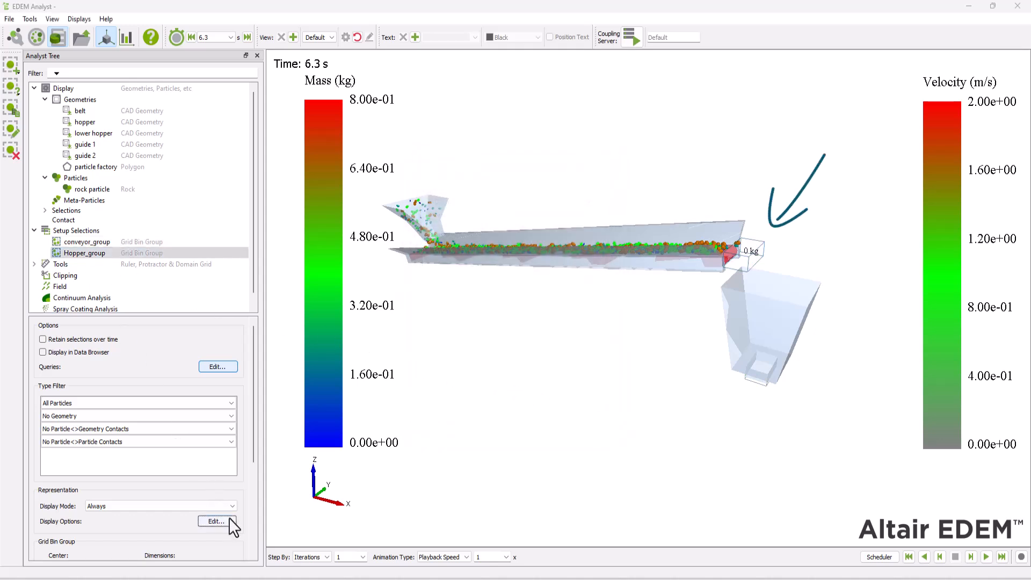
left_click(218, 521)
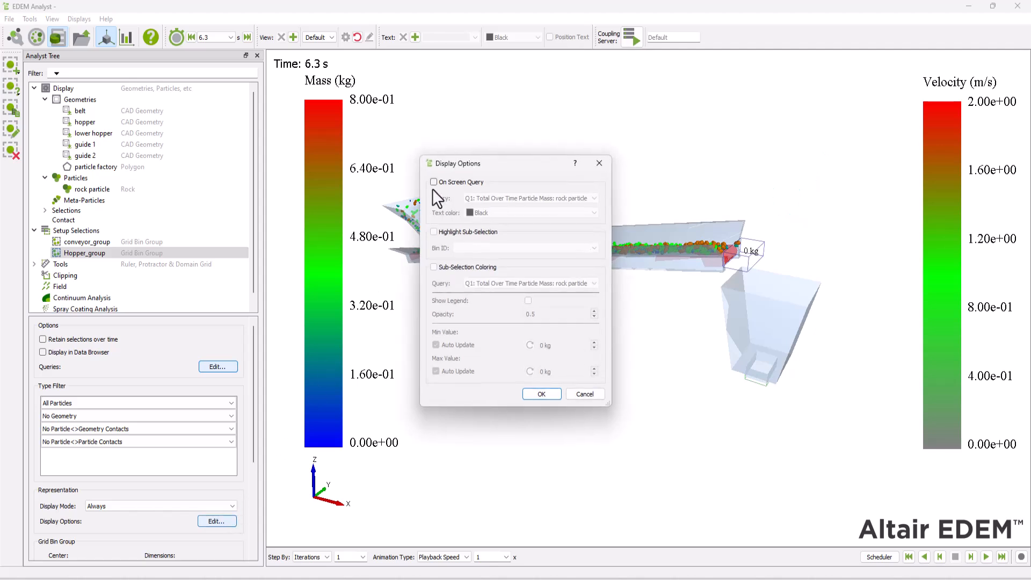
left_click(434, 182)
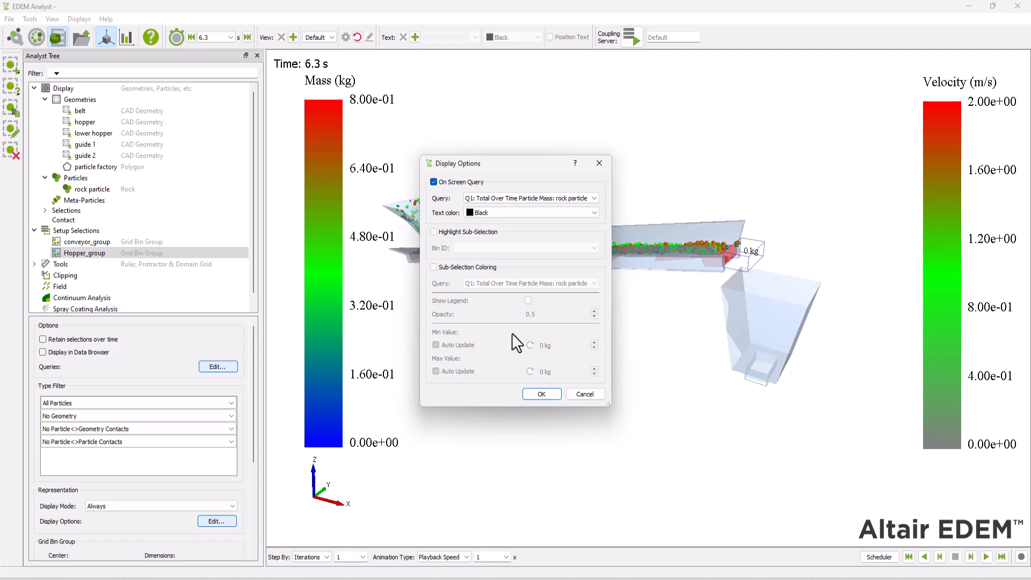
left_click(541, 394)
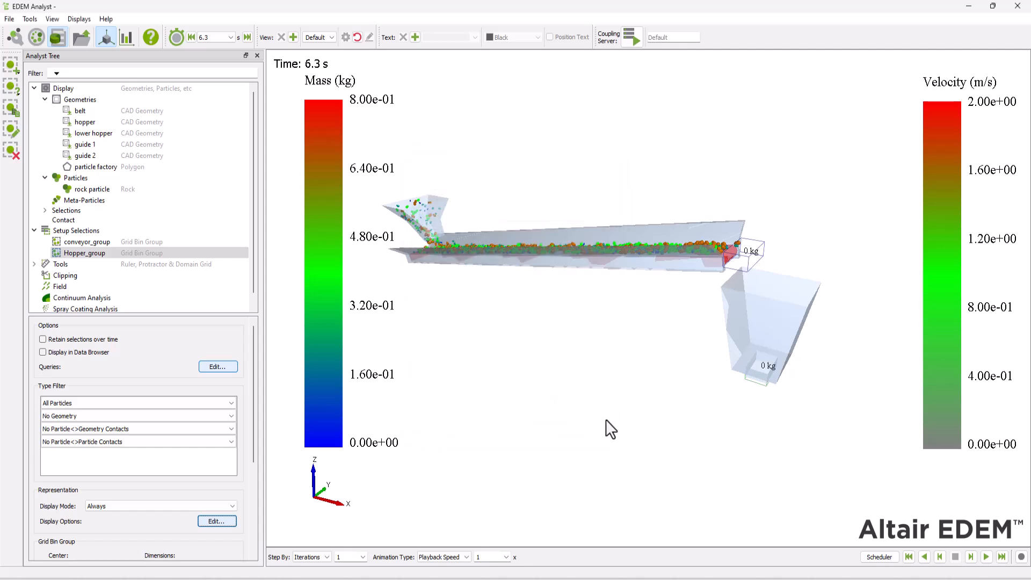
Play the simulation and pause at about 8.66 s as bin masses rise.
left_click(986, 557)
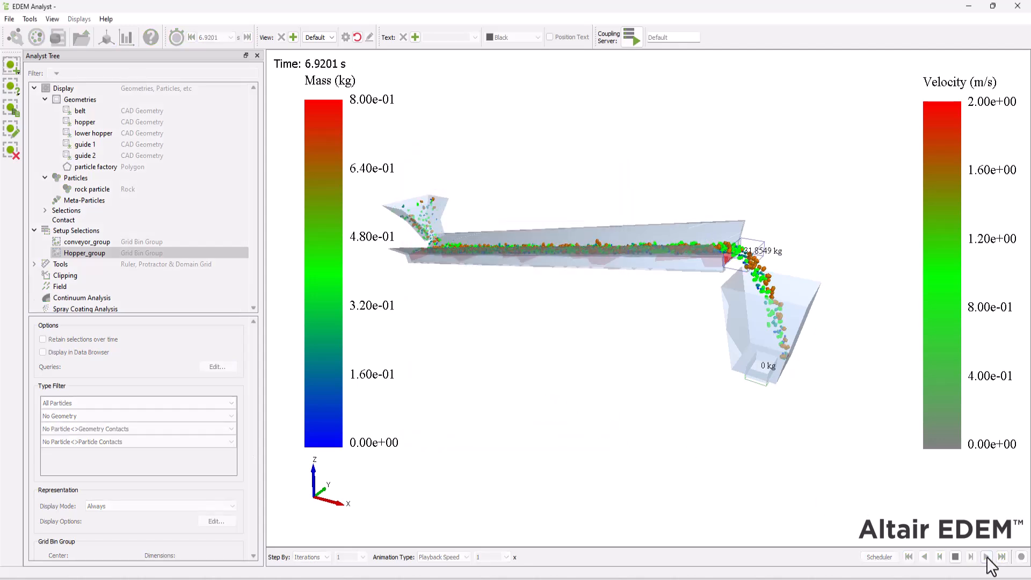
left_click(987, 557)
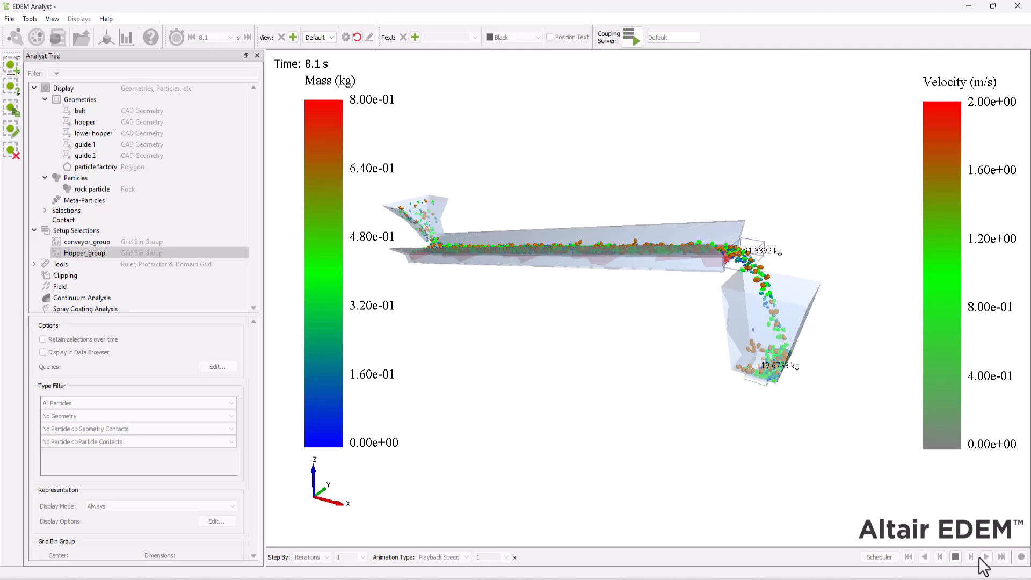
left_click(970, 556)
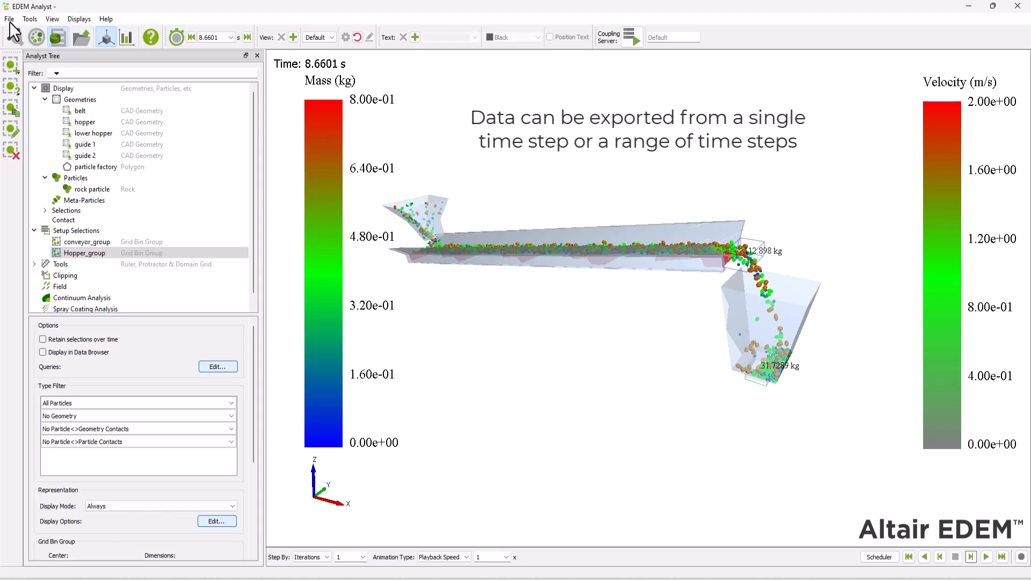
Open Results Data export for Conveyor.csv and review queries Q01 and Q02.
left_click(9, 18)
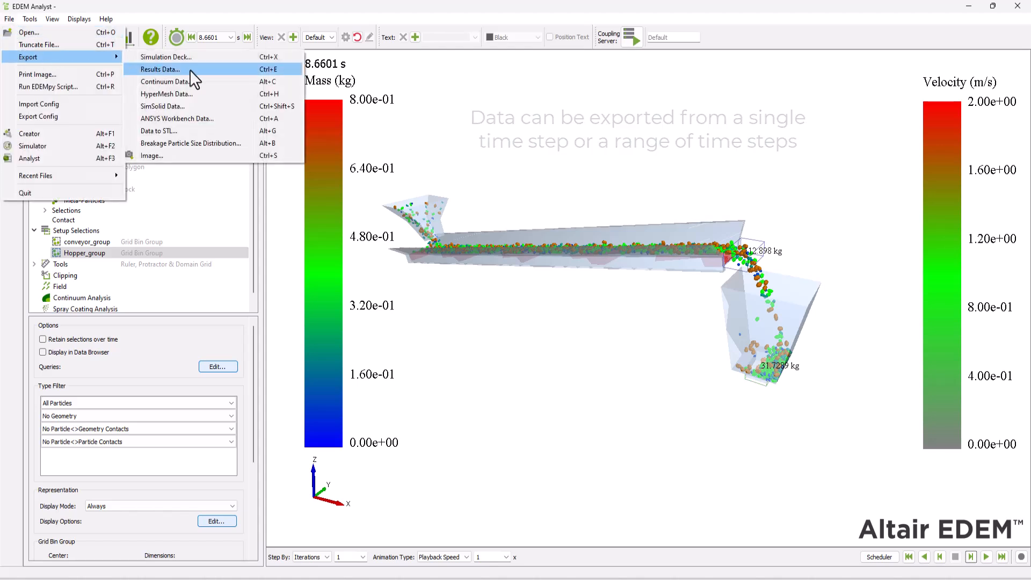
left_click(159, 70)
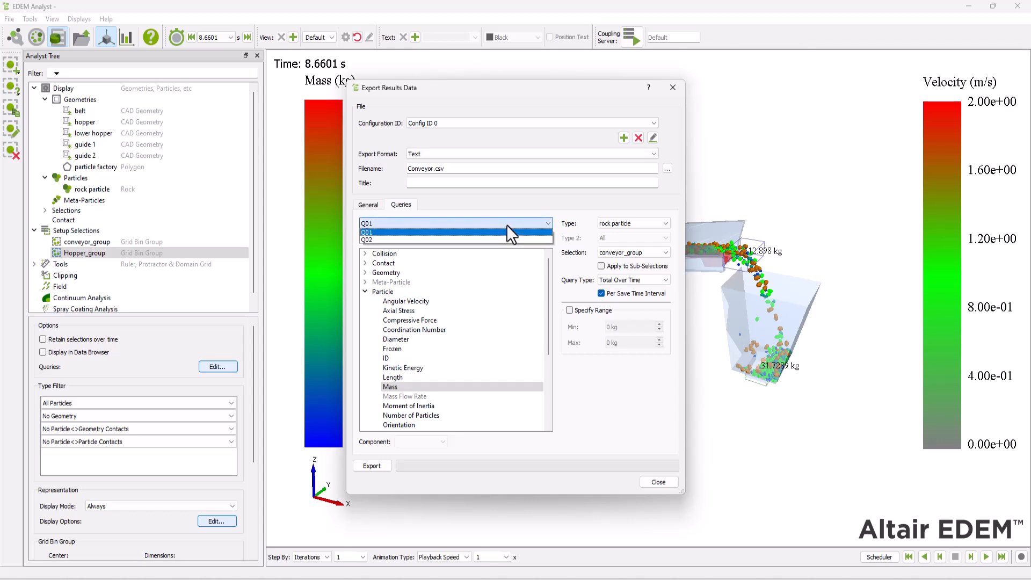
left_click(365, 232)
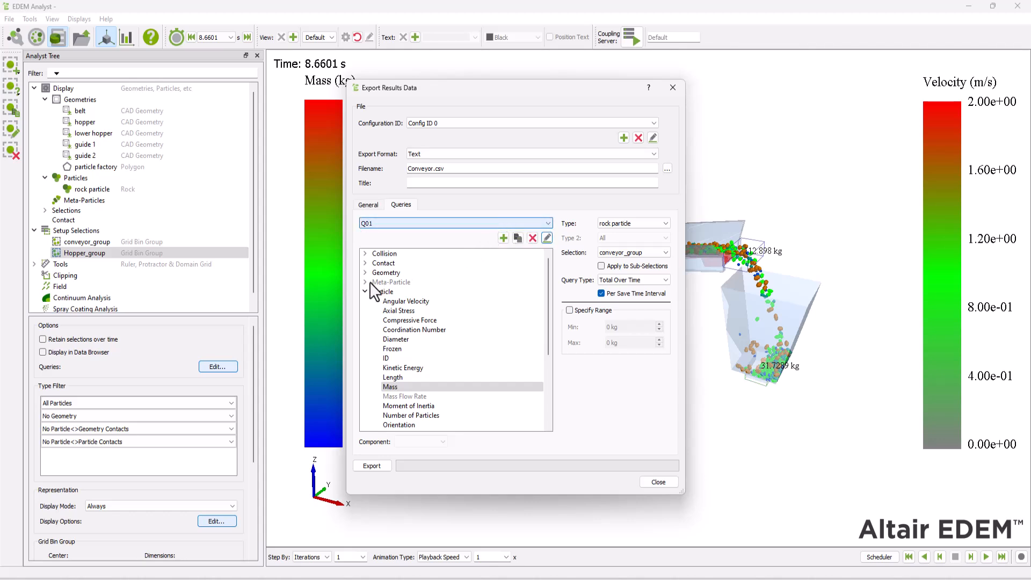
left_click(390, 387)
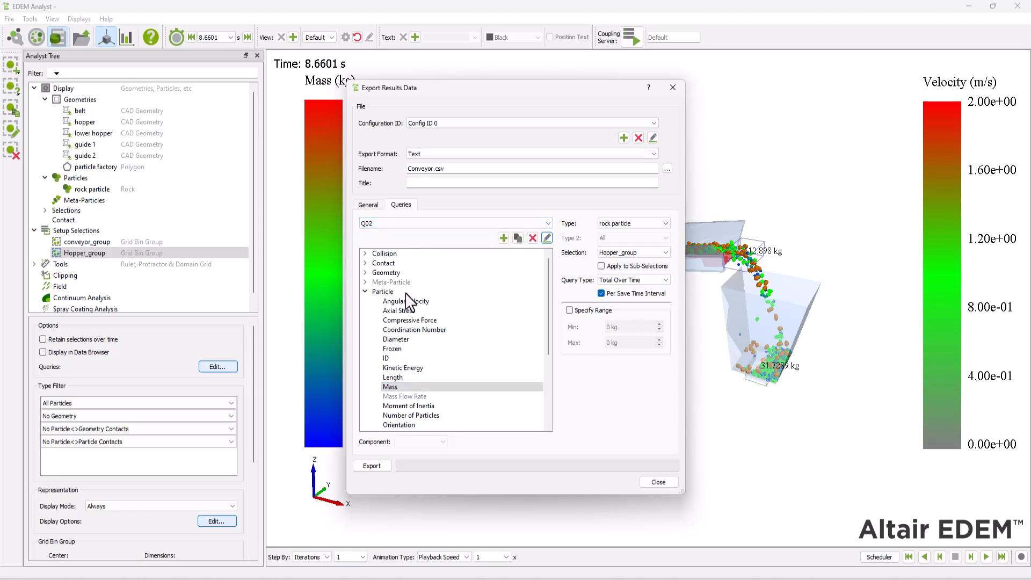
mouse_move(379, 213)
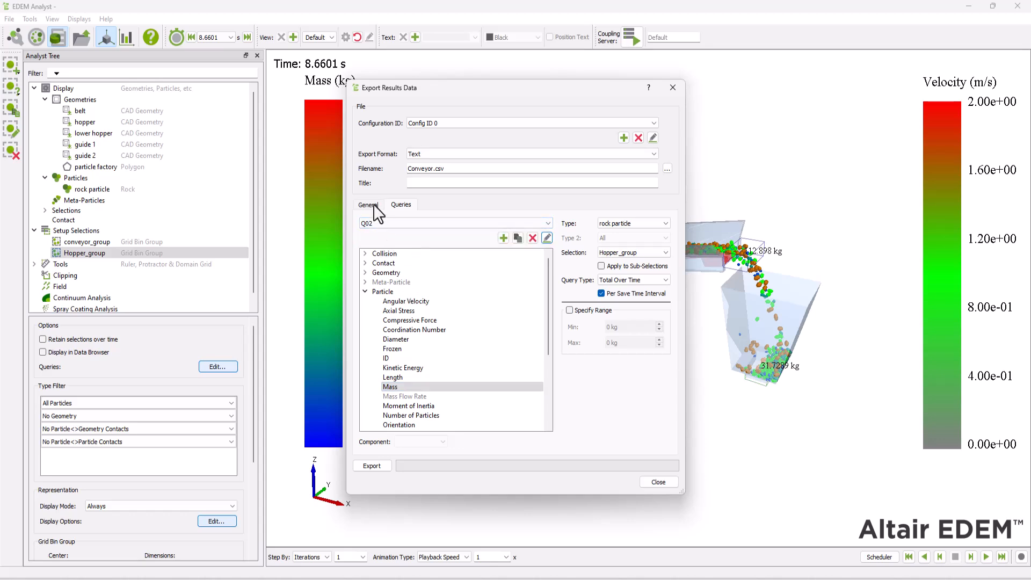
Restrict the export time steps to 6.3 s through 10.00005 s.
left_click(369, 204)
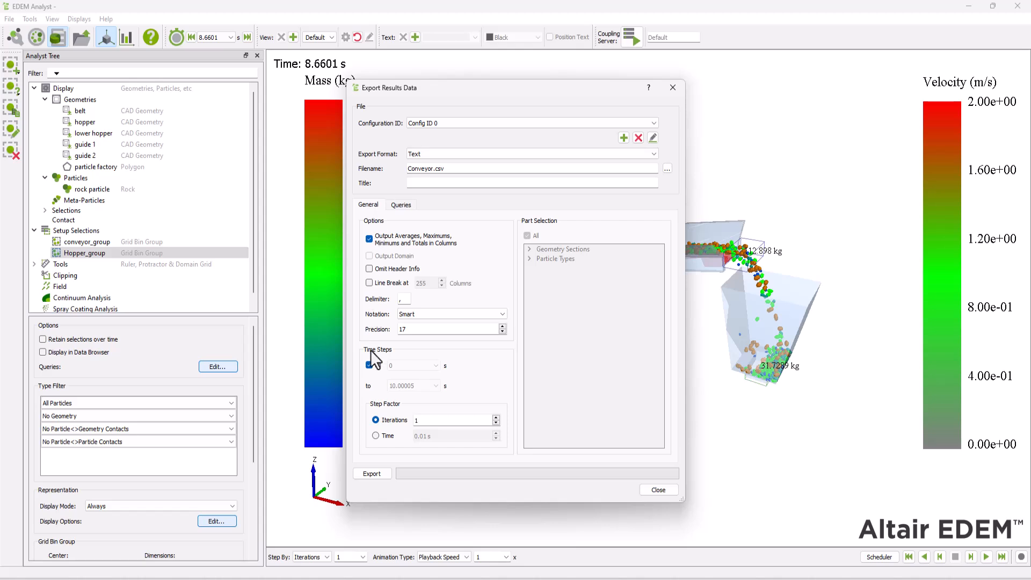
left_click(434, 365)
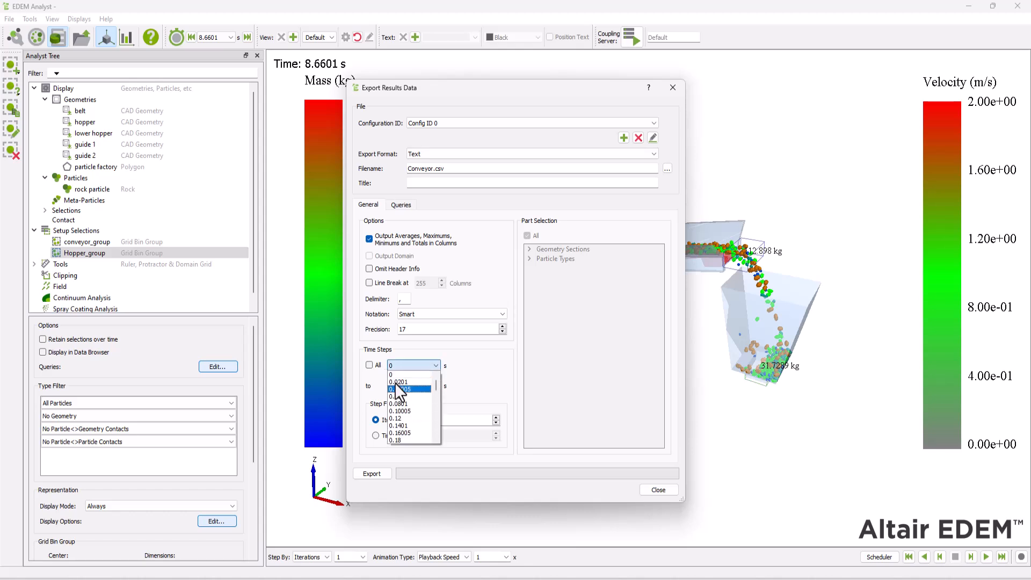
scroll("down", 3)
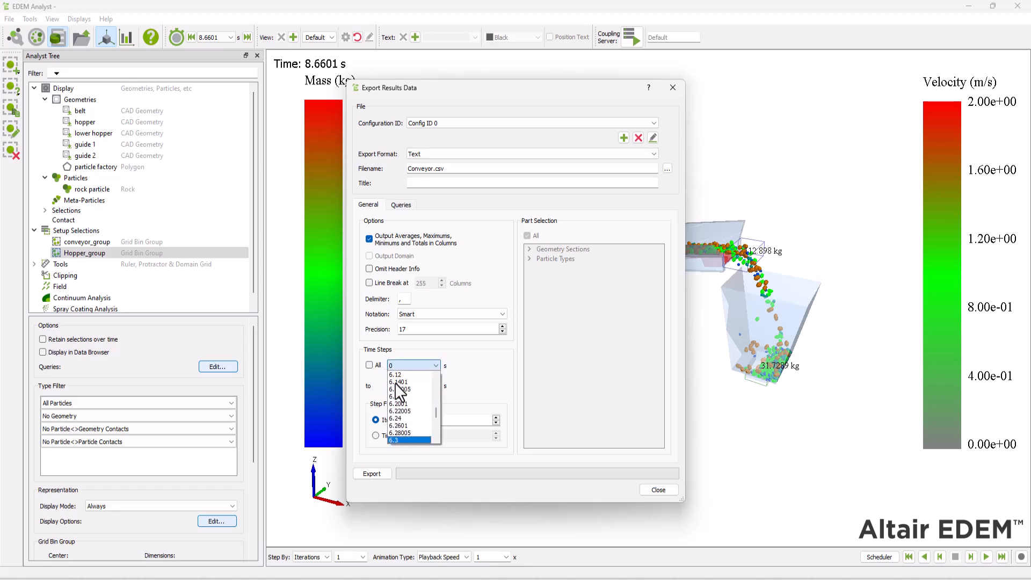
left_click(393, 440)
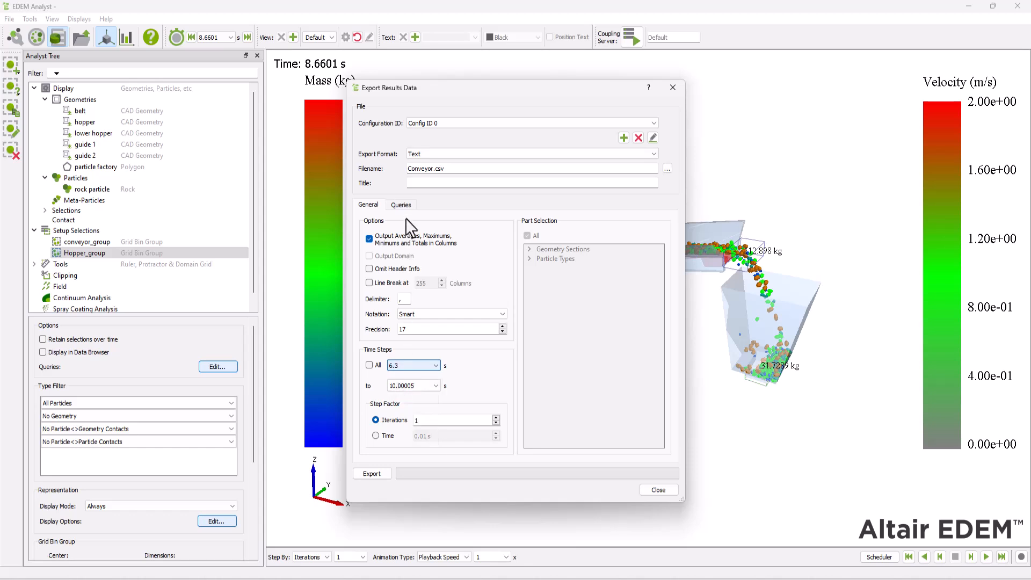
left_click(400, 205)
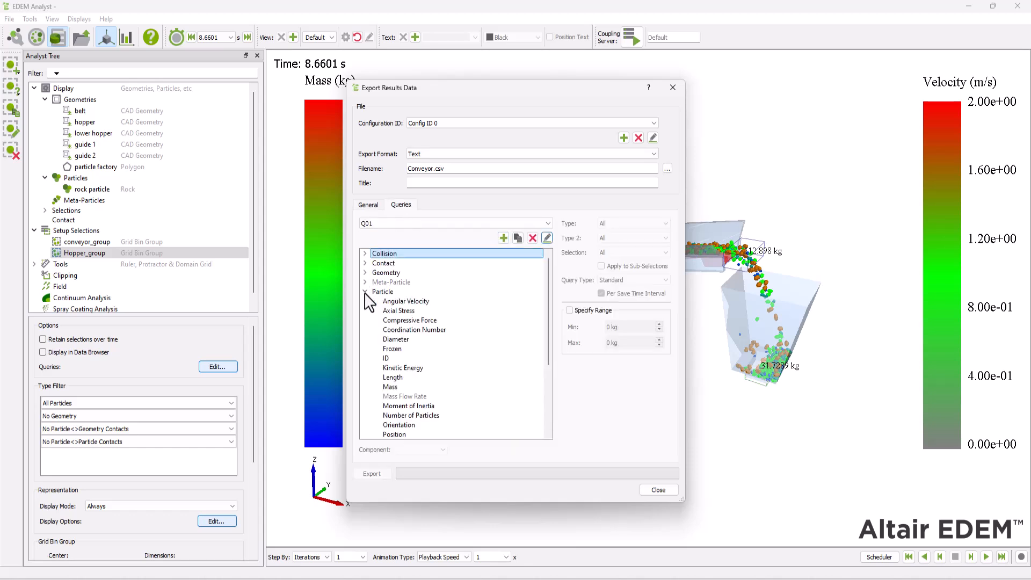
Set Q01 to total rock particle mass over time in conveyor_group.
left_click(390, 387)
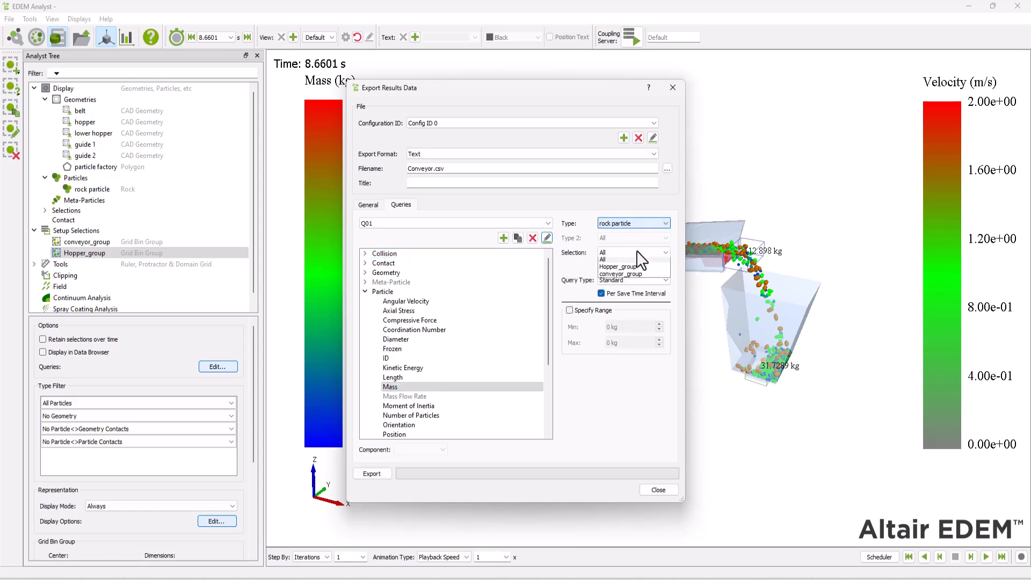
left_click(621, 273)
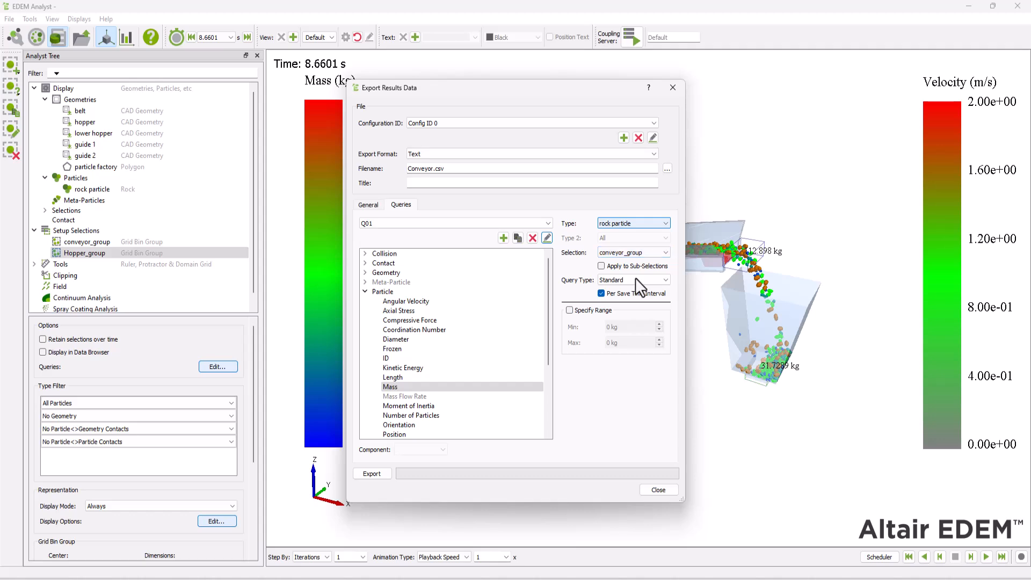
left_click(633, 279)
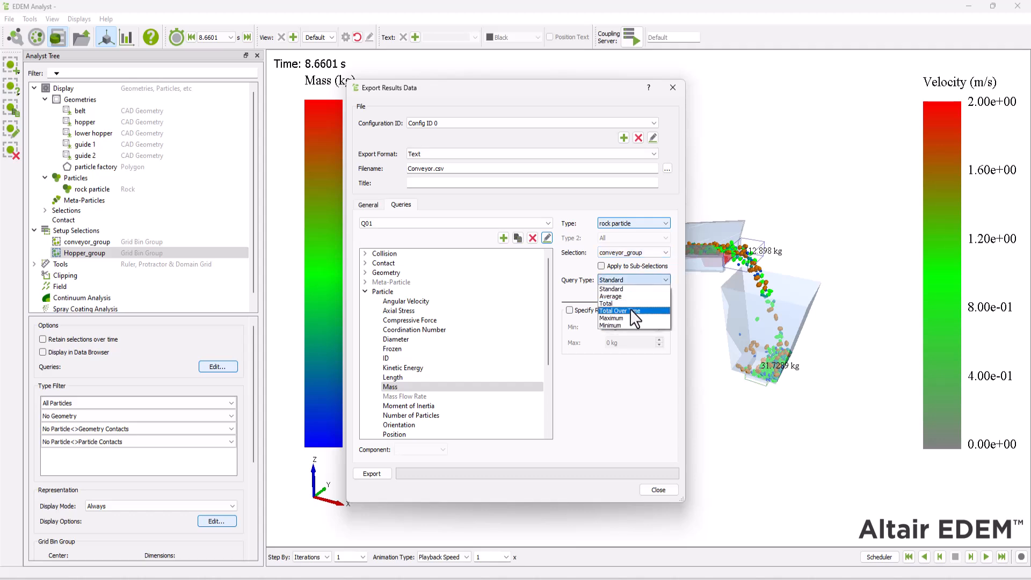
left_click(629, 310)
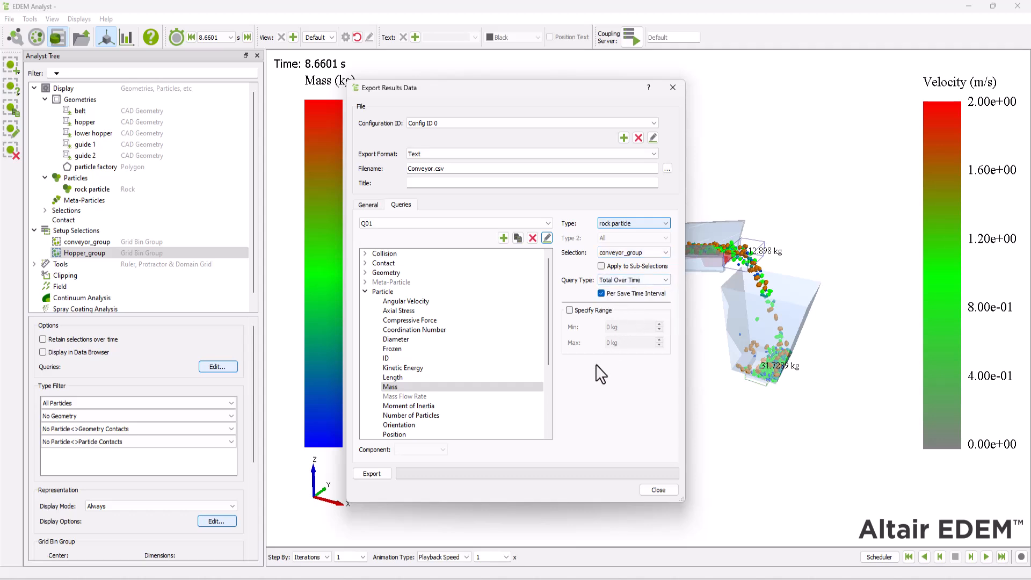
mouse_move(532, 285)
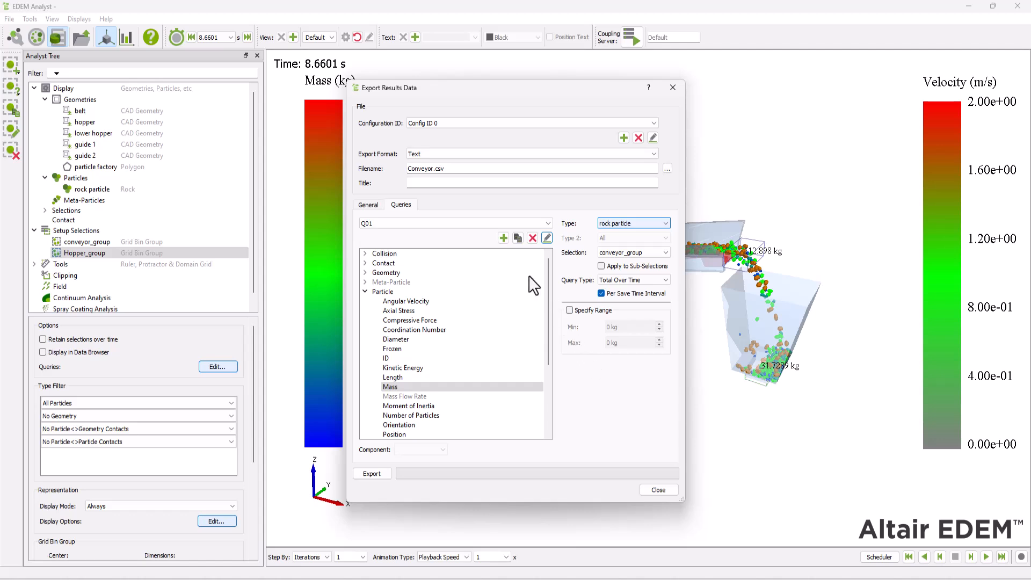
Set Q02 to total rock particle mass over time in Hopper_group.
left_click(503, 238)
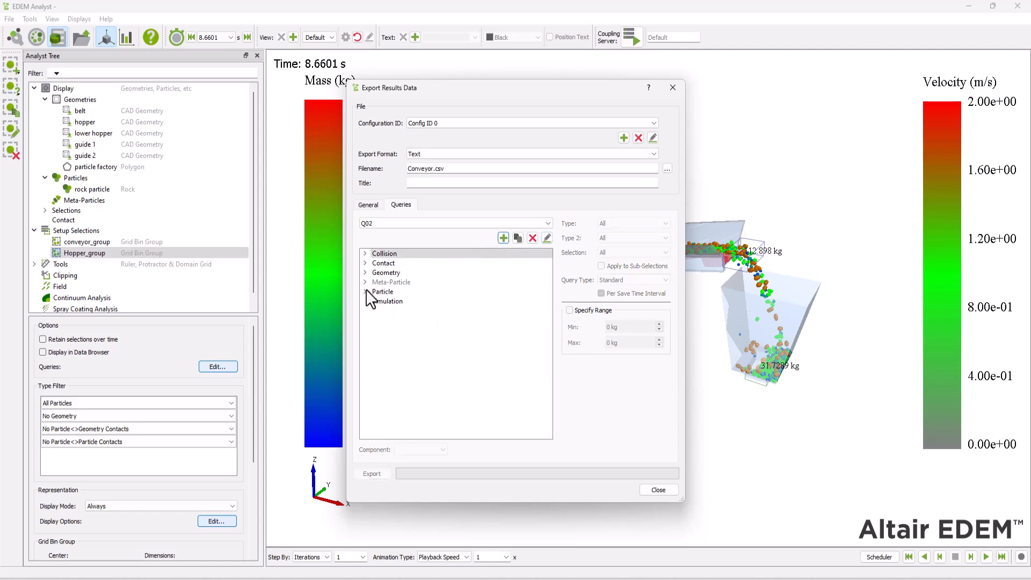
left_click(366, 291)
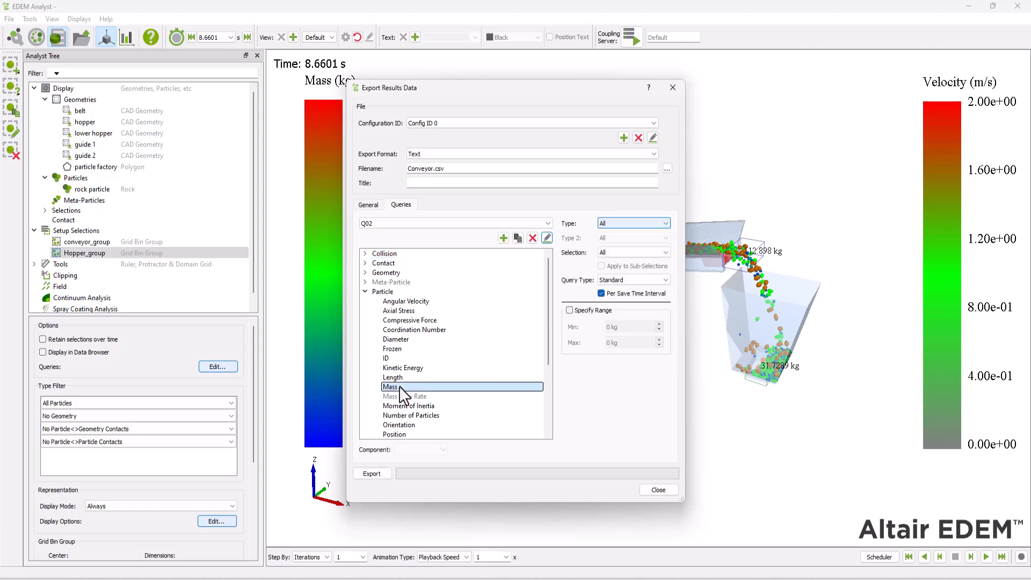
left_click(631, 223)
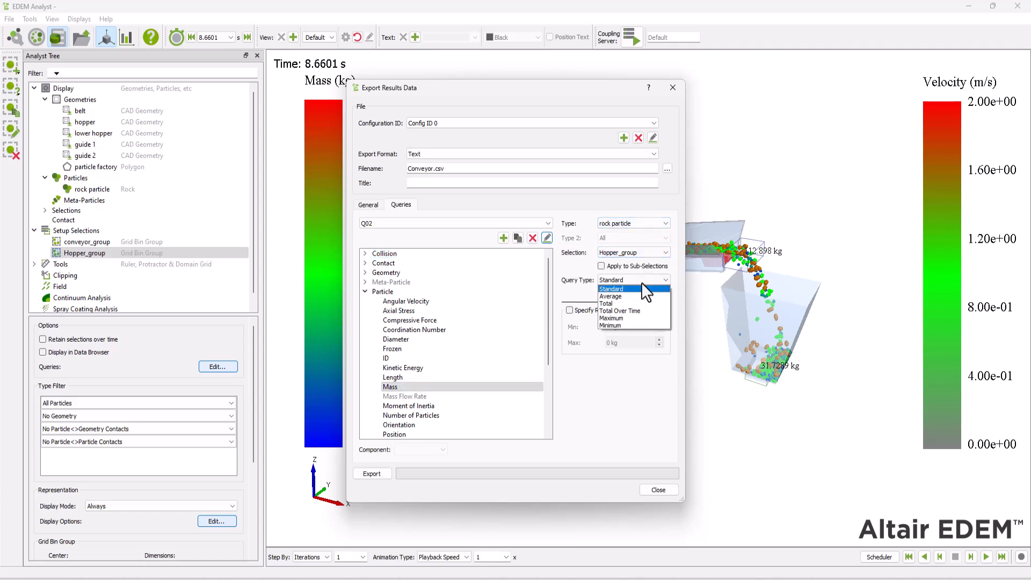
left_click(621, 310)
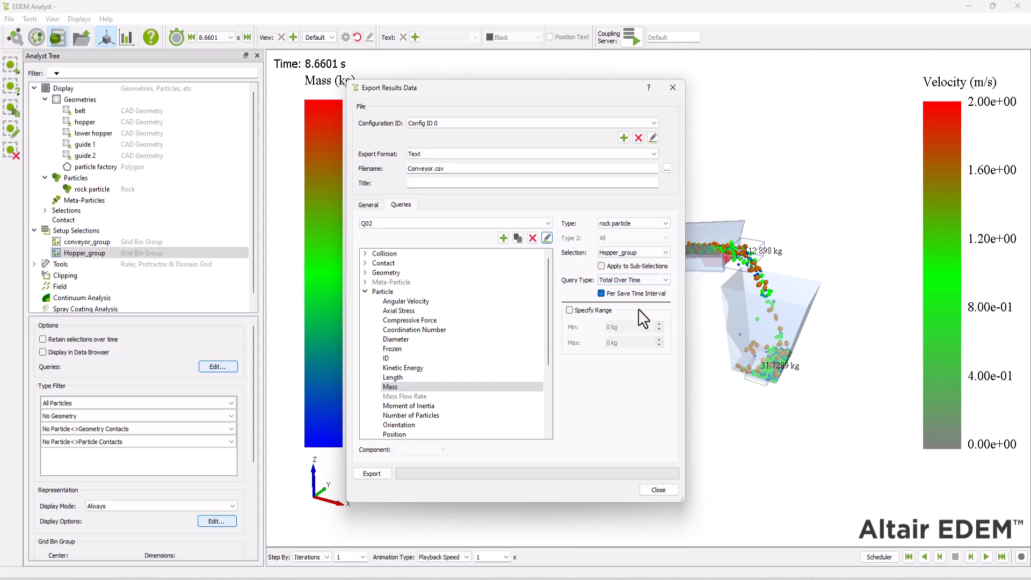
Run the export of both bin group mass queries to Conveyor.csv and dismiss completion.
left_click(372, 474)
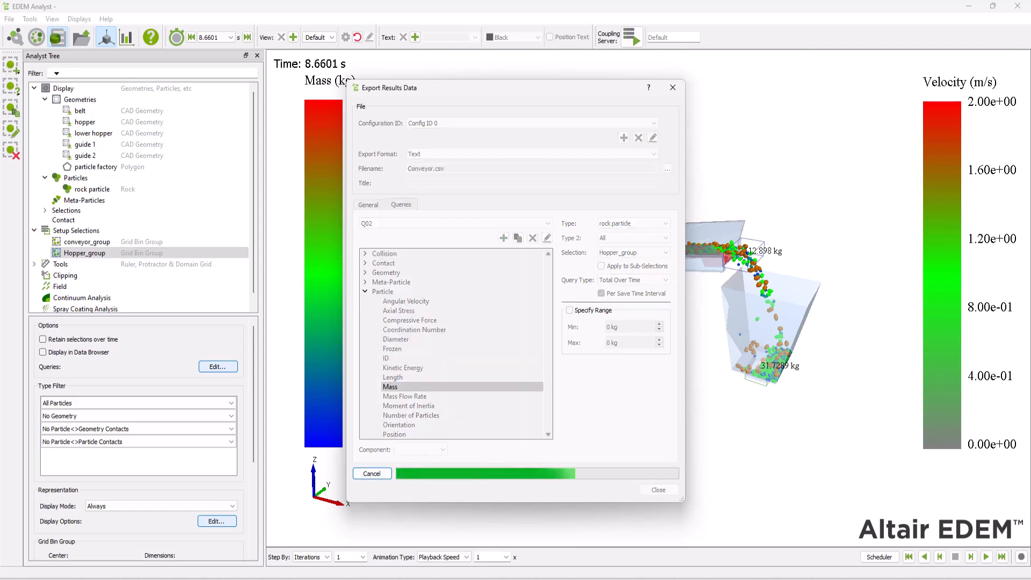
left_click(600, 293)
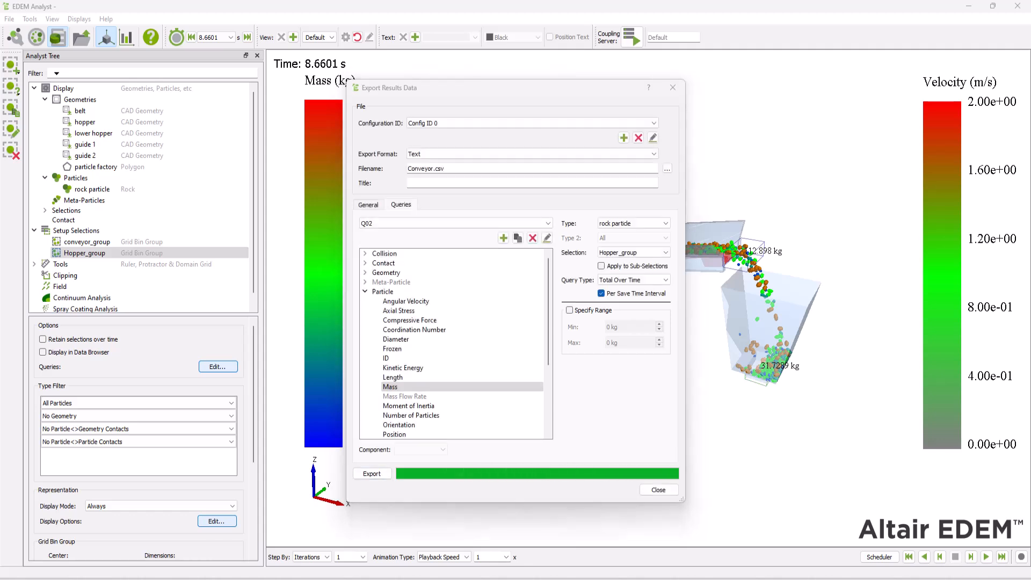